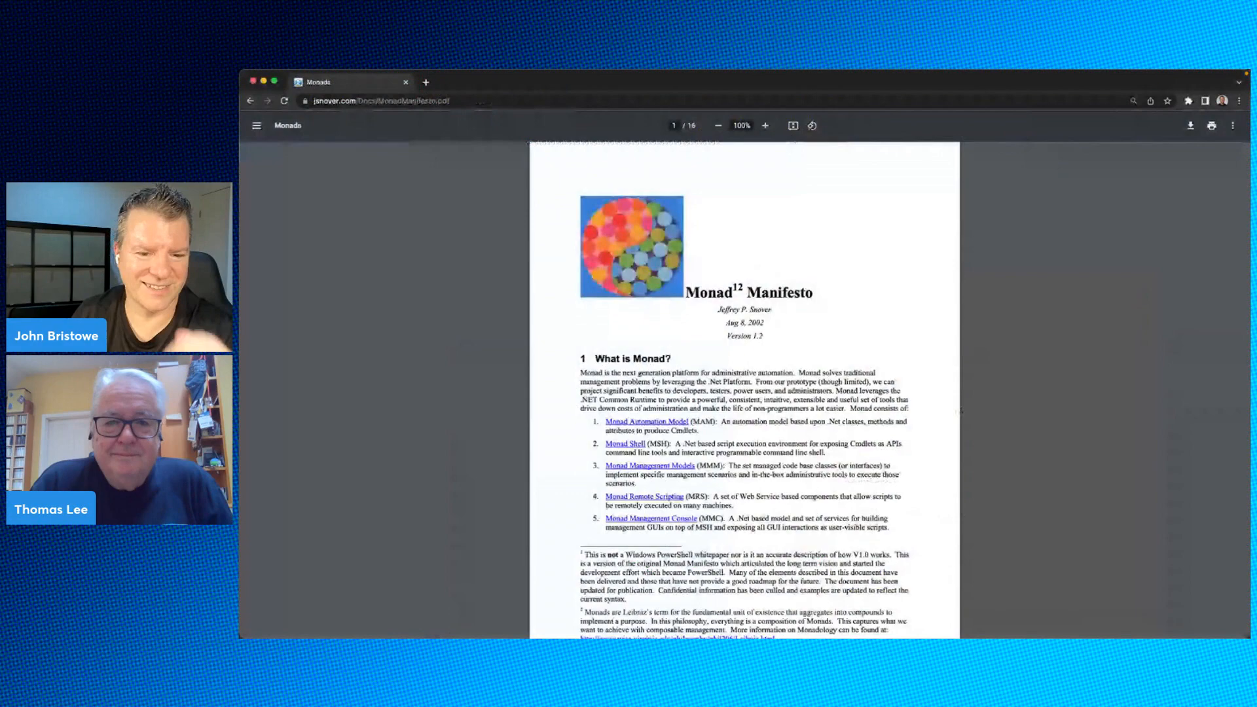
# Scroll the Monad Manifesto PDF to page 8's Leveraging .Net section and attributes table
pyautogui.scroll(-3)
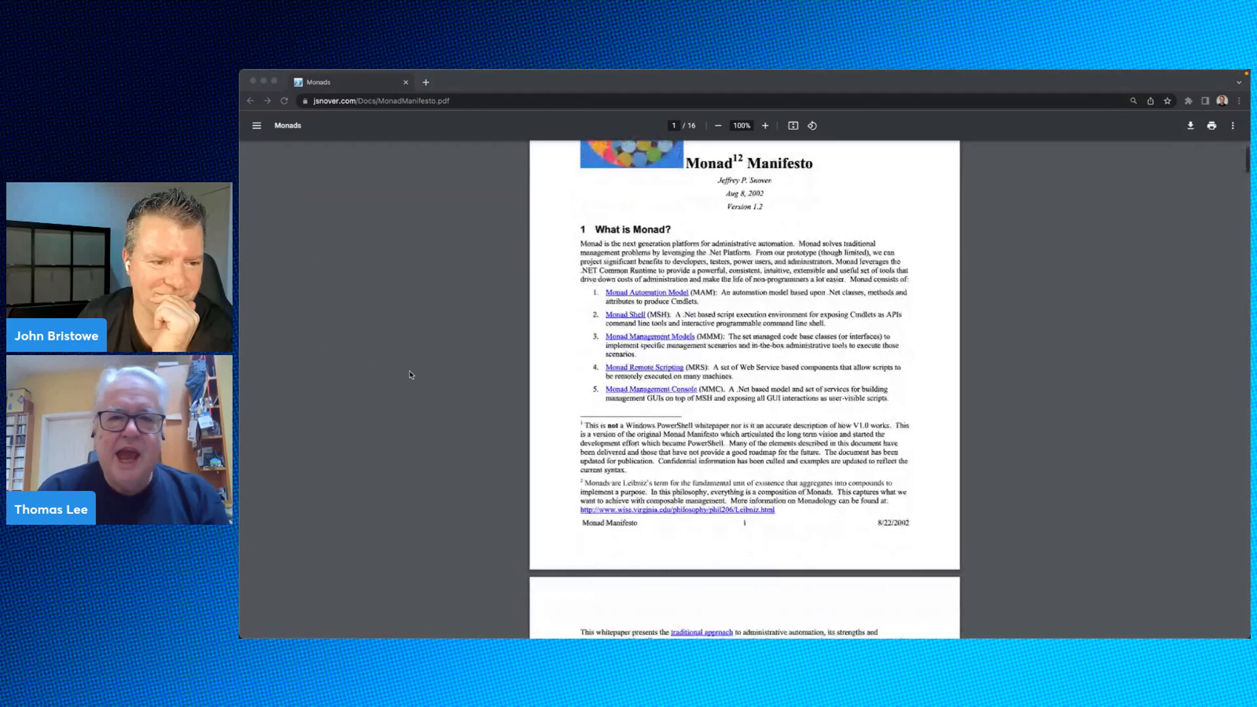
pyautogui.scroll(-3)
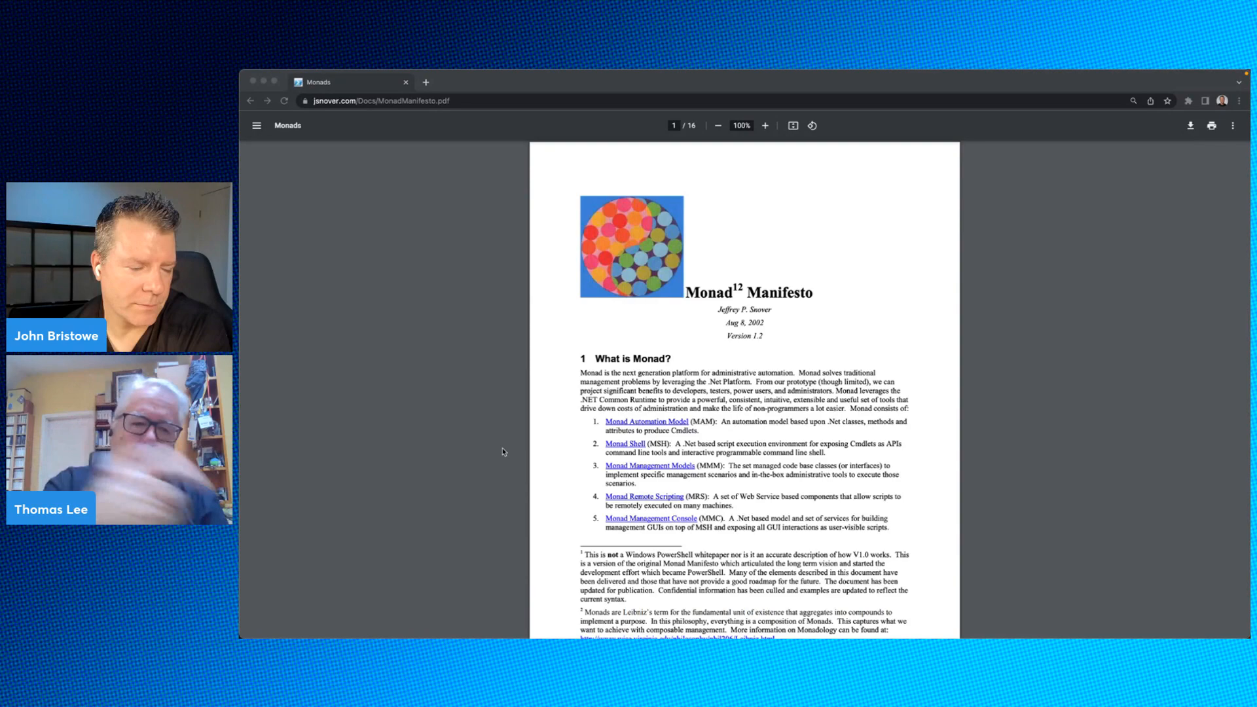
pyautogui.scroll(-3)
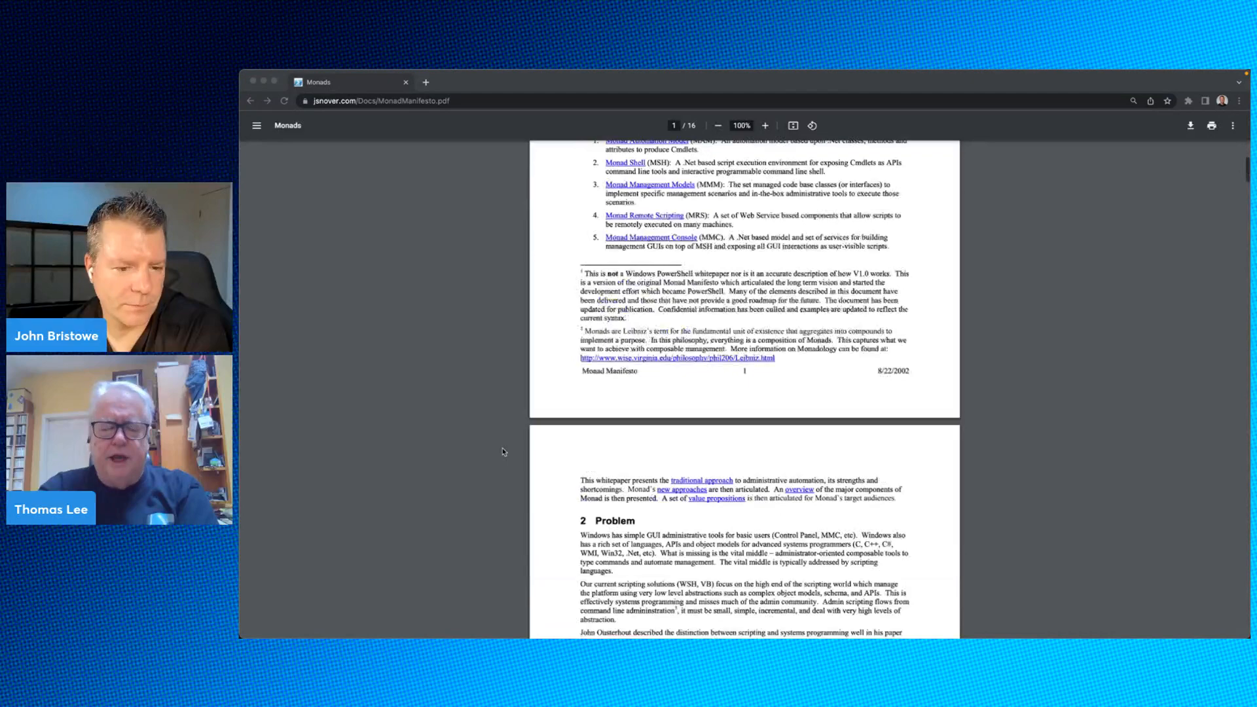
pyautogui.scroll(-3)
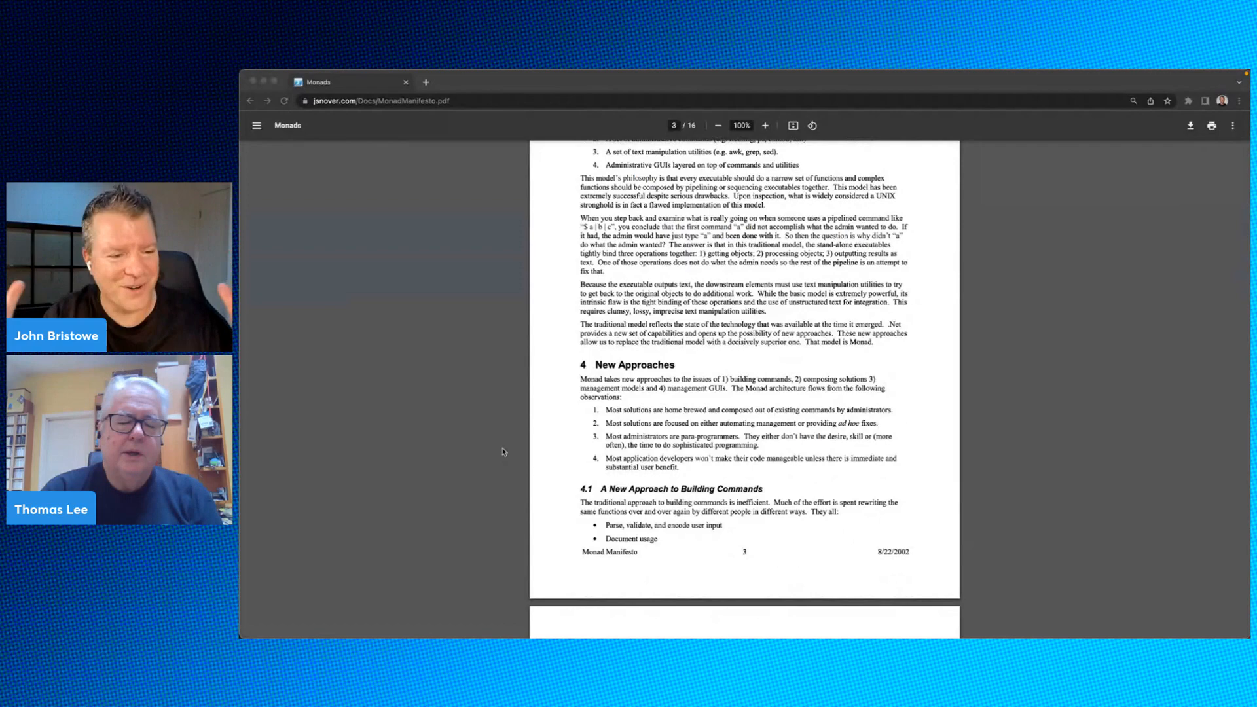
pyautogui.scroll(3)
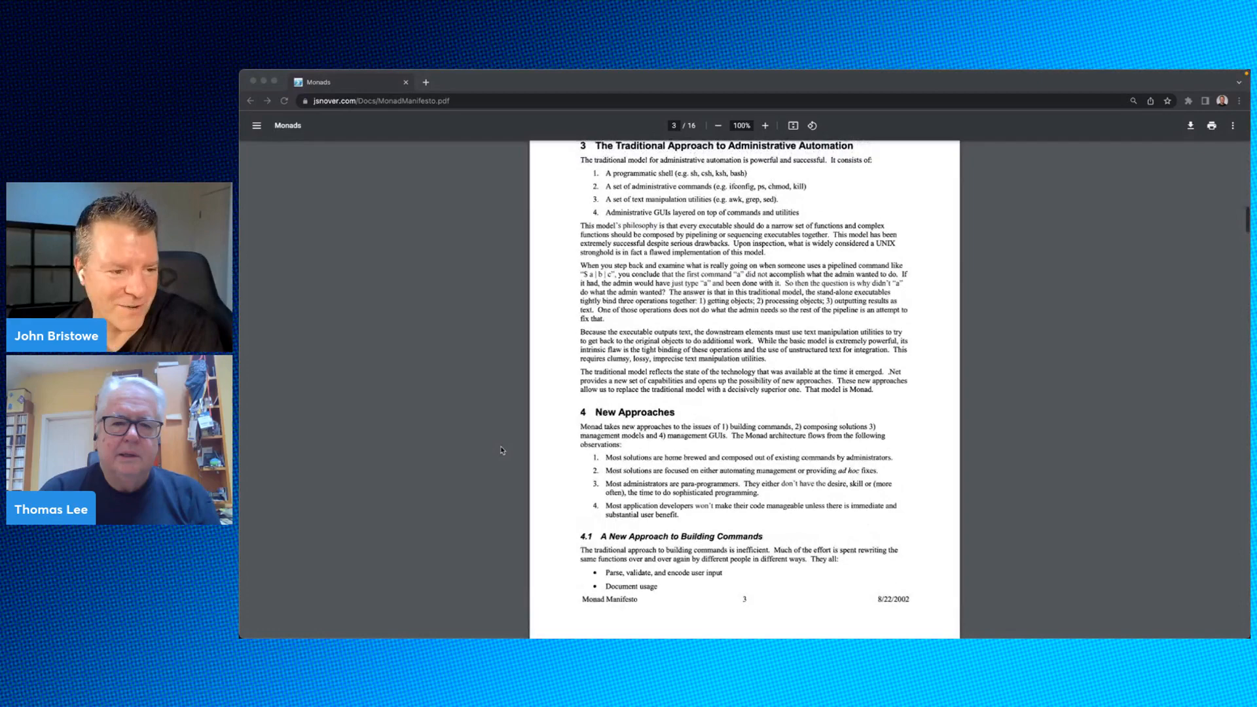
pyautogui.scroll(-3)
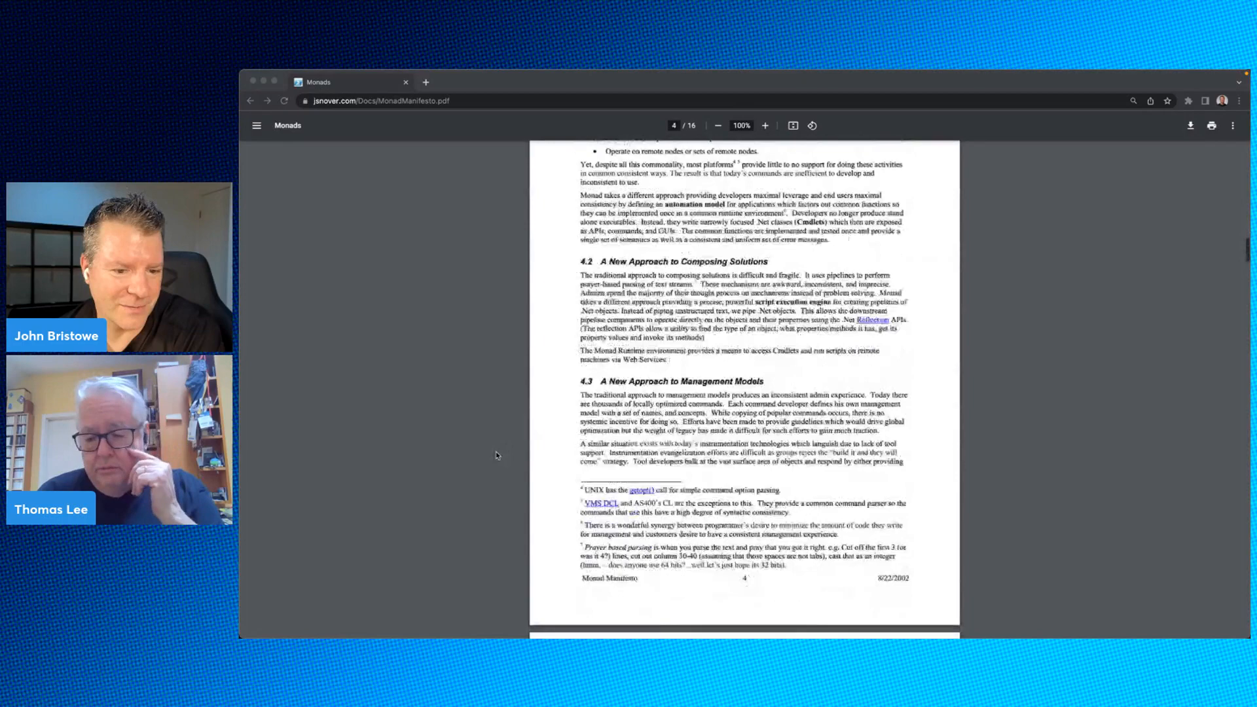
pyautogui.scroll(-3)
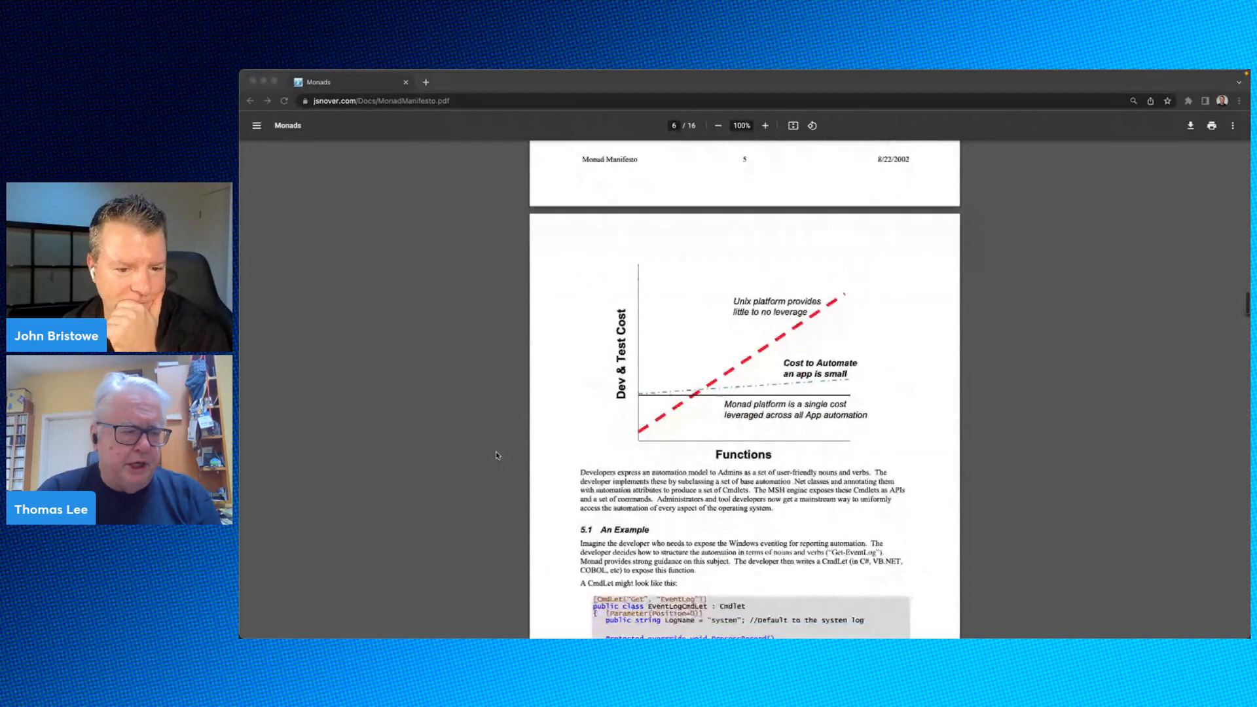
pyautogui.scroll(-3)
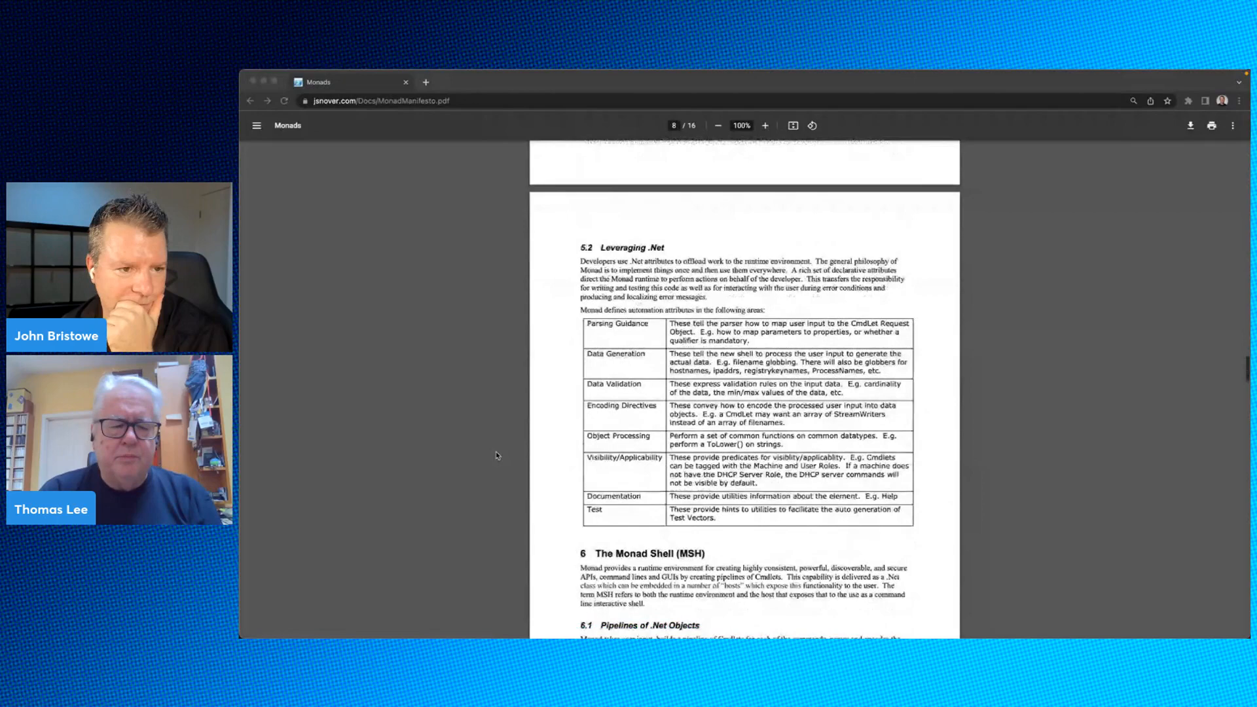
pyautogui.scroll(-3)
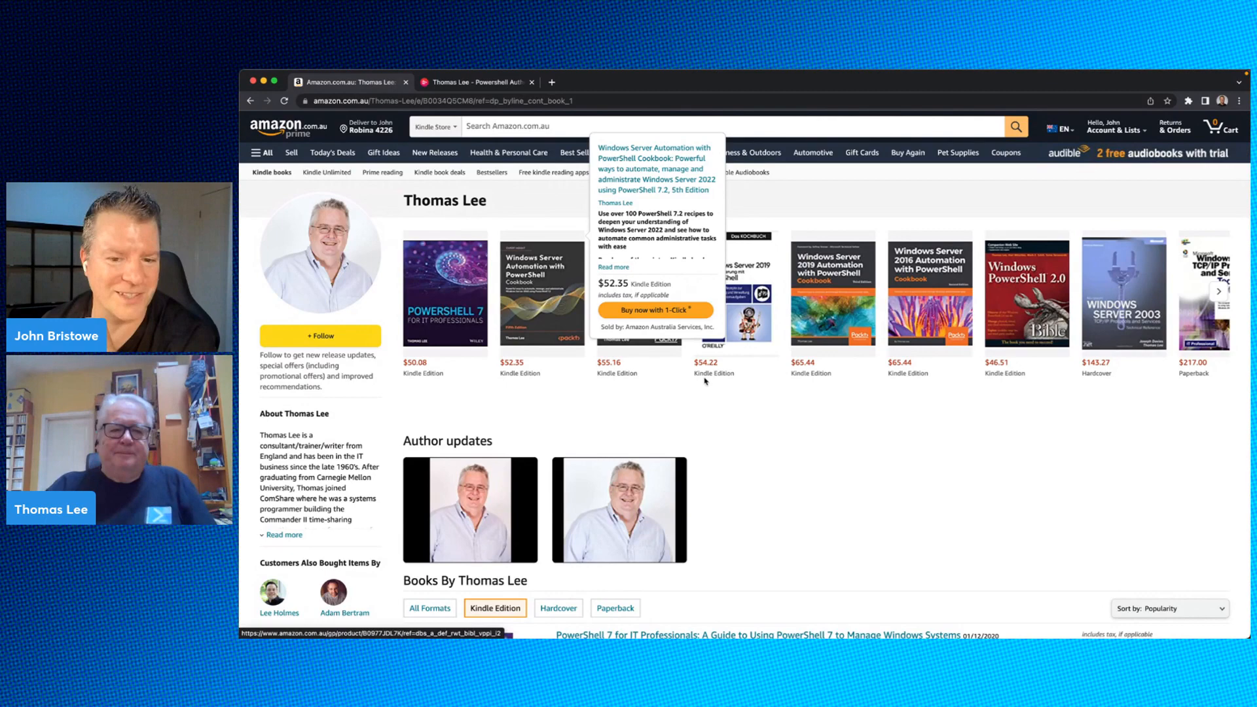
# Reveal Thomas Lee's older TCP/IP books and open the Complete TCP/IP (TCP/IP Blueprints) page
pyautogui.click(1219, 291)
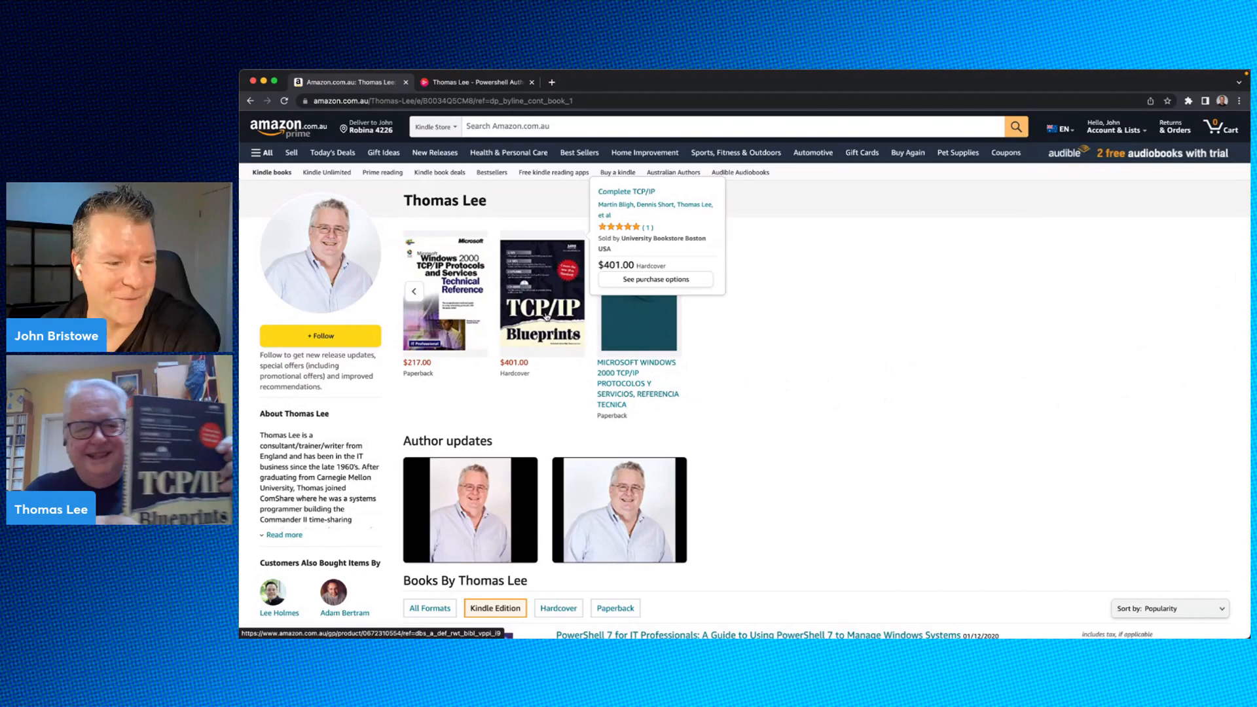
pyautogui.moveTo(704, 333)
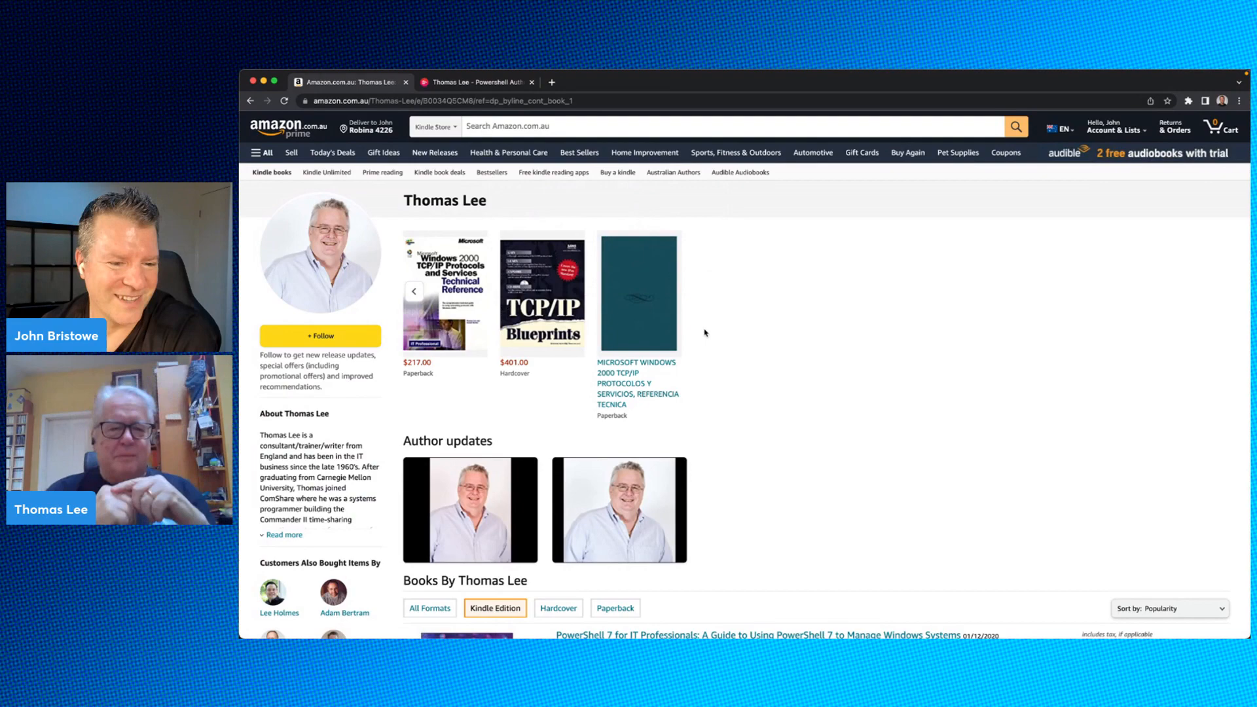
pyautogui.moveTo(542, 288)
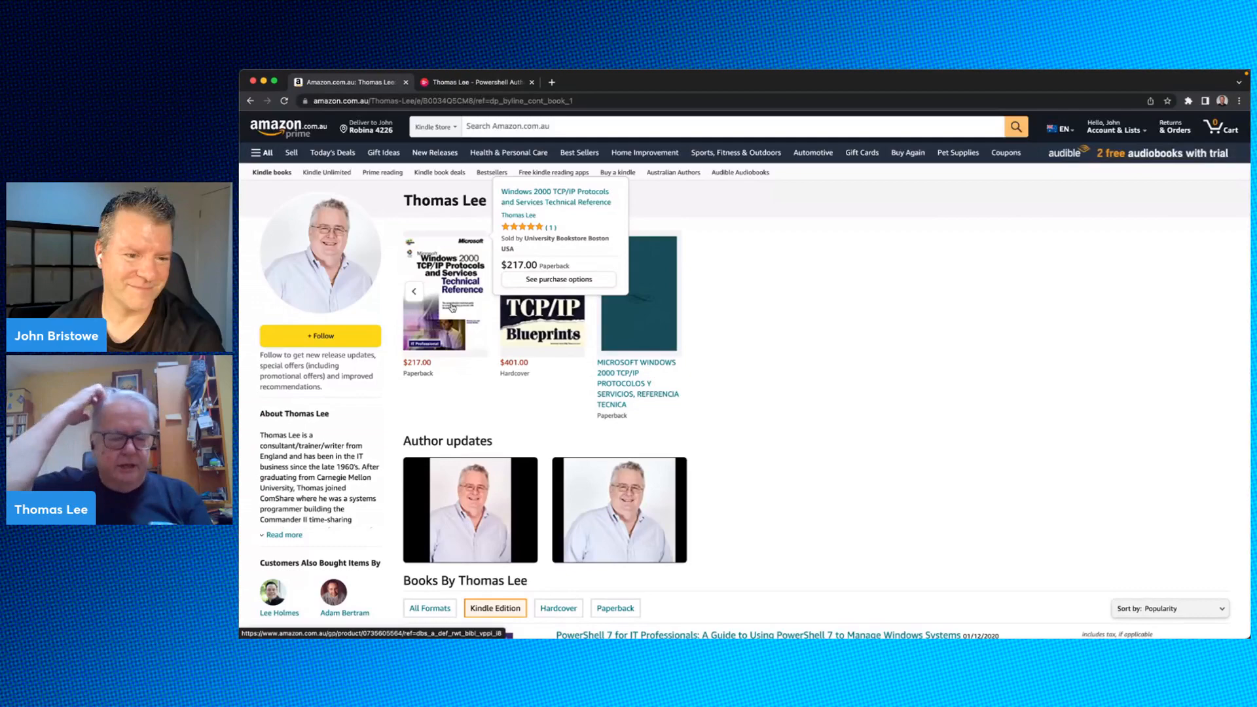
pyautogui.click(542, 321)
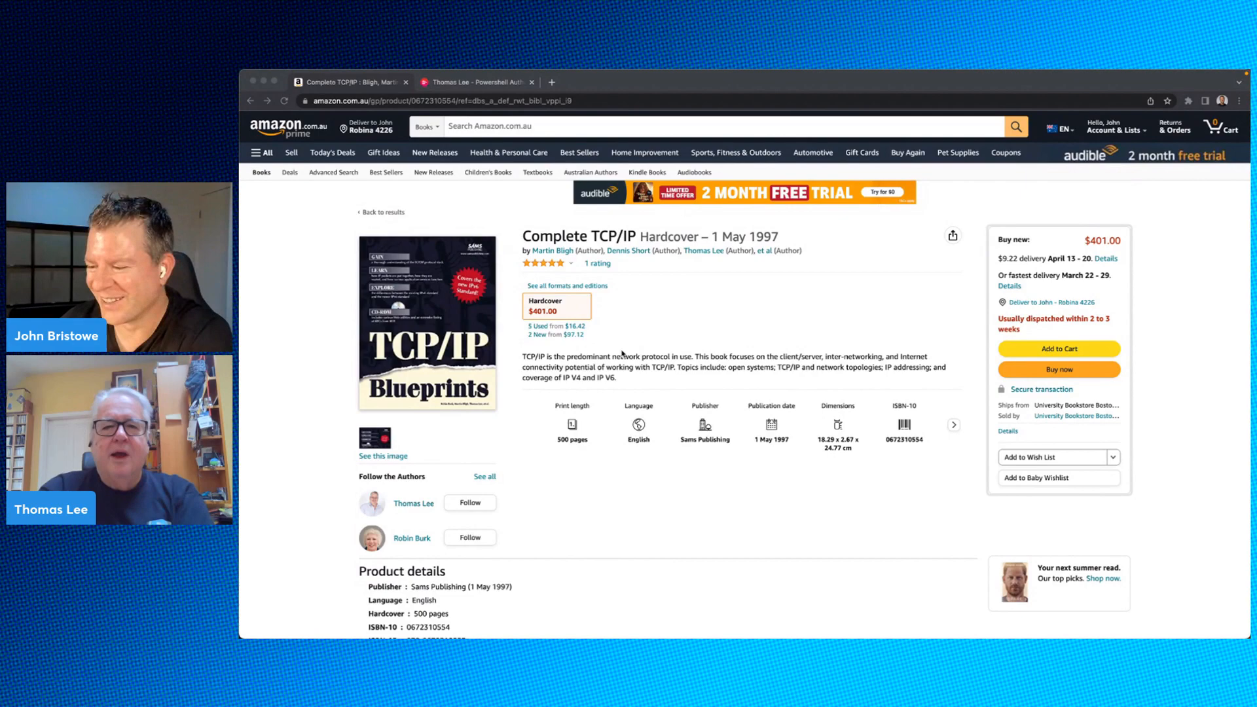
pyautogui.scroll(-3)
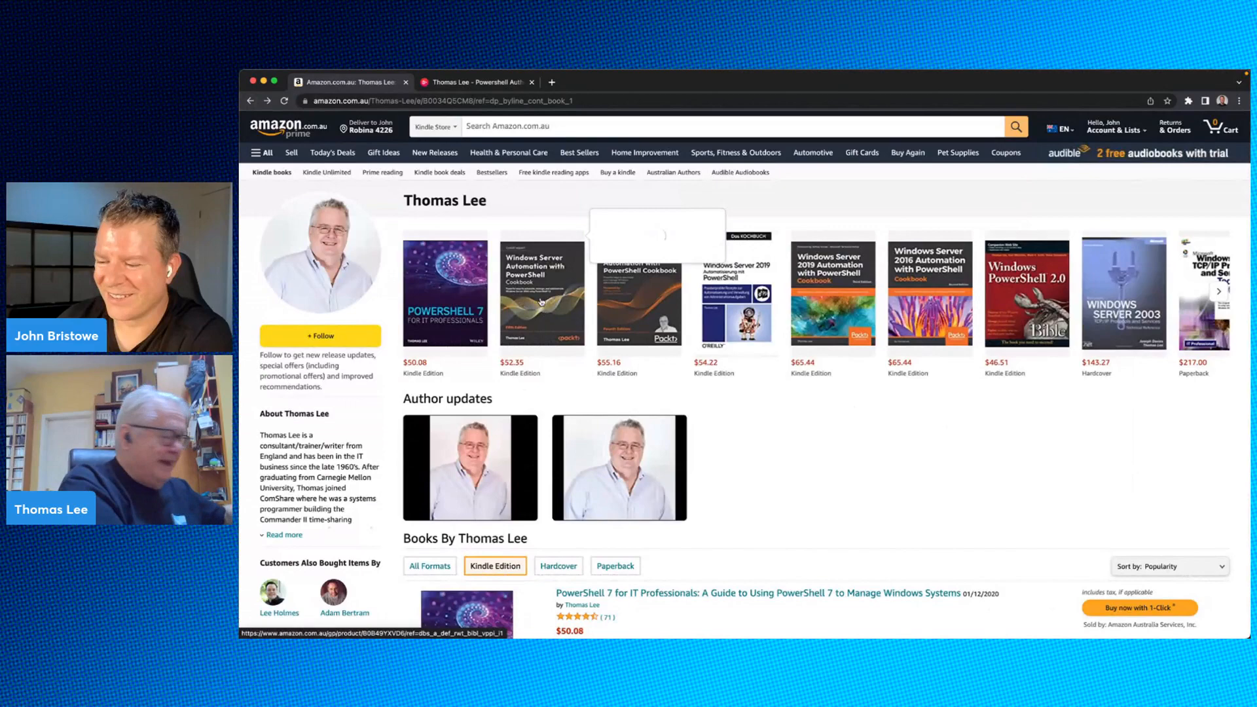
# Open the Windows Server Automation with PowerShell Cookbook, 5th Edition Kindle product page
pyautogui.click(543, 292)
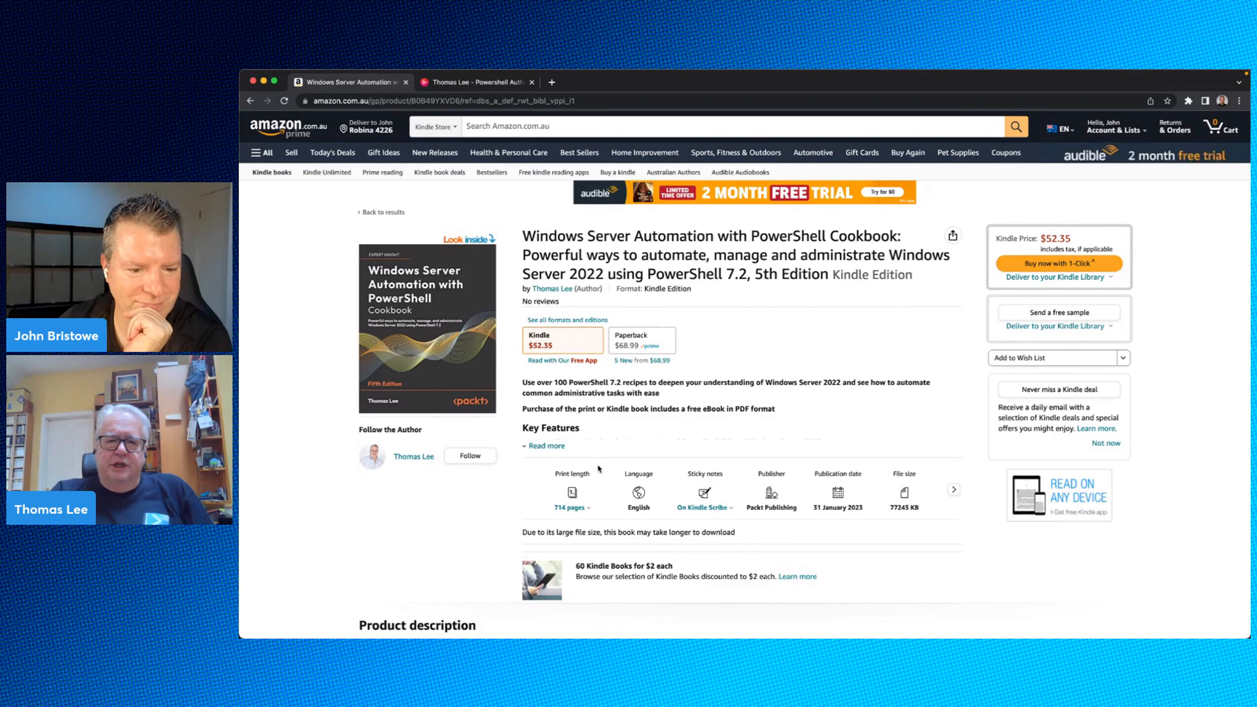
pyautogui.scroll(-3)
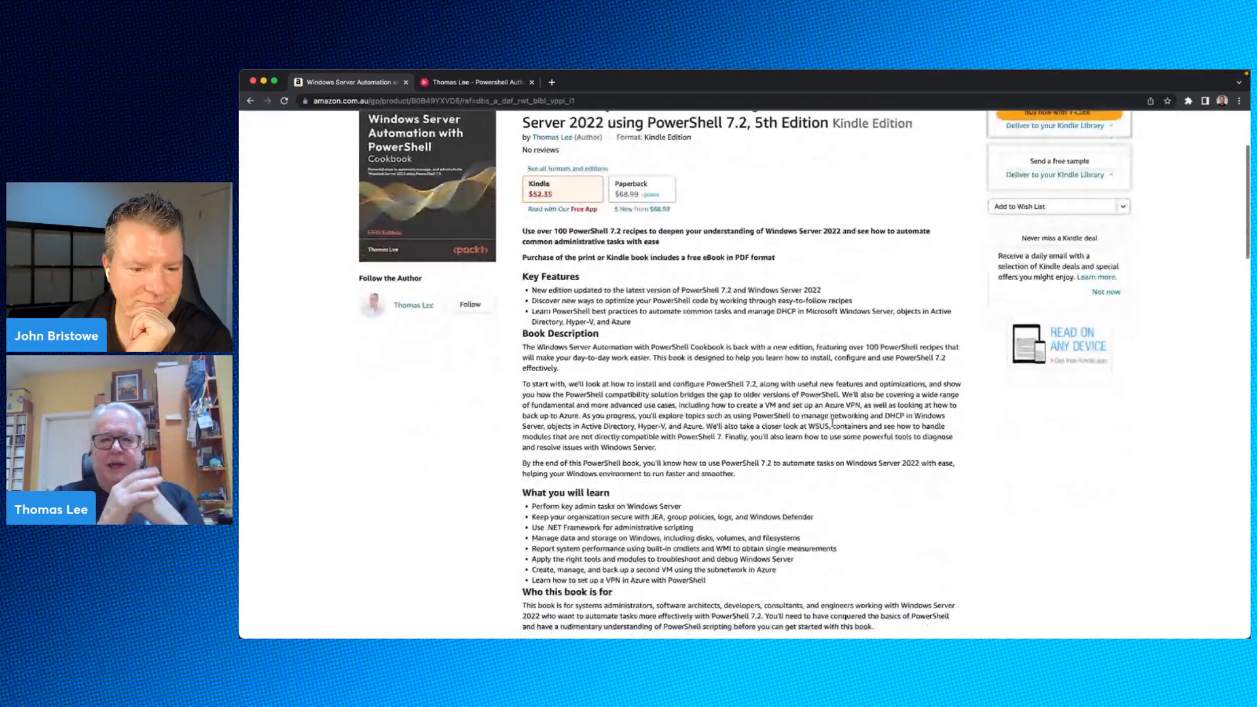
pyautogui.scroll(-3)
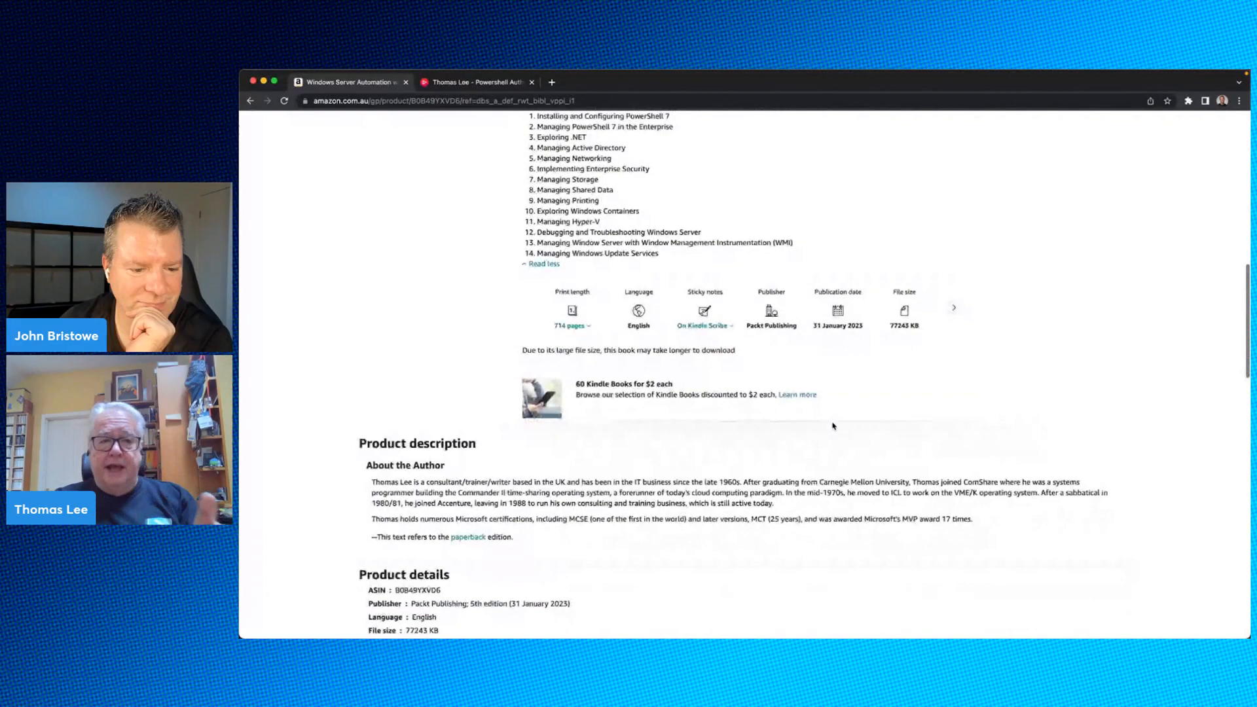
pyautogui.scroll(3)
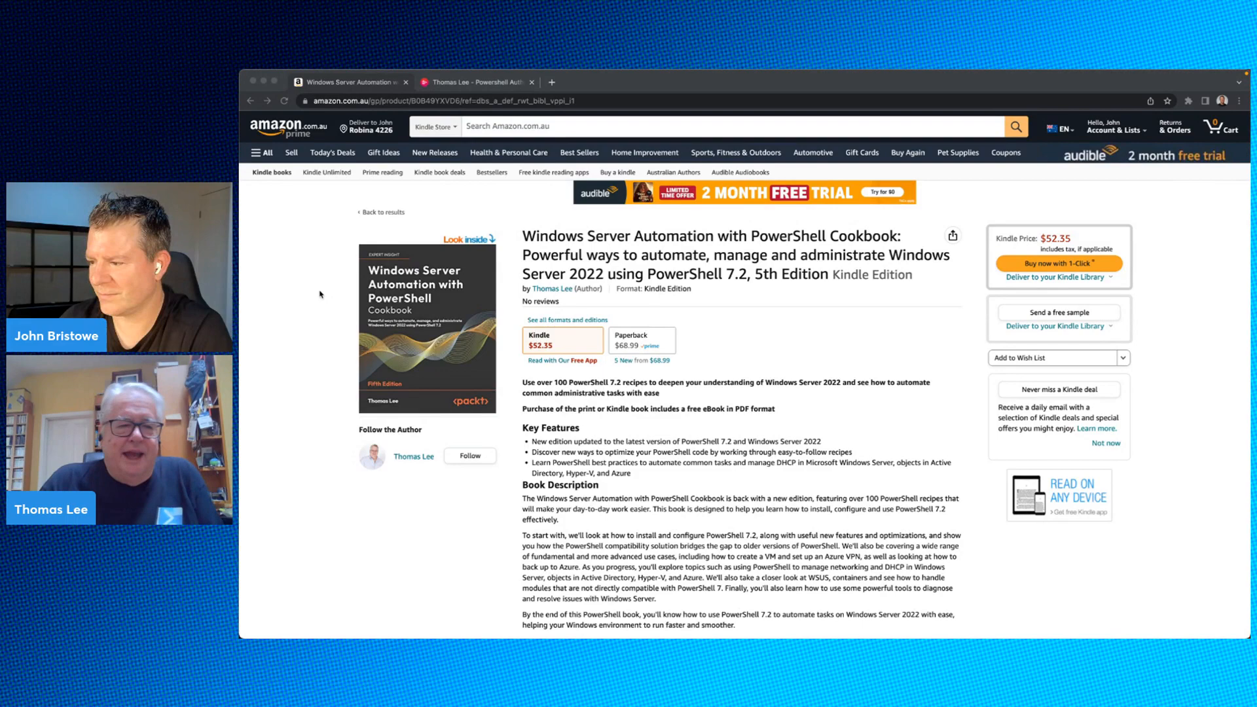
pyautogui.scroll(-3)
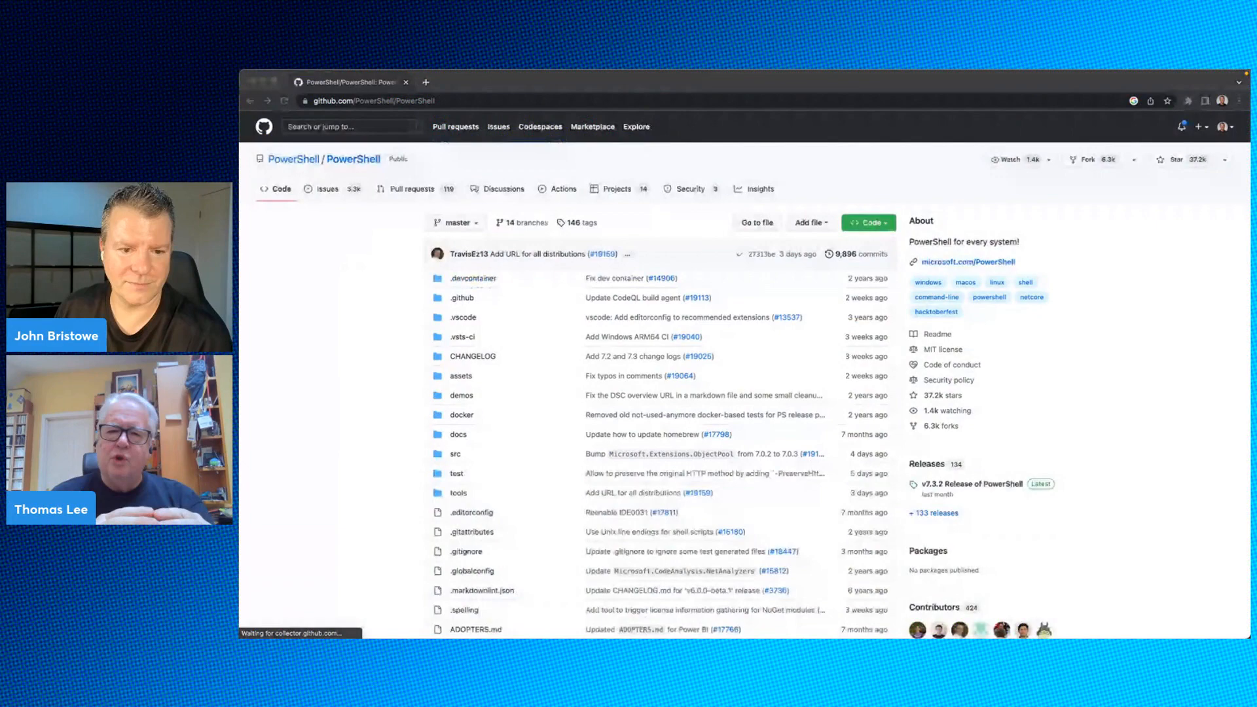
# Scroll through the PowerShell/PowerShell GitHub repository page
pyautogui.scroll(-3)
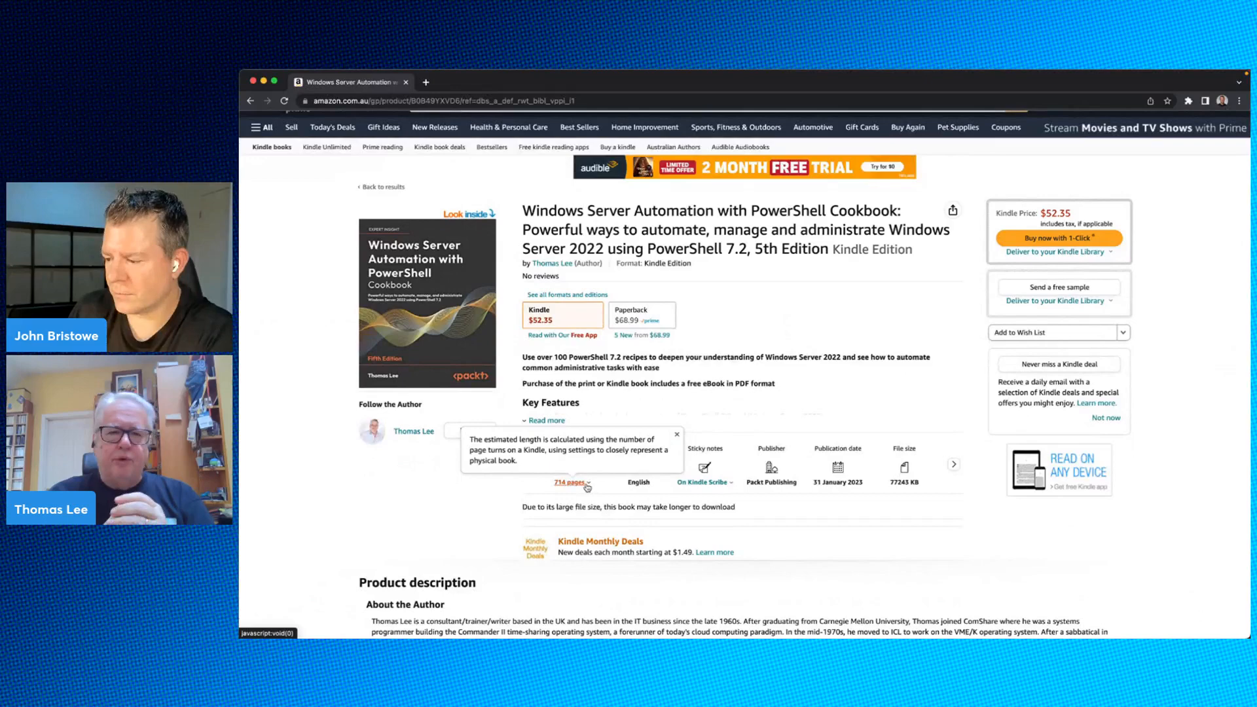
pyautogui.scroll(-3)
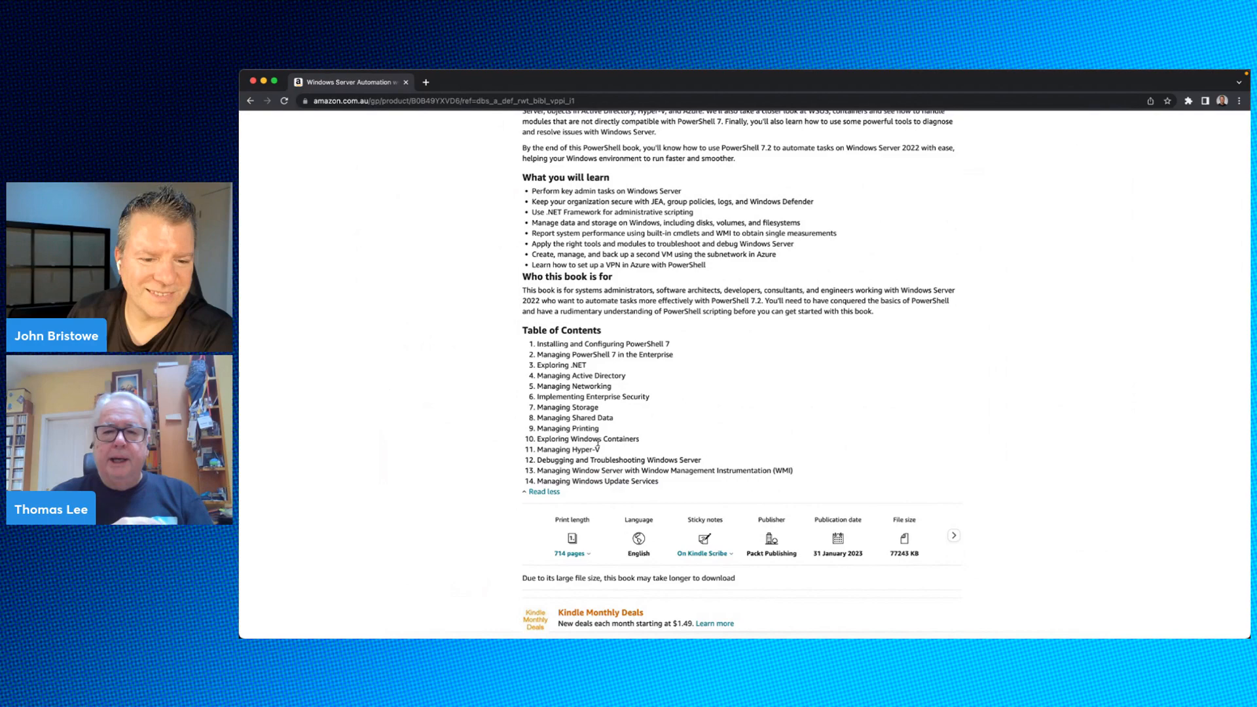
pyautogui.scroll(3)
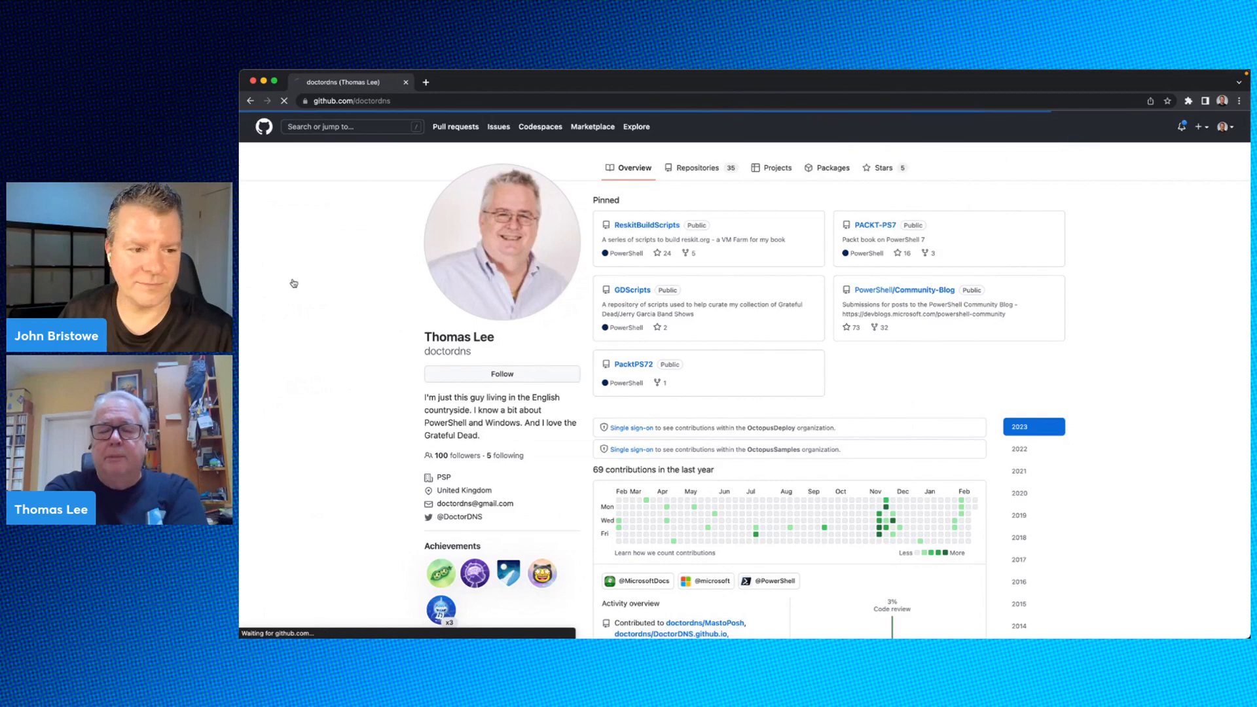
pyautogui.click(875, 225)
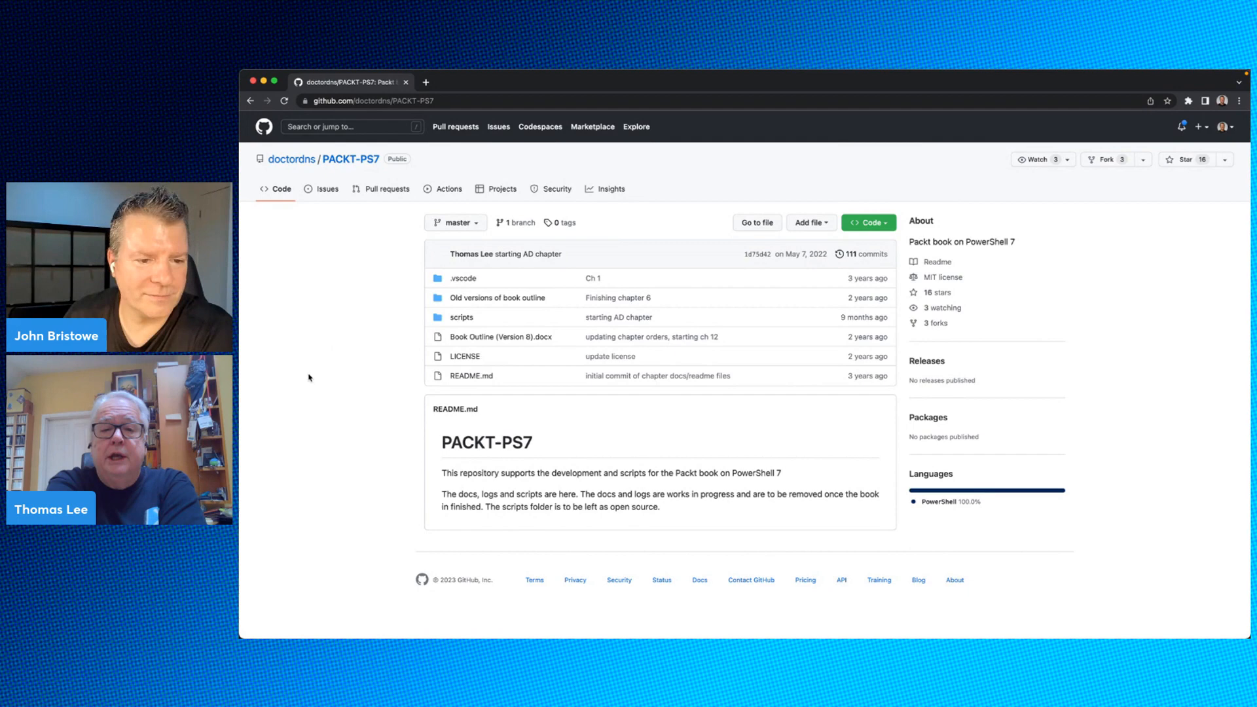
pyautogui.click(461, 317)
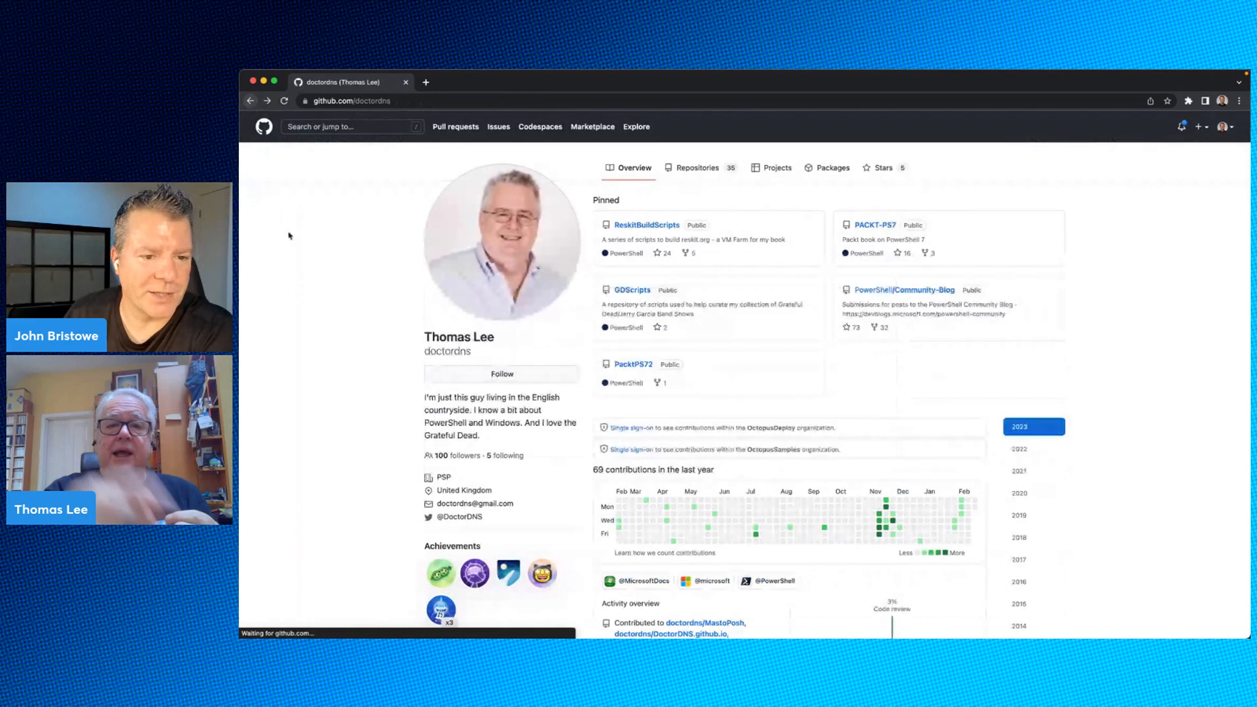
pyautogui.click(647, 225)
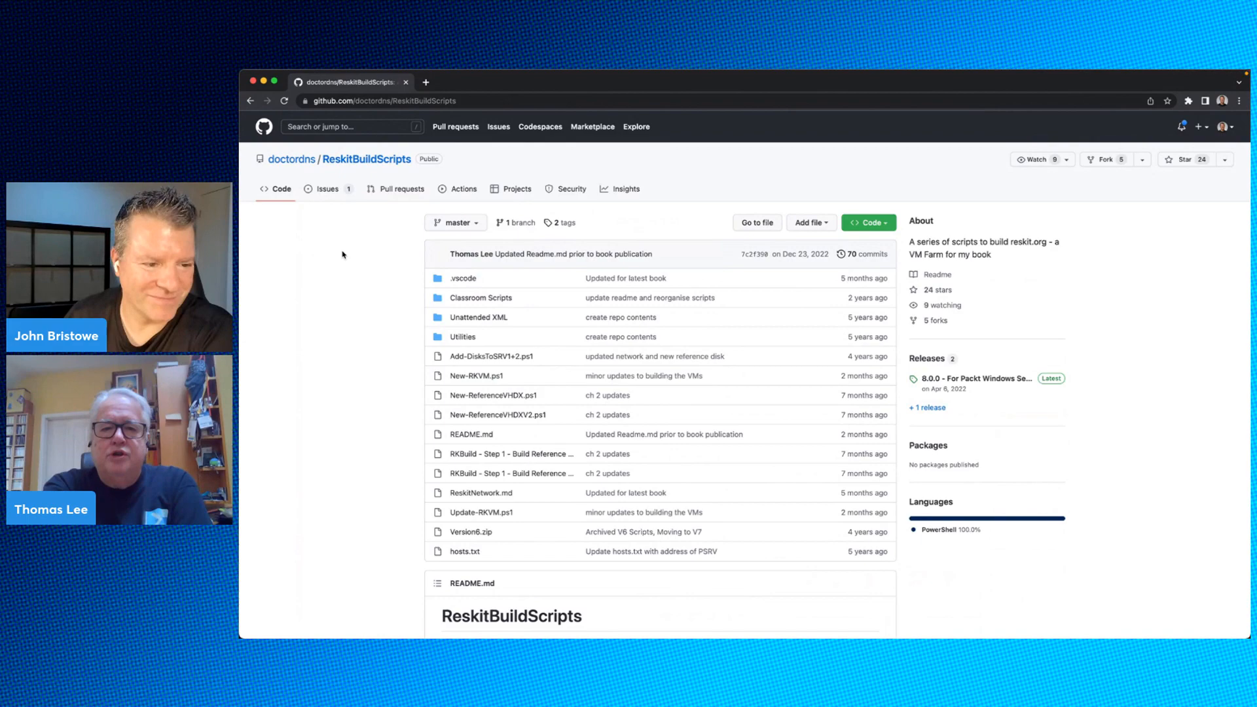
pyautogui.scroll(-3)
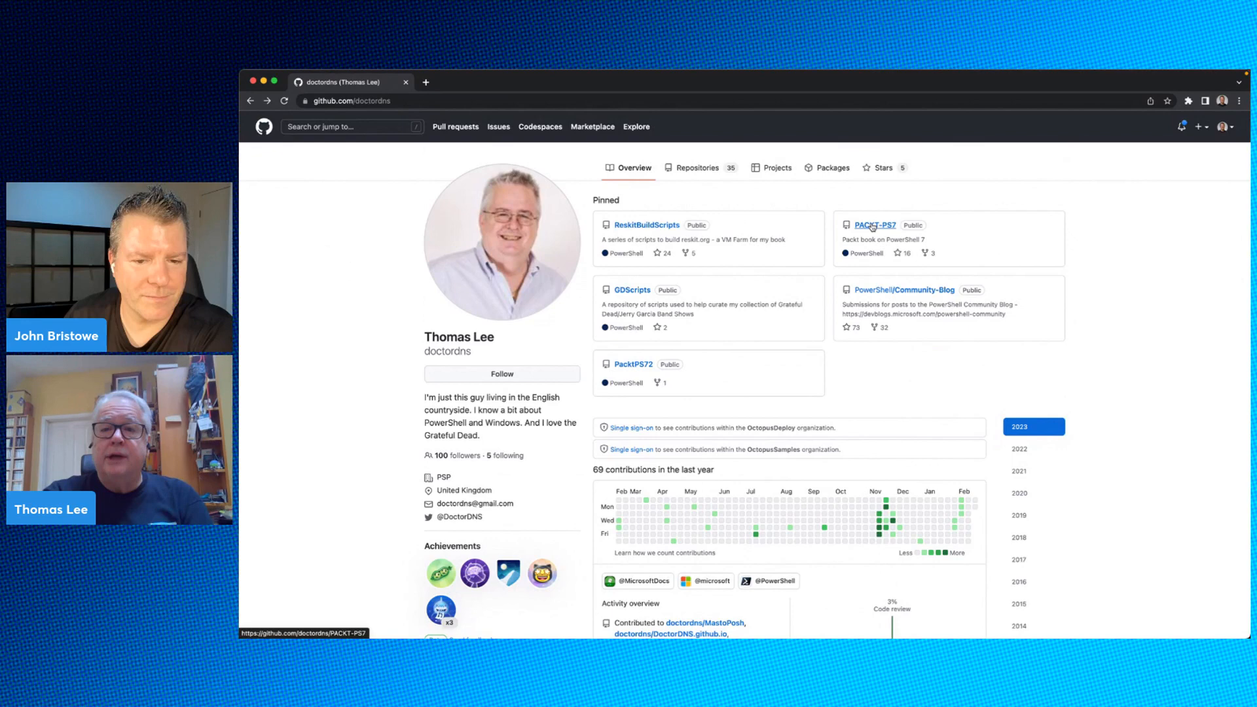
# Open the PacktPS72 repository and navigate into its Scripts folder, then Goodies
pyautogui.click(633, 364)
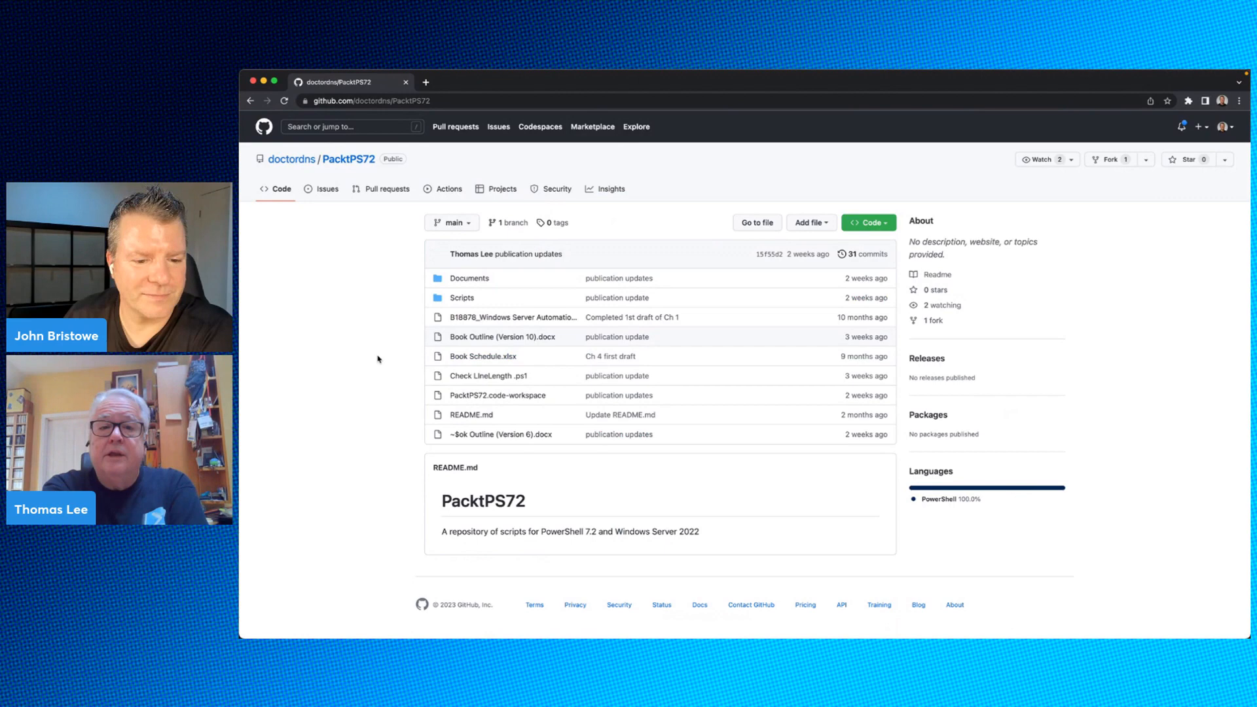
pyautogui.click(462, 297)
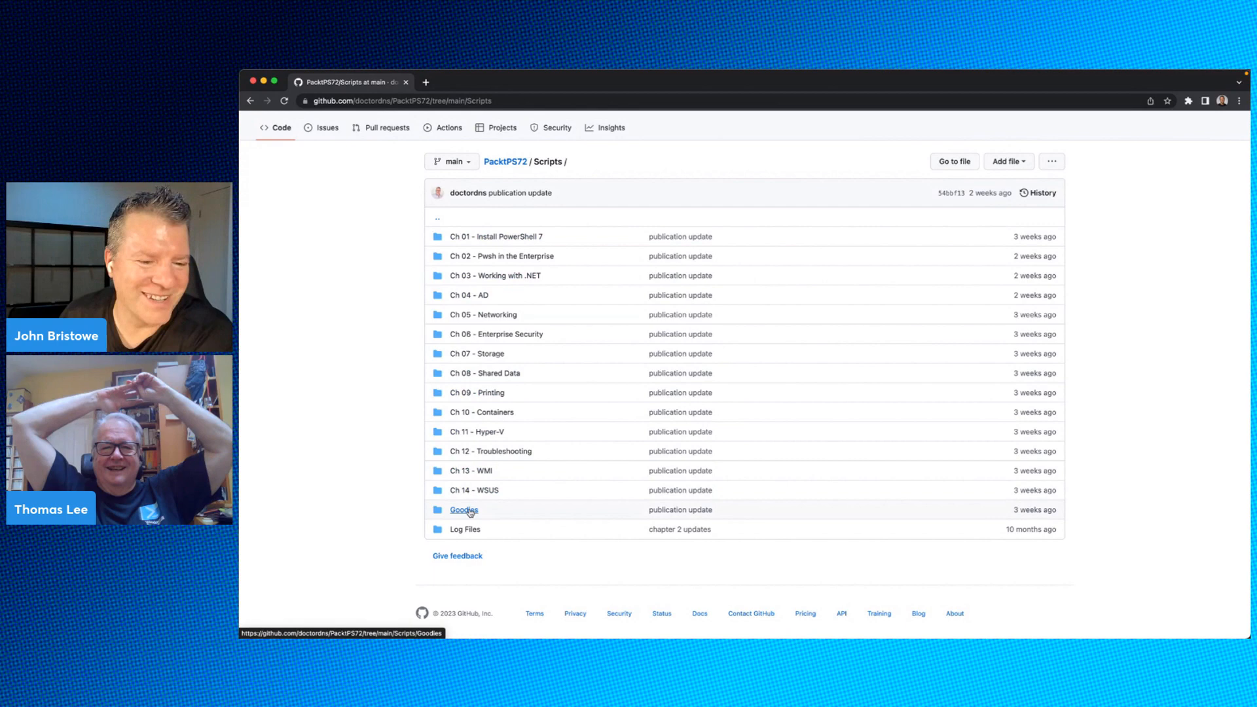
pyautogui.click(464, 509)
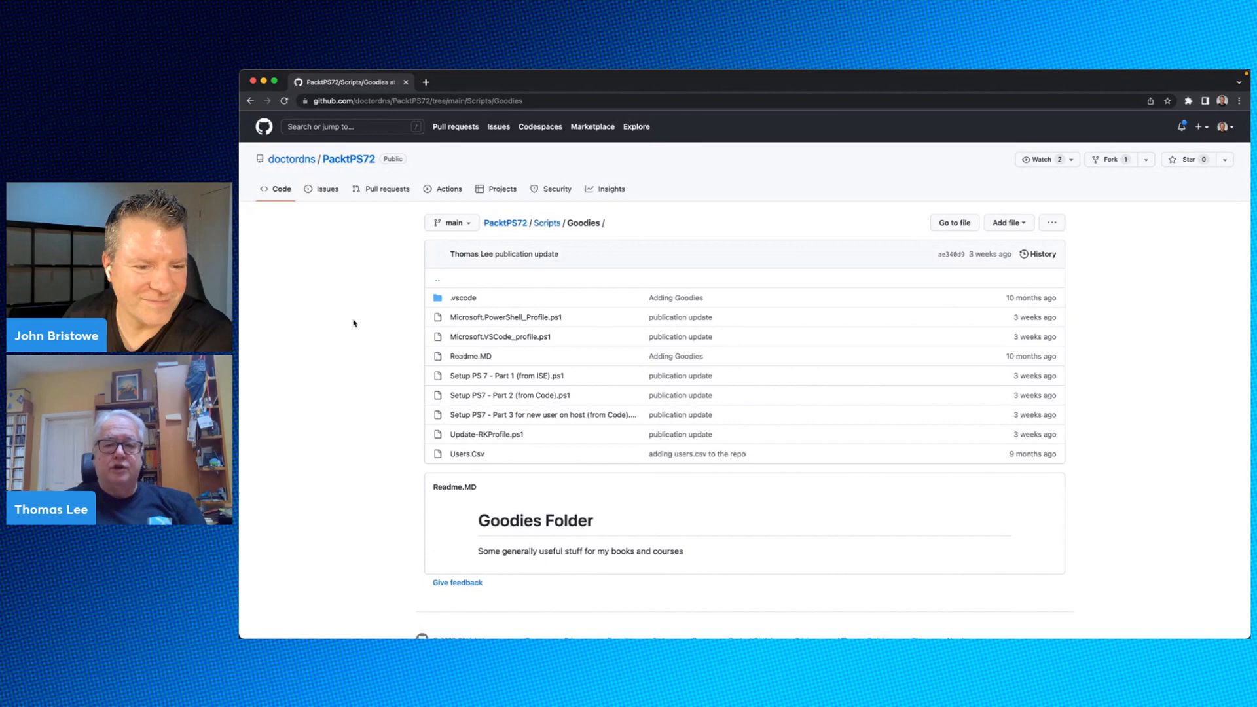
pyautogui.moveTo(338, 303)
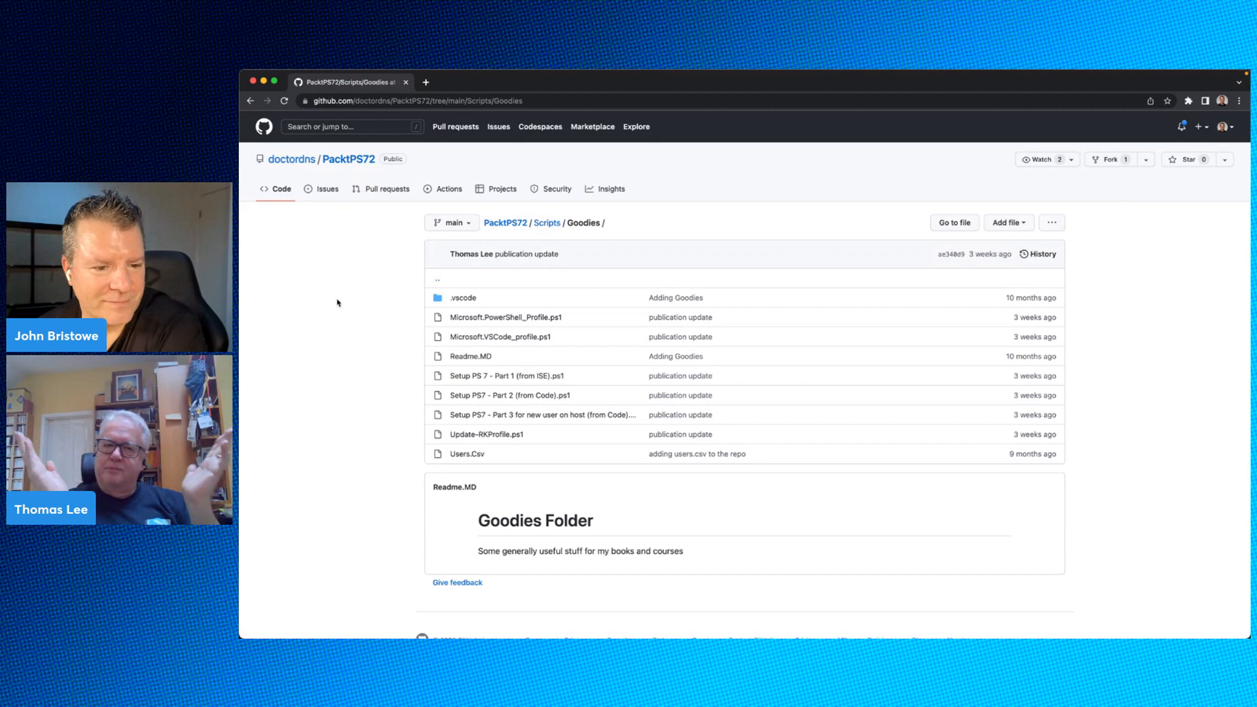
pyautogui.moveTo(500, 336)
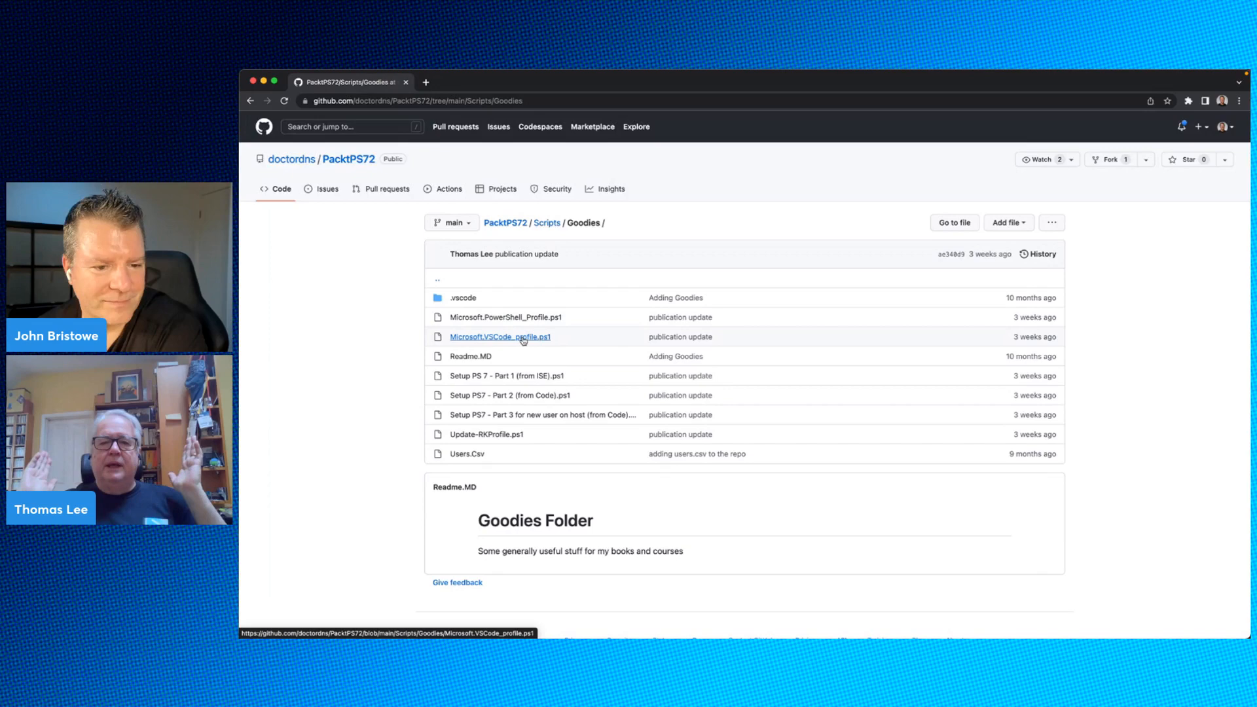
pyautogui.moveTo(500, 336)
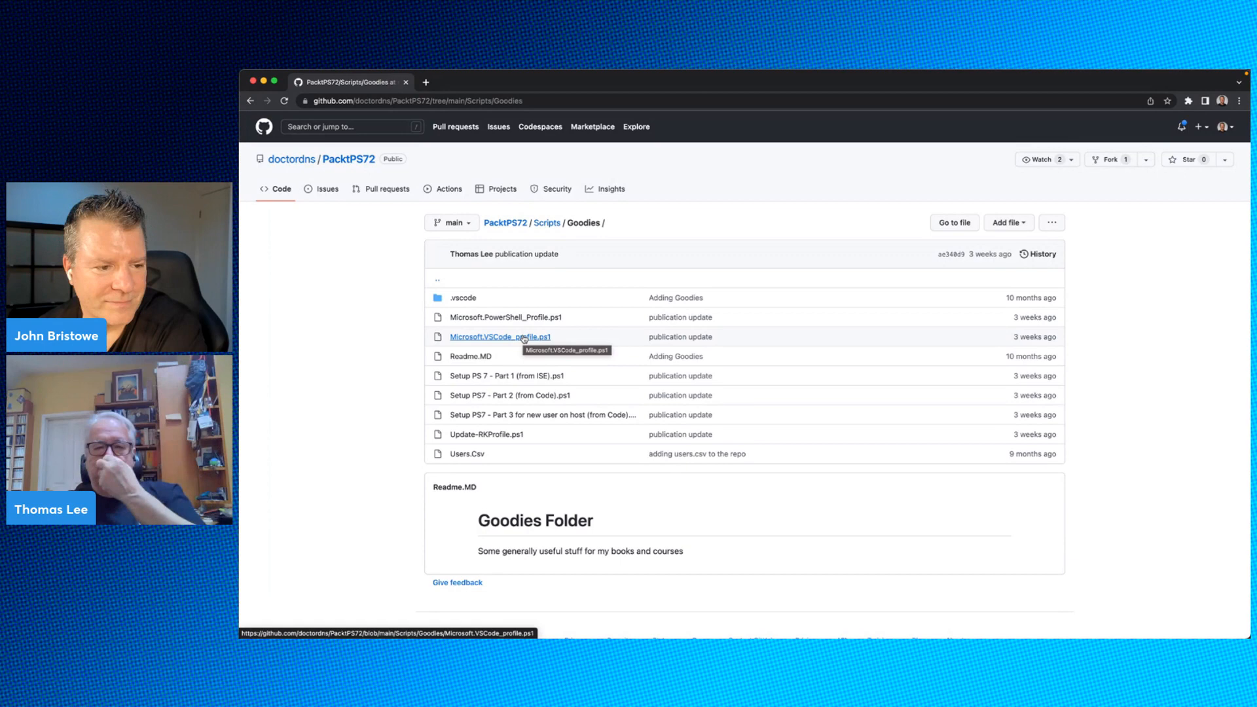
# Open the Microsoft.VSCode_profile.ps1 script from the Goodies folder
pyautogui.click(500, 336)
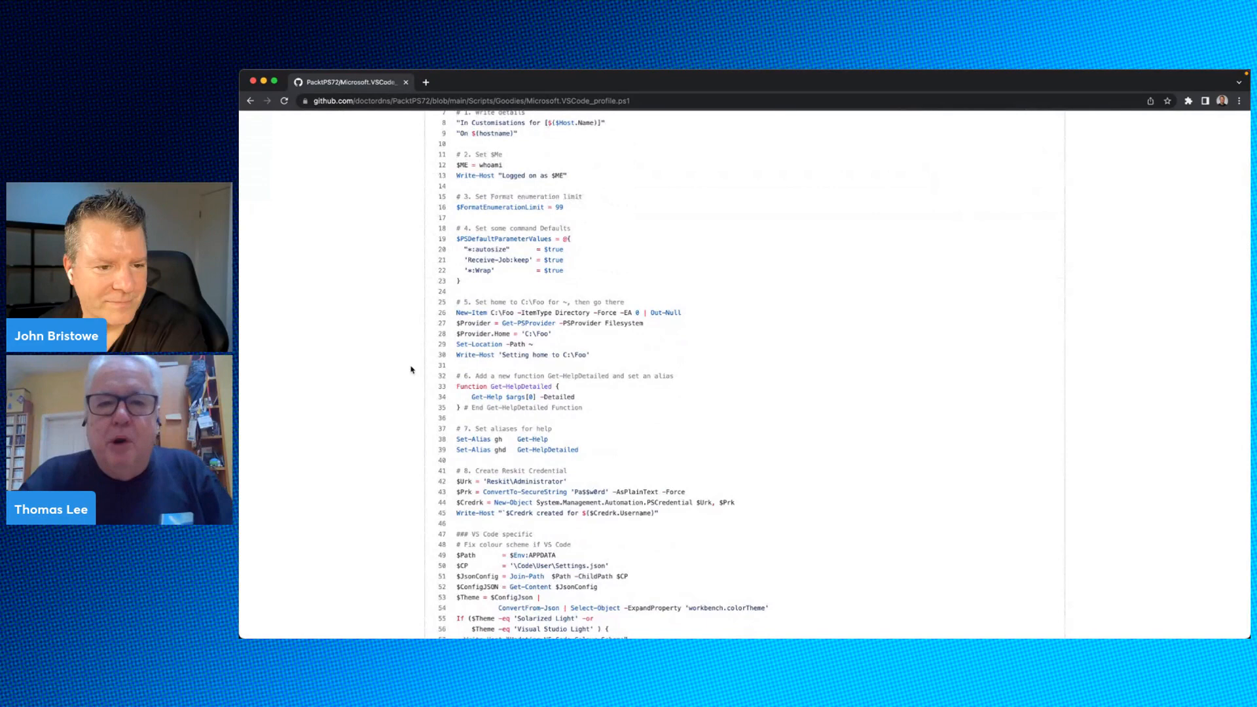
# Scroll through the 70-line VS Code profile script, then return to the Goodies listing
pyautogui.scroll(-3)
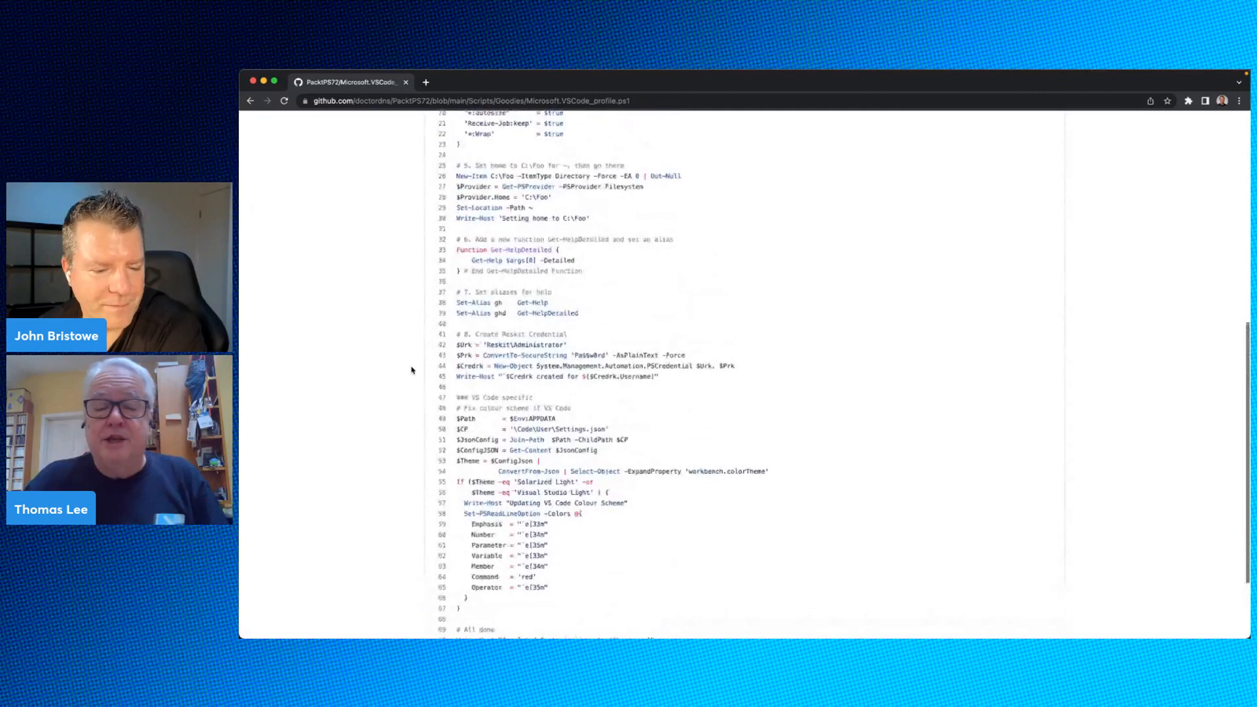
pyautogui.scroll(3)
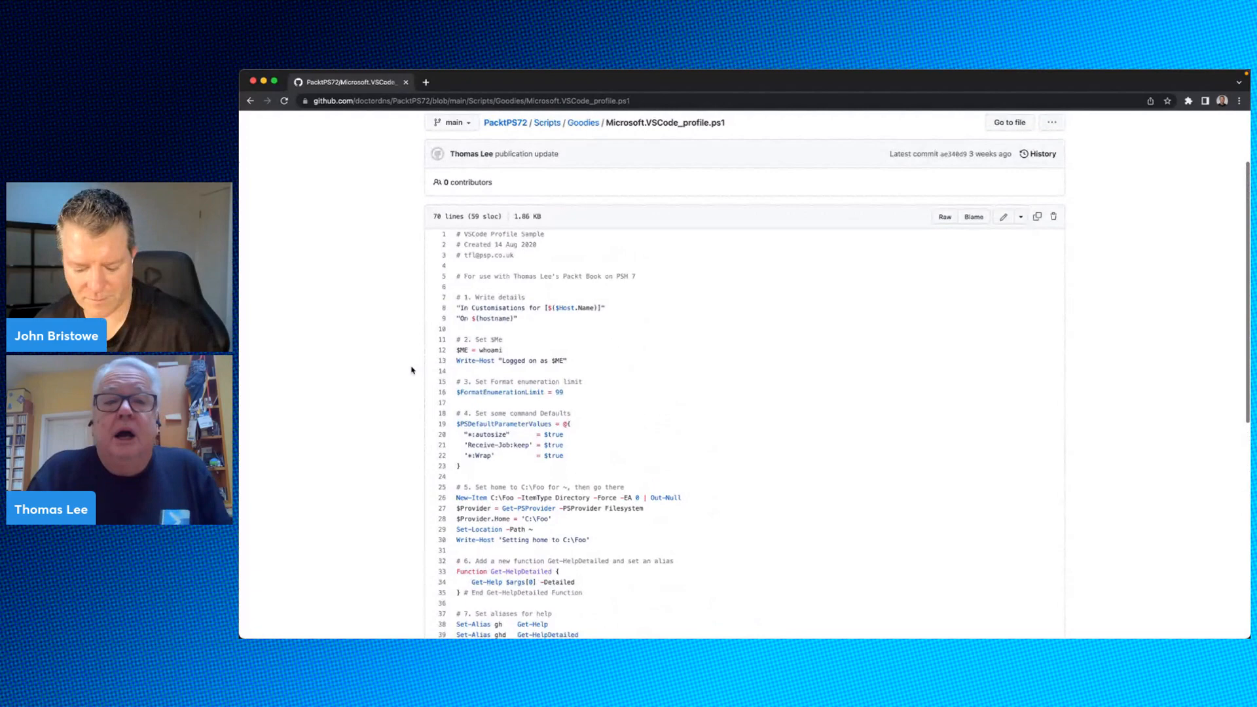
pyautogui.click(582, 122)
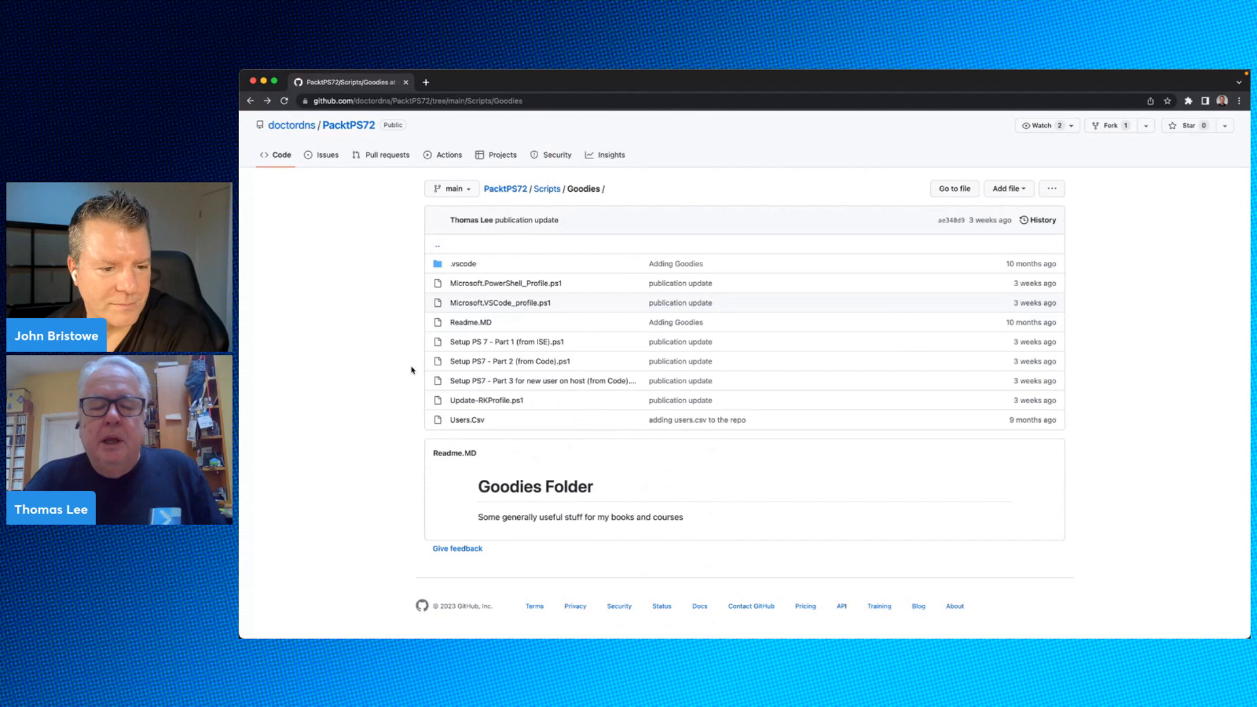
pyautogui.moveTo(547, 188)
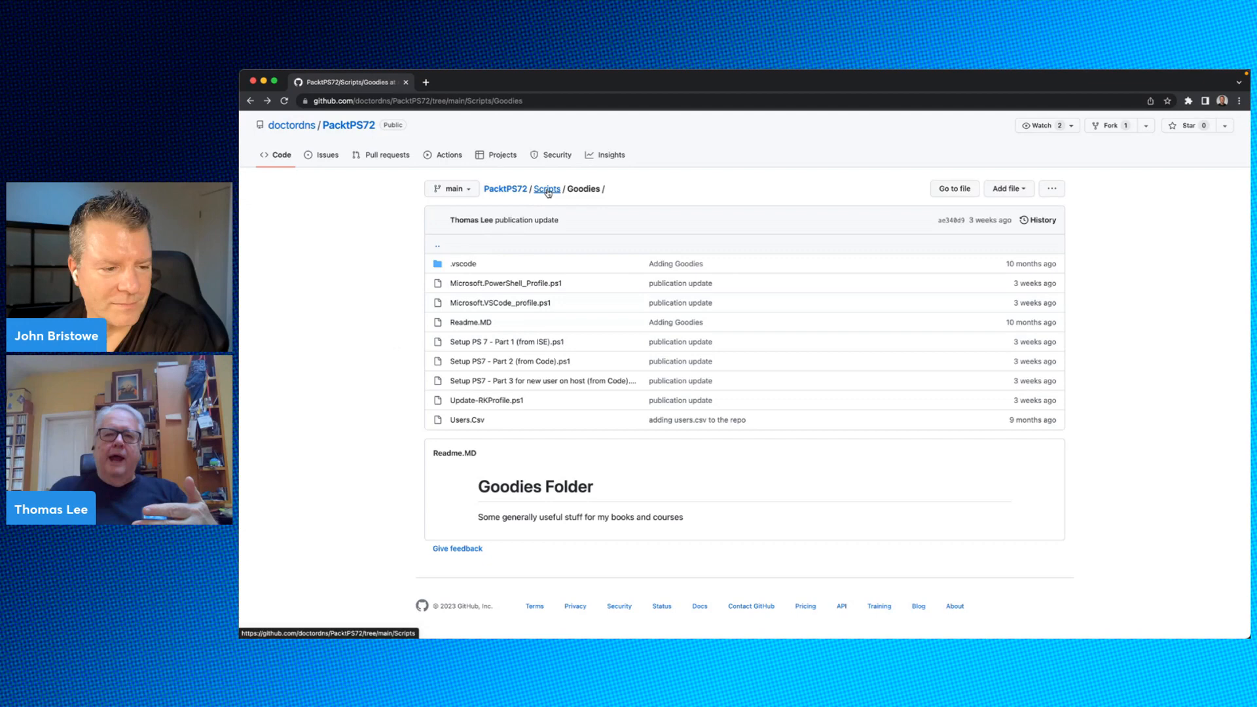
pyautogui.moveTo(369, 313)
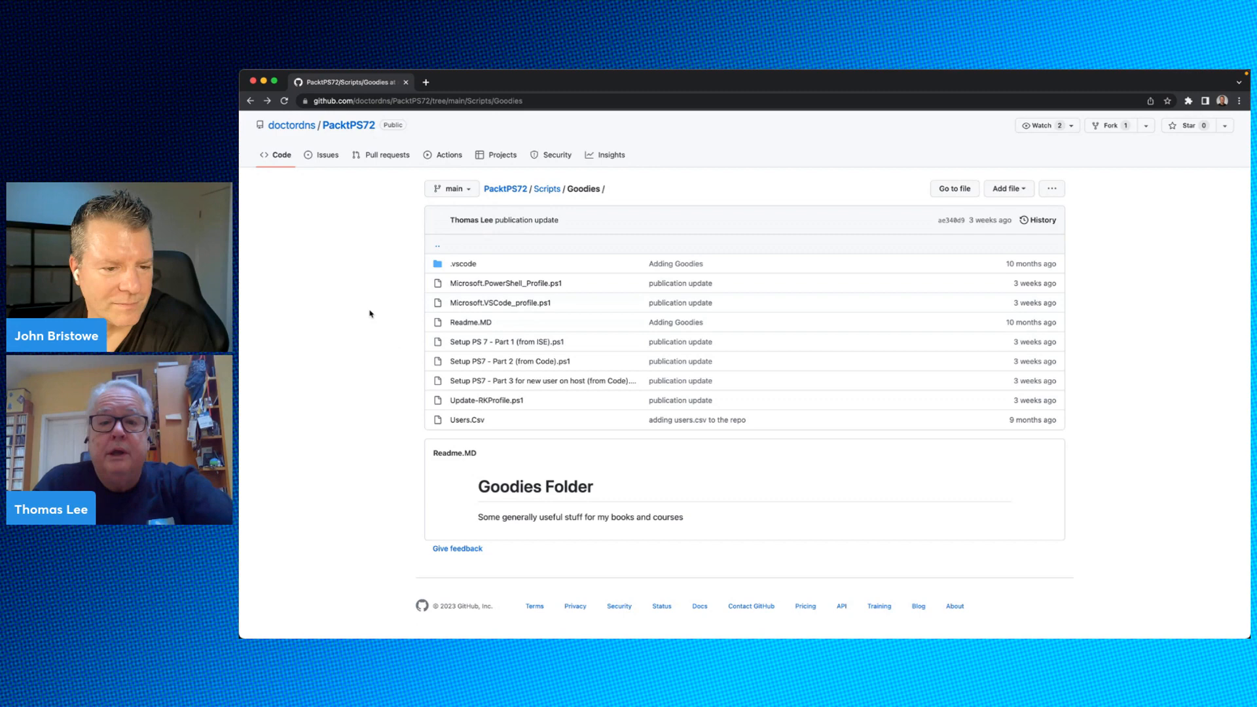
pyautogui.moveTo(510, 361)
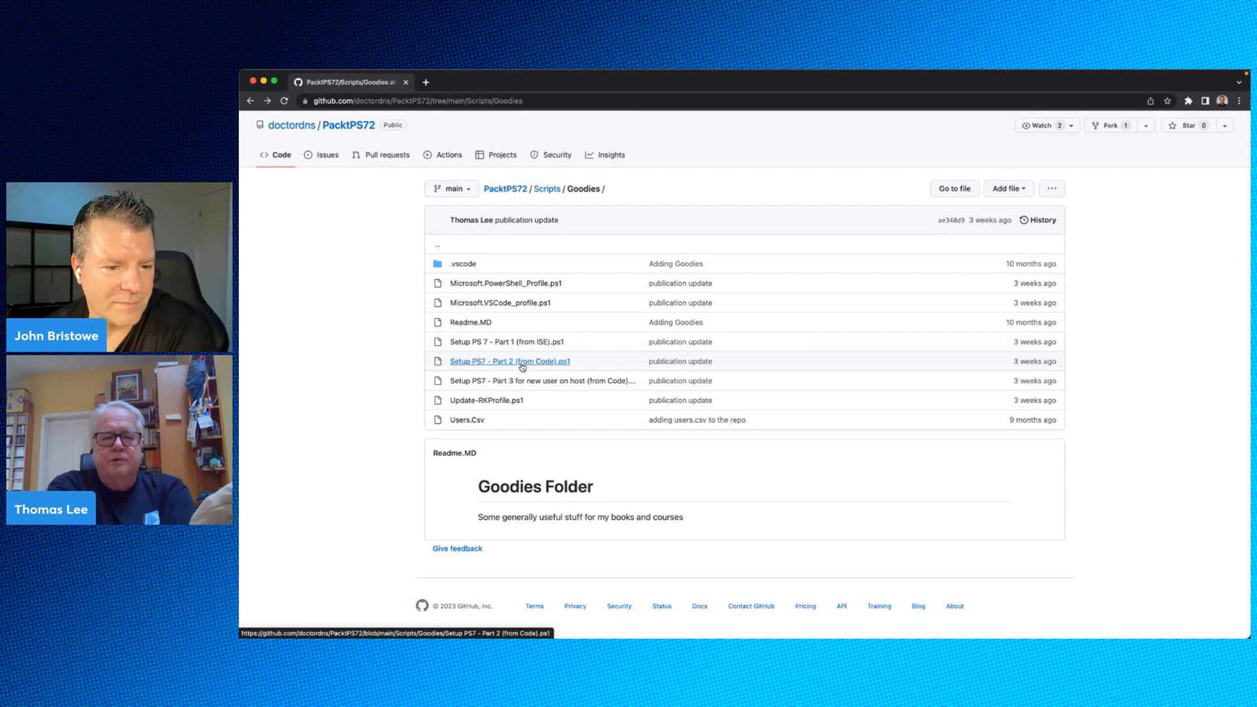
pyautogui.click(509, 361)
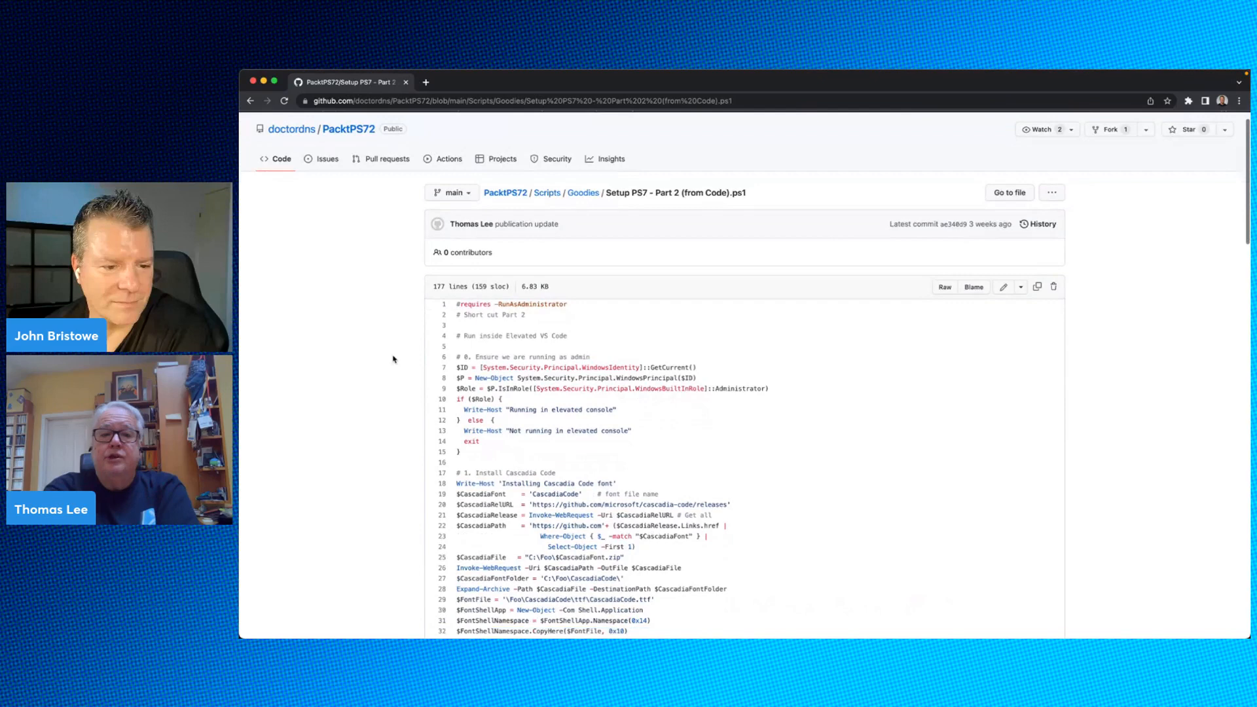
pyautogui.scroll(-3)
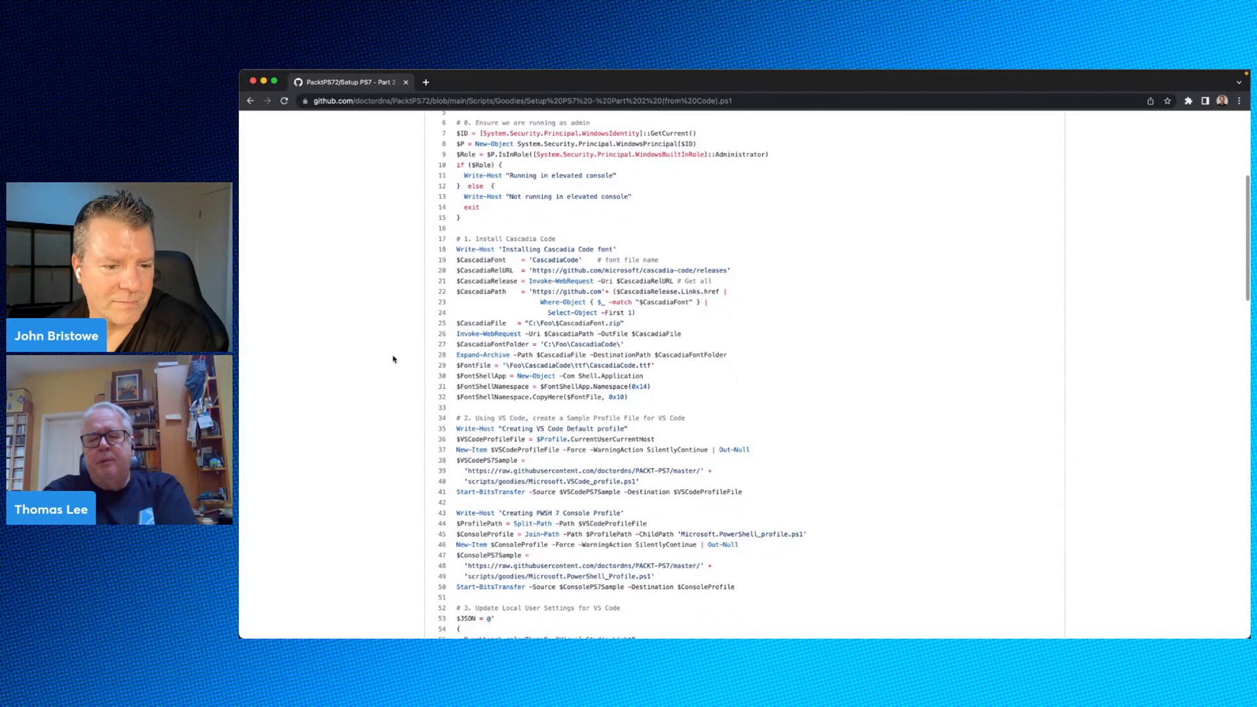
pyautogui.scroll(3)
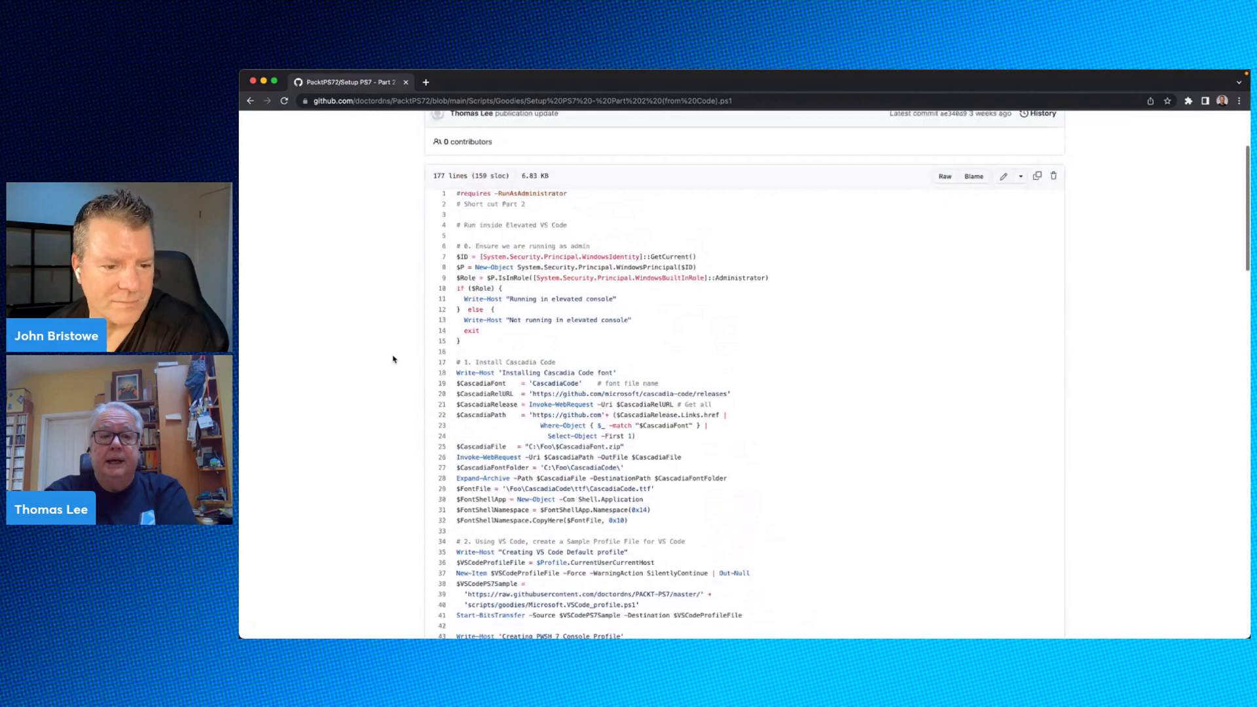
pyautogui.scroll(3)
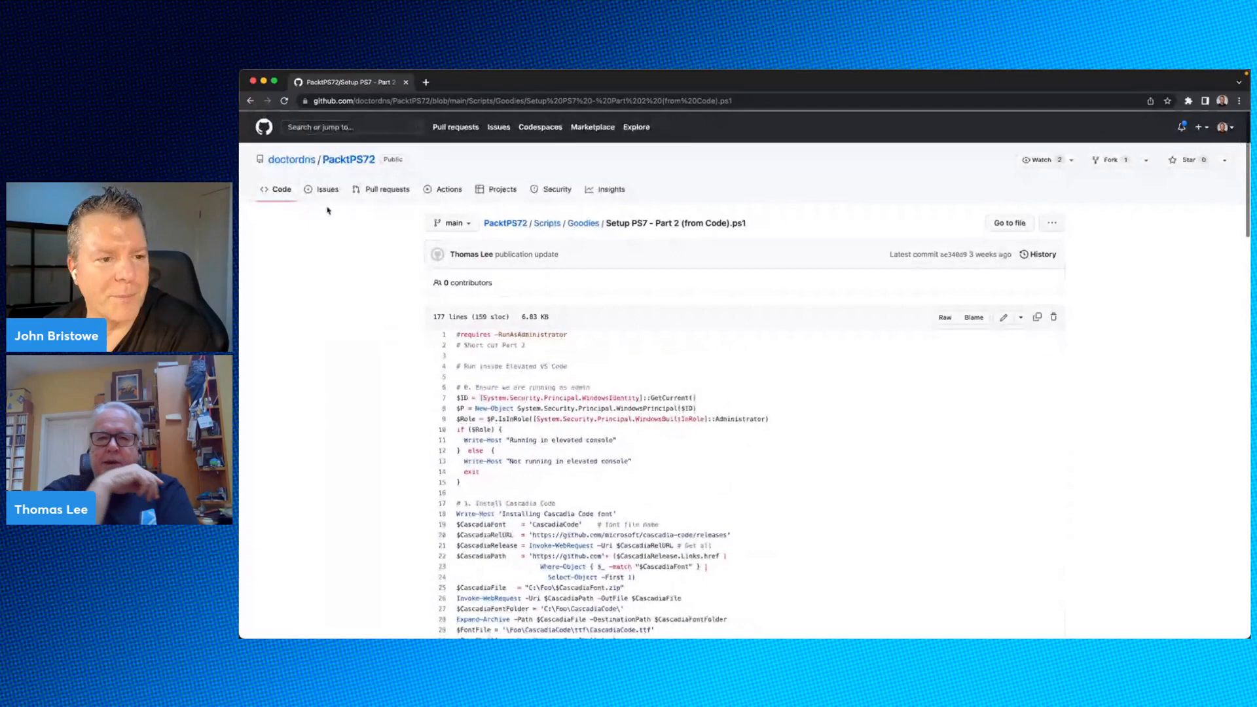
# Go to the PowerShell Community blog's SecretManagement tag page on Microsoft DevBlogs
pyautogui.click(583, 223)
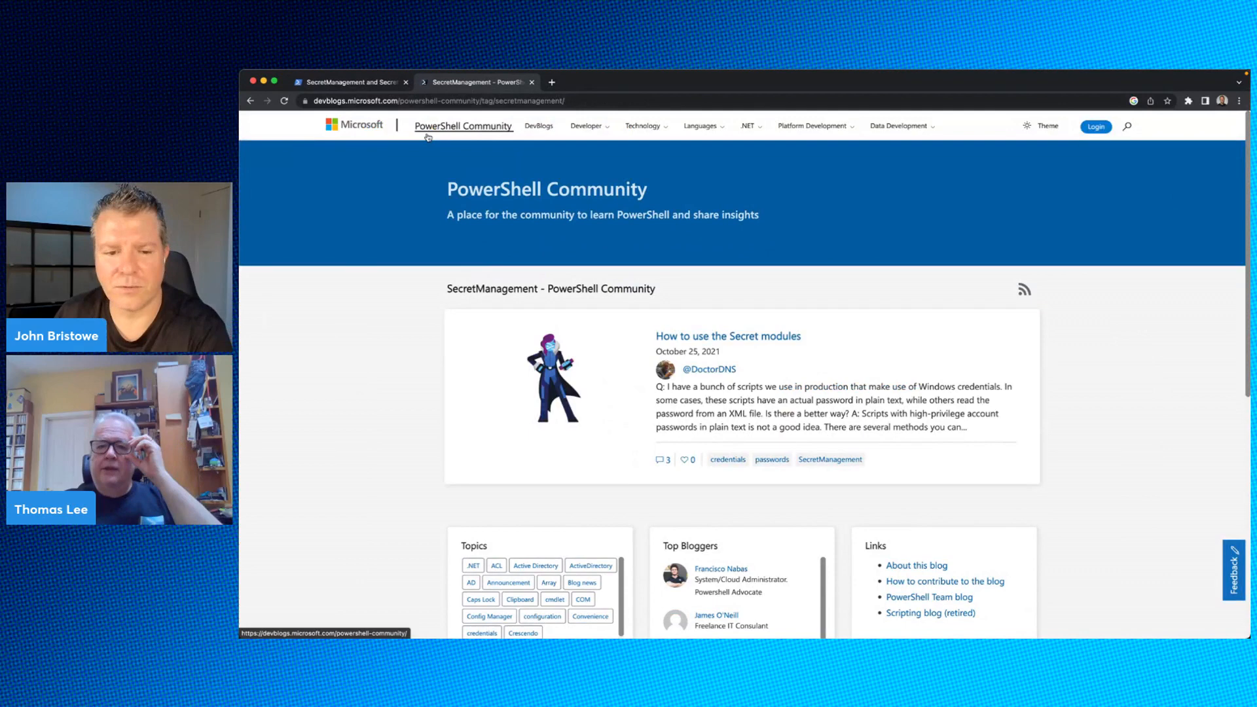
# Scroll the SecretManagement tag page and open the 'How to use the Secret modules' post
pyautogui.scroll(-3)
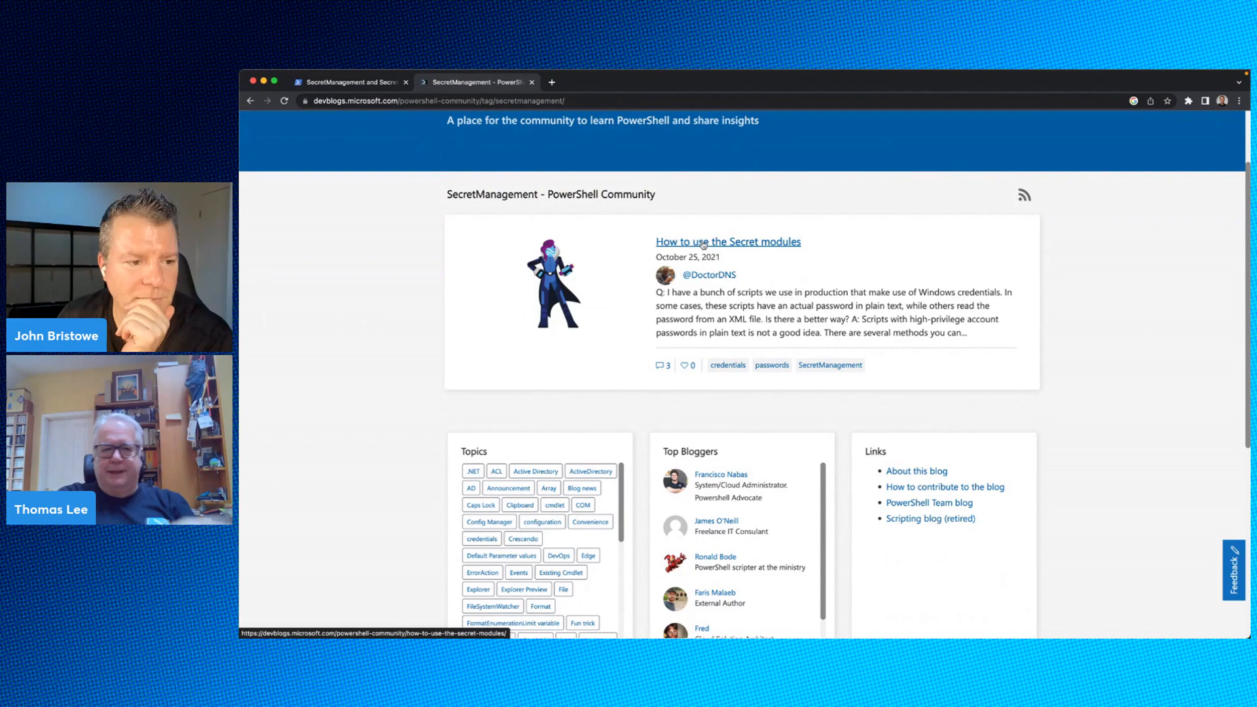
pyautogui.moveTo(493, 265)
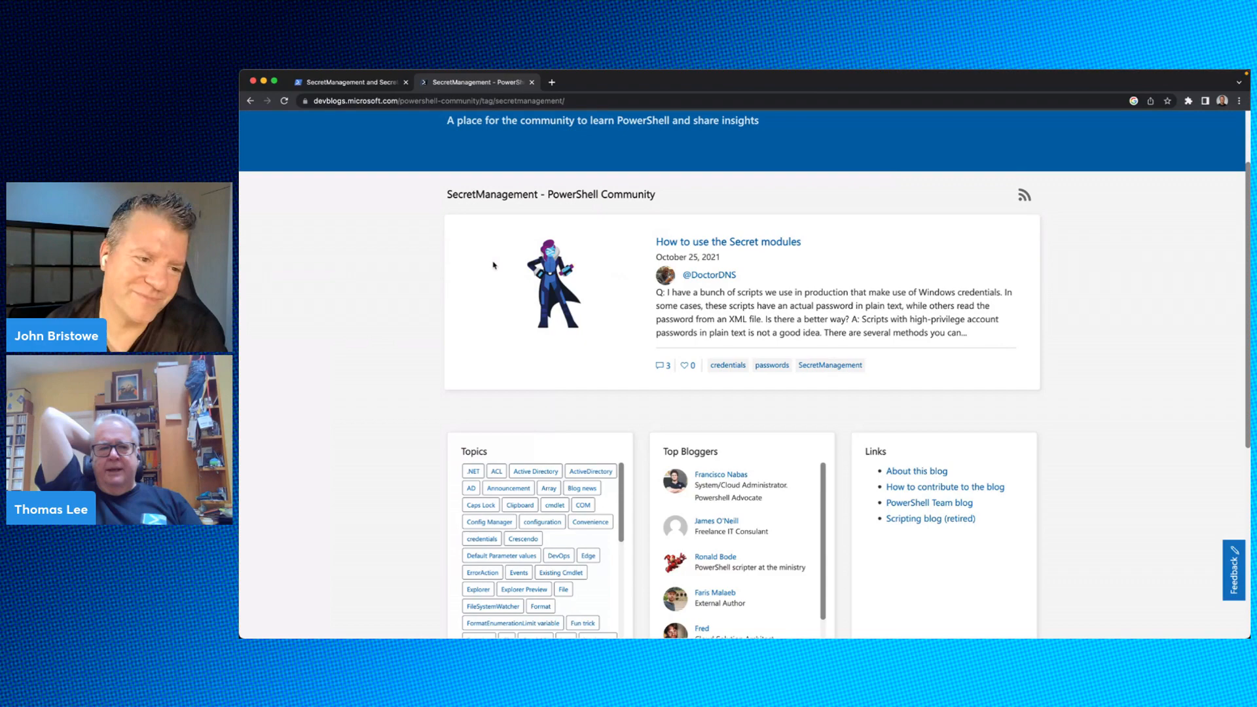
pyautogui.click(728, 242)
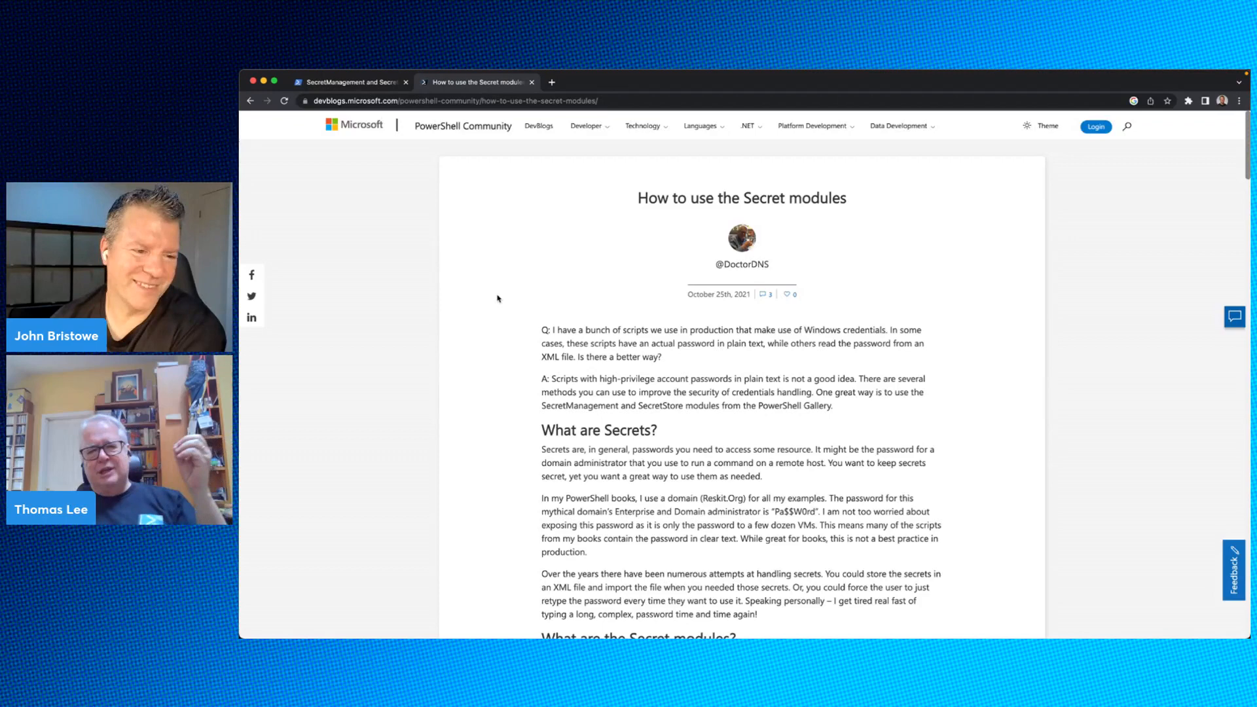
# Skim the Secret modules article, then return to the SecretManagement and SecretStore announcement tab
pyautogui.scroll(-3)
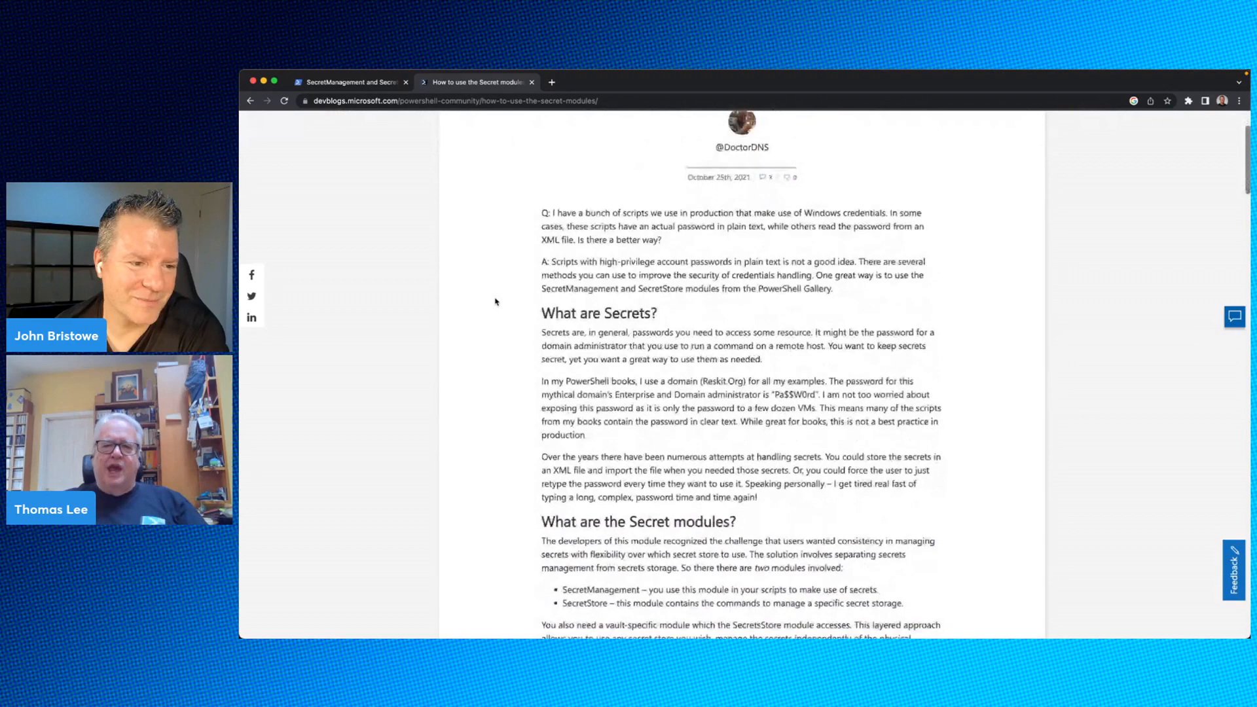
pyautogui.scroll(-3)
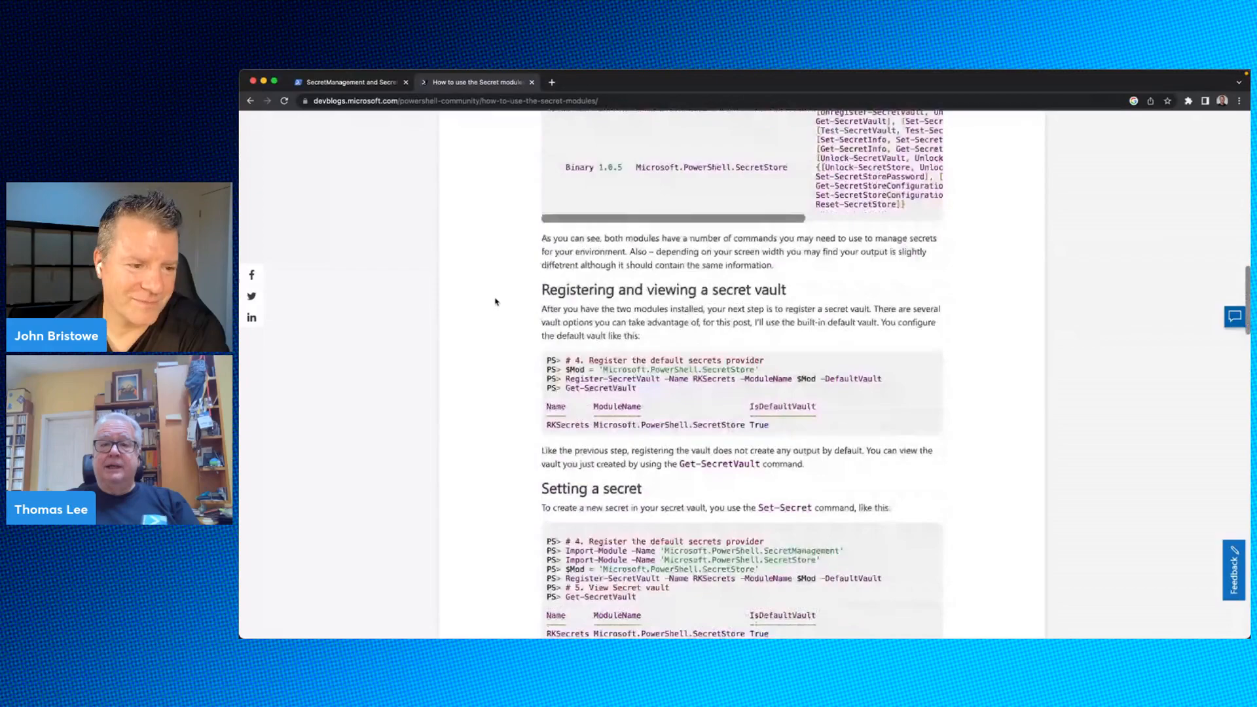
pyautogui.scroll(3)
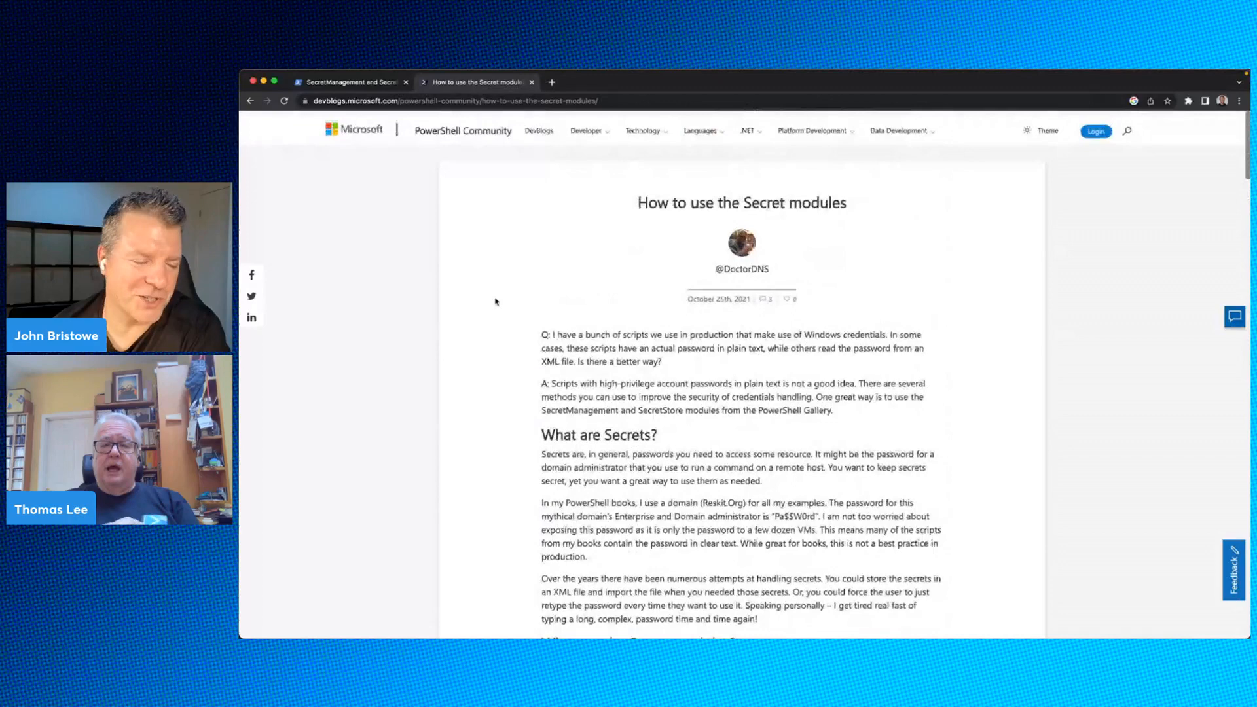
pyautogui.scroll(-3)
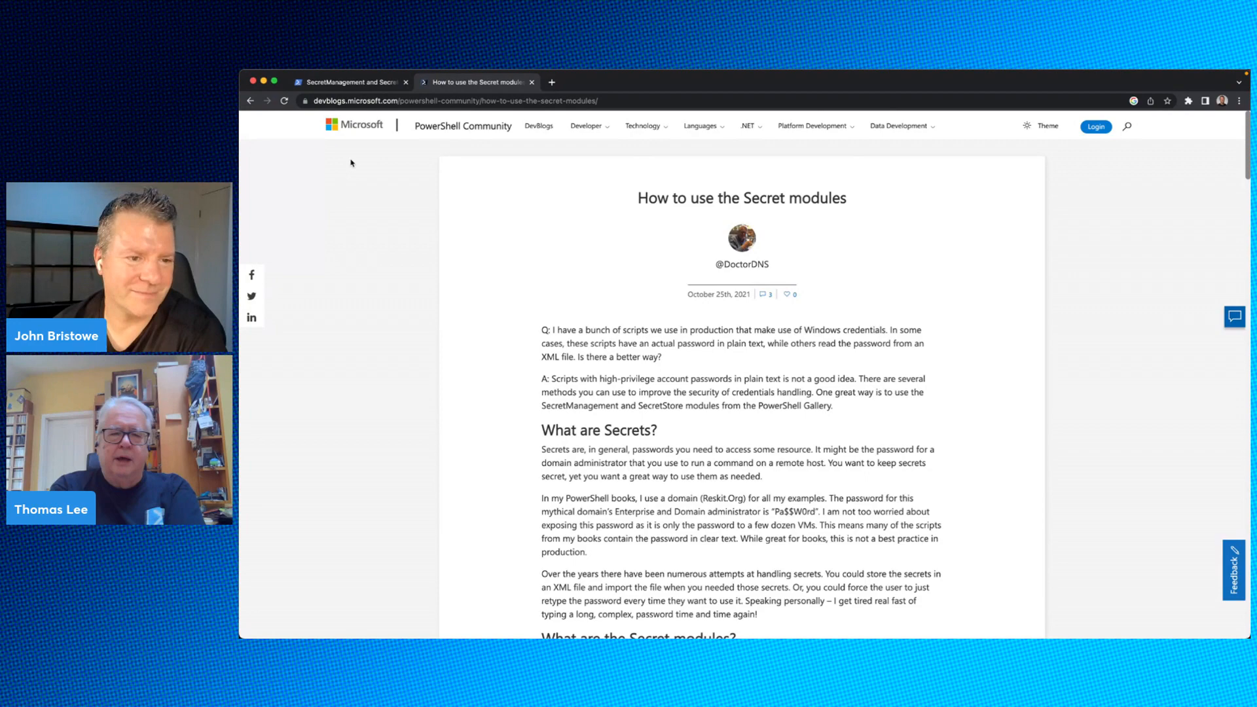
pyautogui.click(349, 82)
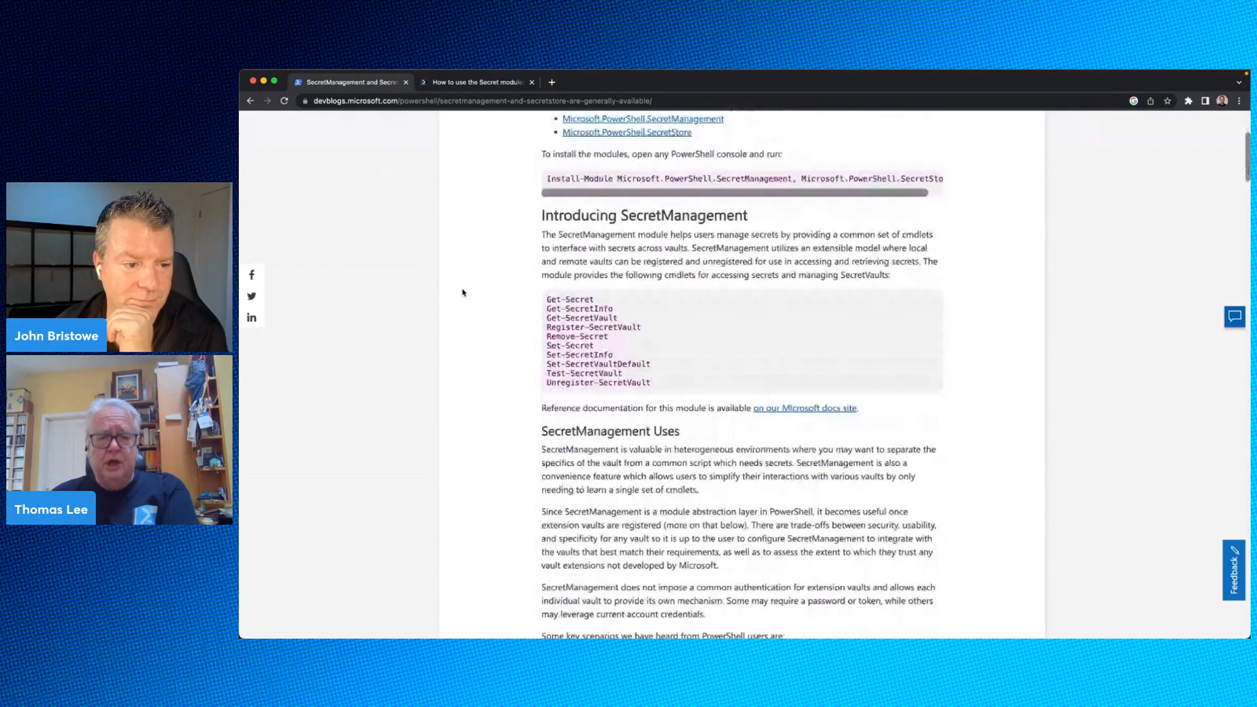
# Skim the SecretStore announcement, then switch to the powershellgallery.com window showing ntfs results
pyautogui.scroll(-3)
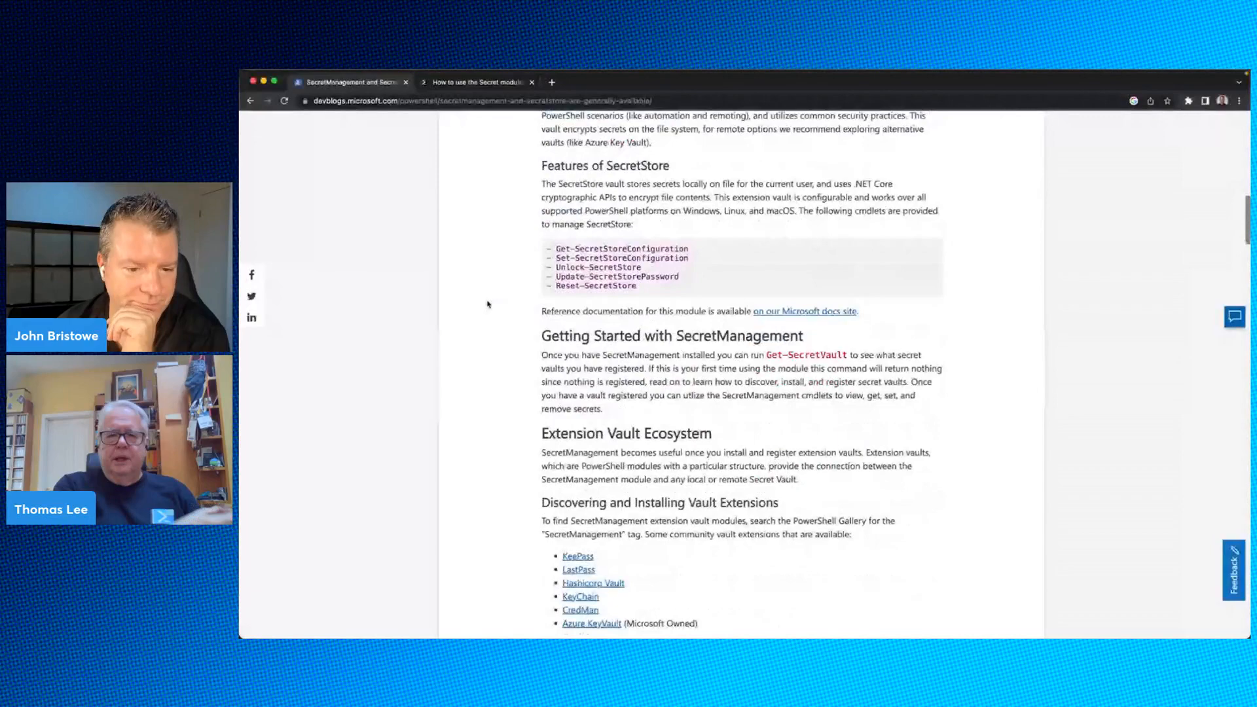
pyautogui.scroll(-3)
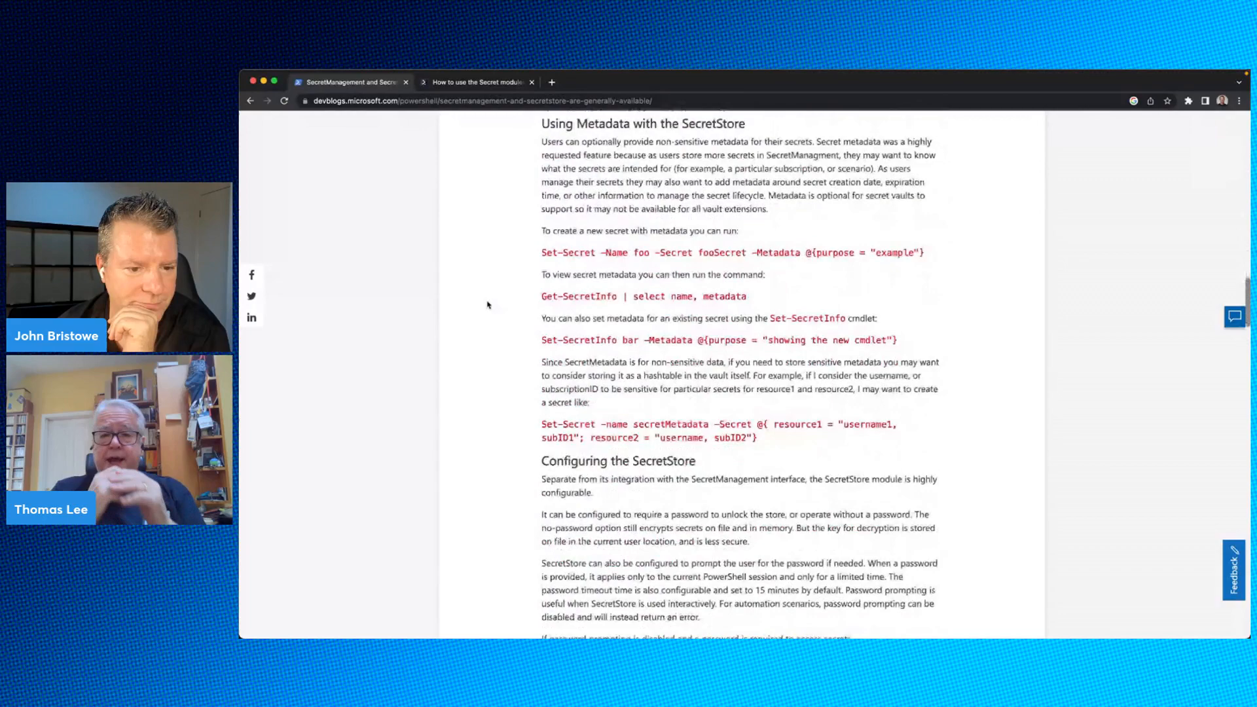
pyautogui.scroll(3)
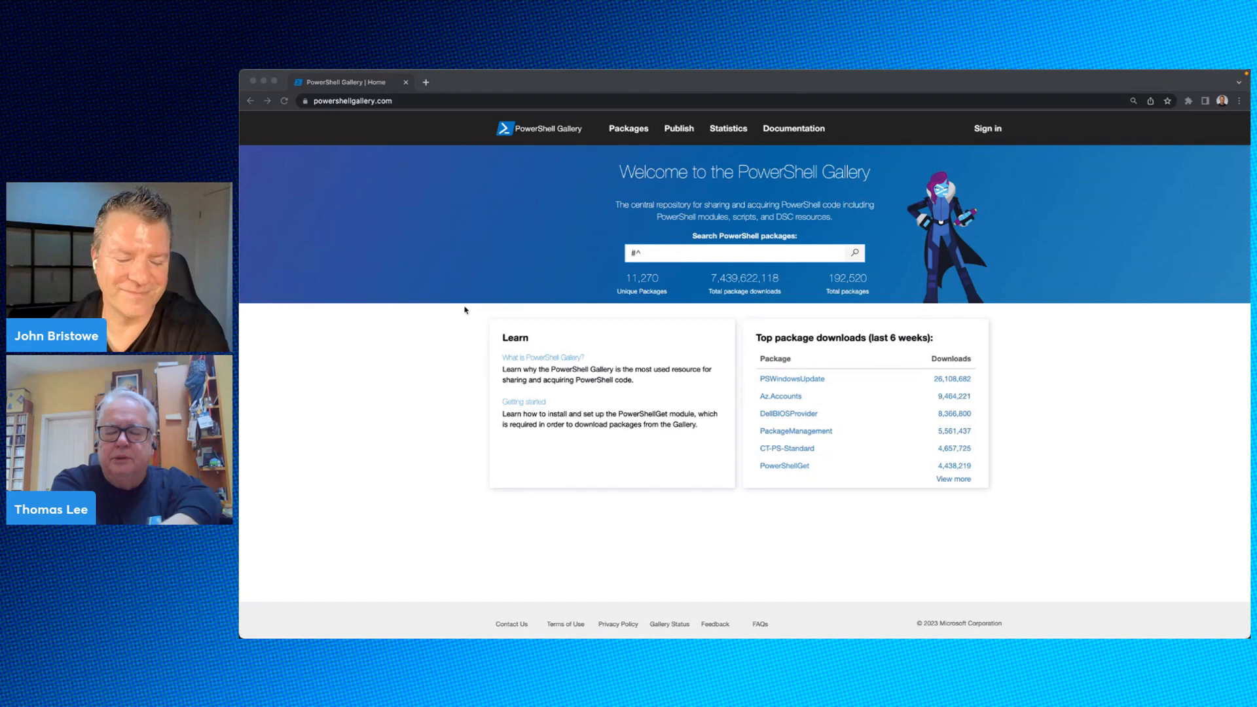
pyautogui.click(733, 253)
pyautogui.write('ntfs')
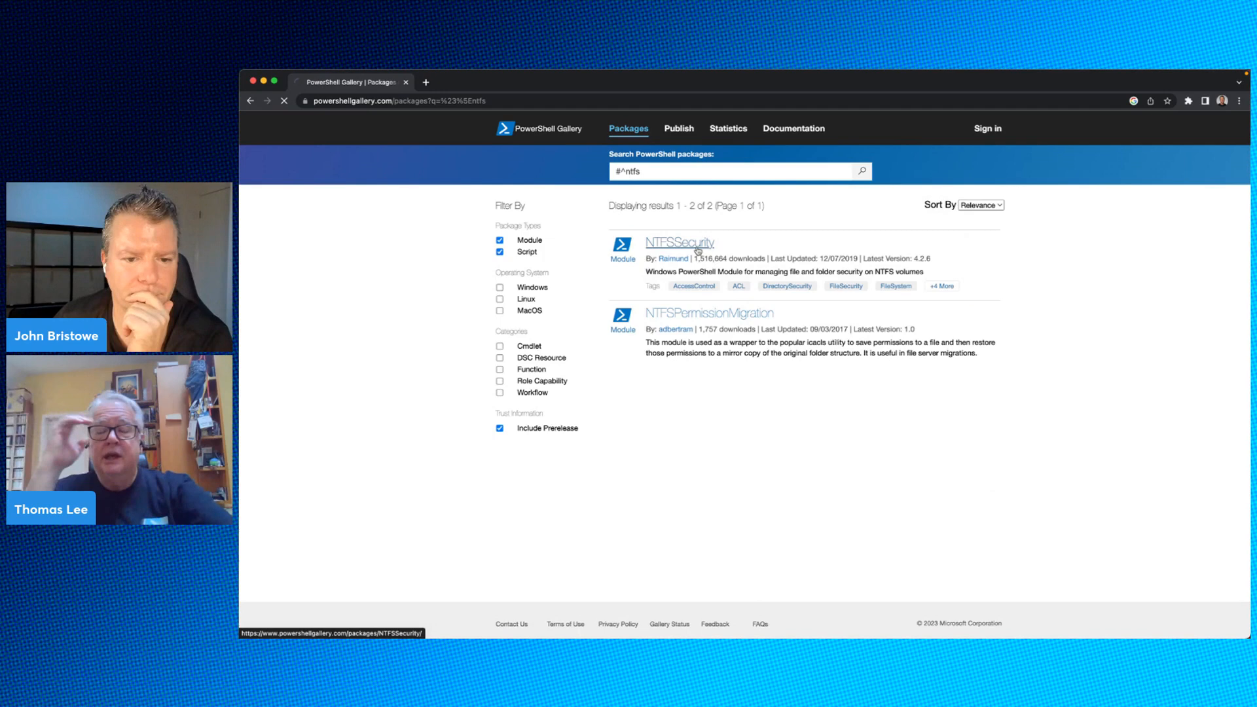
# Follow NTFSSecurity to its GitHub repo and open the 'NTFSSecurity Tutorial 1' article
pyautogui.click(679, 243)
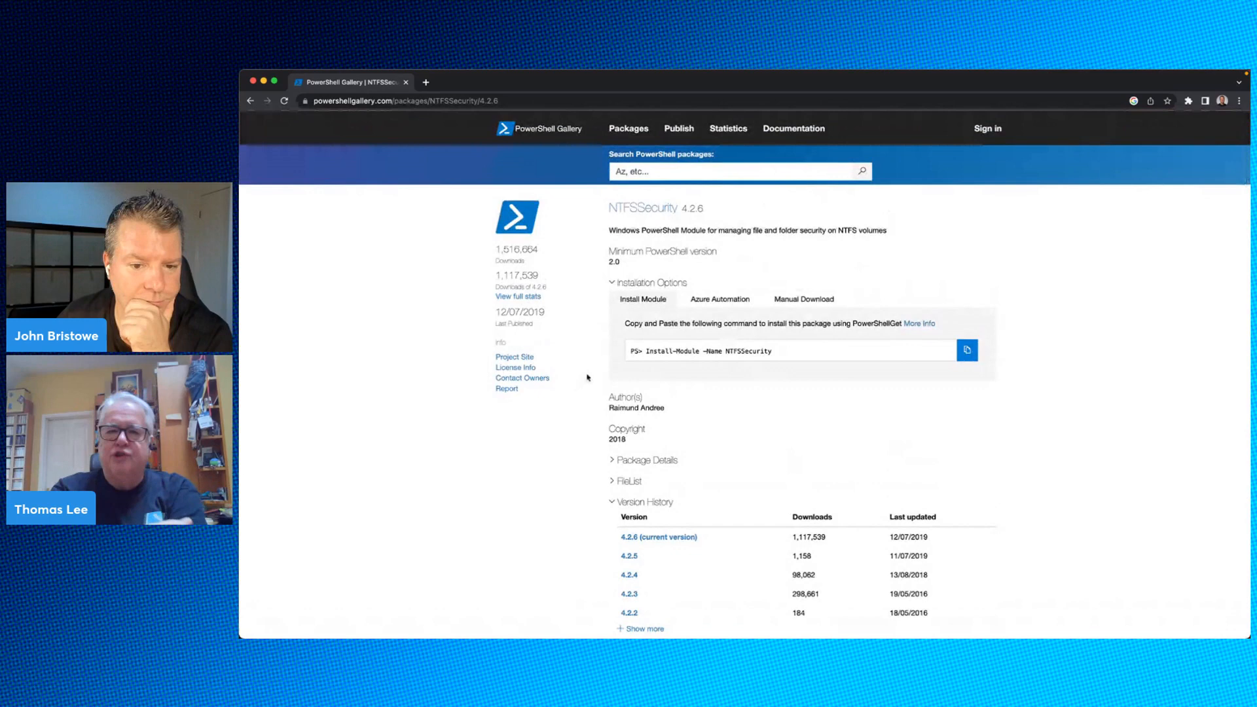
pyautogui.click(514, 357)
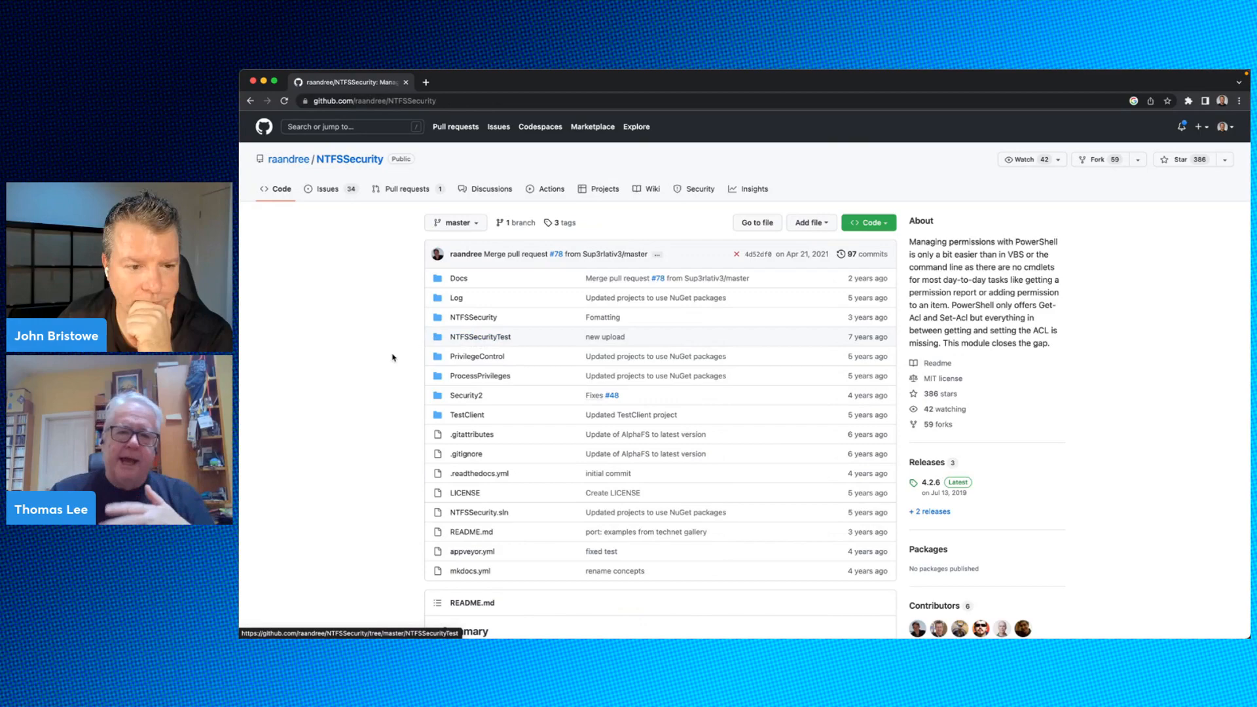
pyautogui.scroll(-3)
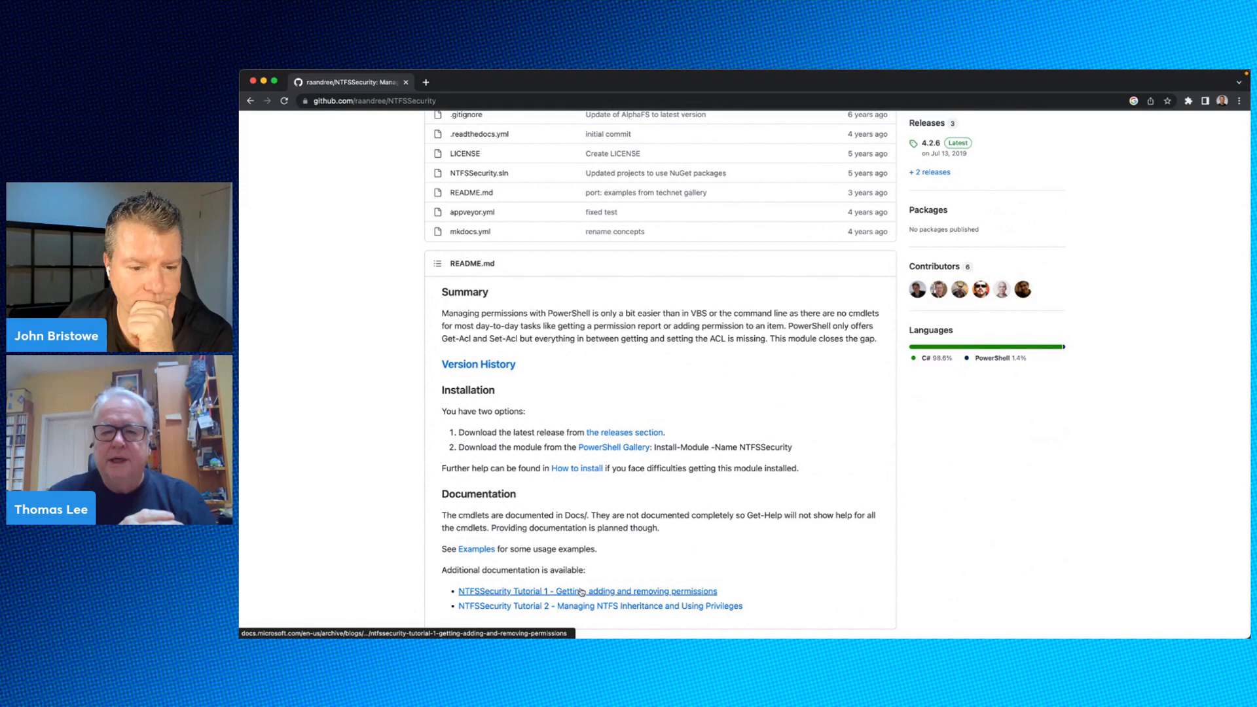
pyautogui.click(587, 591)
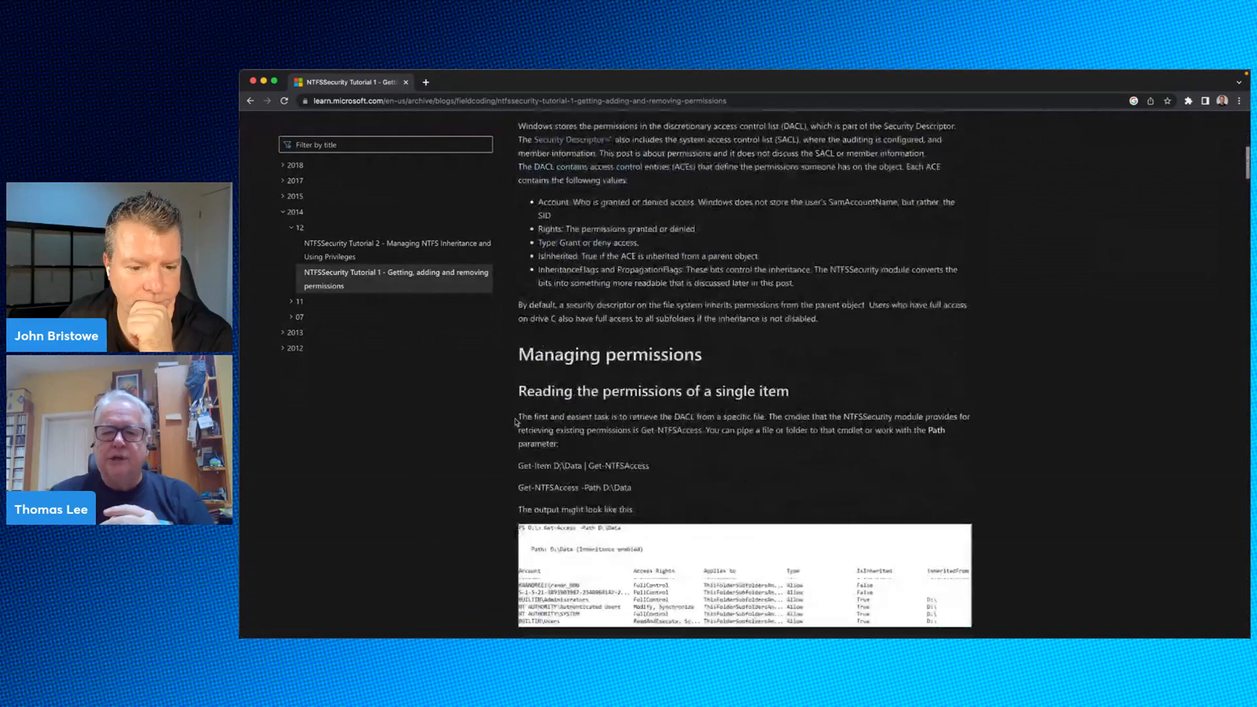
# Read the tutorial's Removing Access and NTFS Inheritance sections, then return to the ntfs results
pyautogui.scroll(-3)
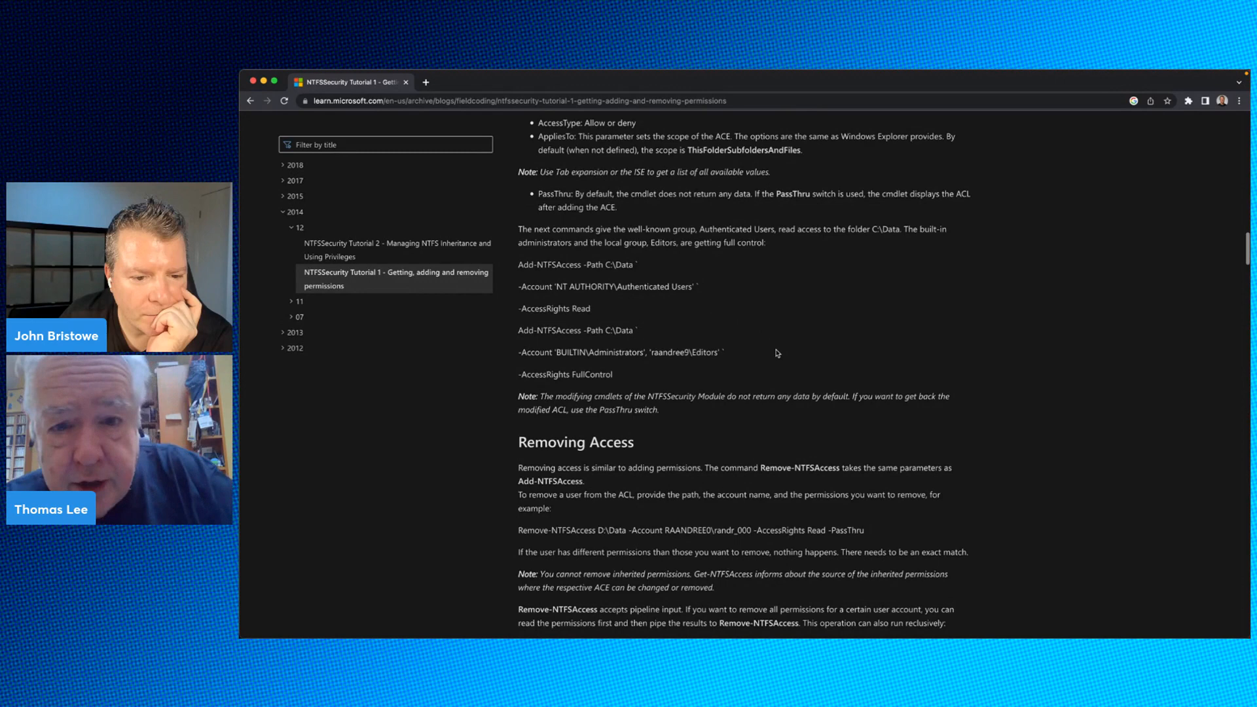
pyautogui.scroll(-3)
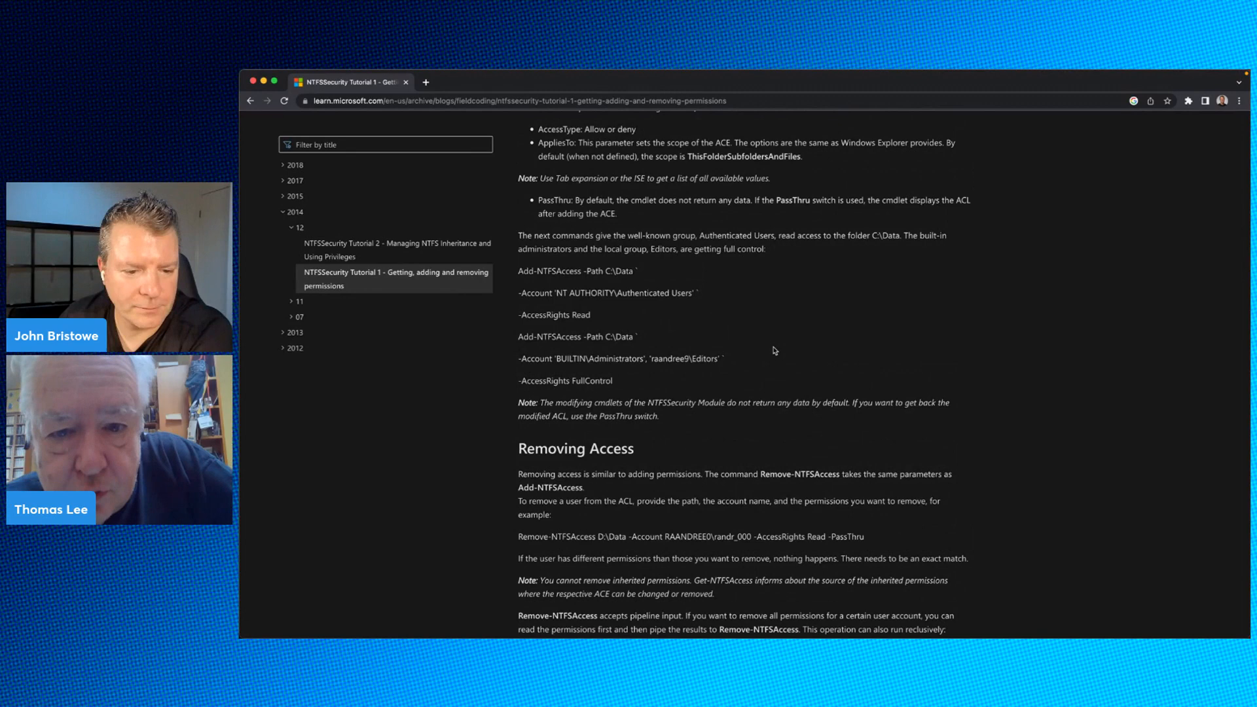
pyautogui.scroll(3)
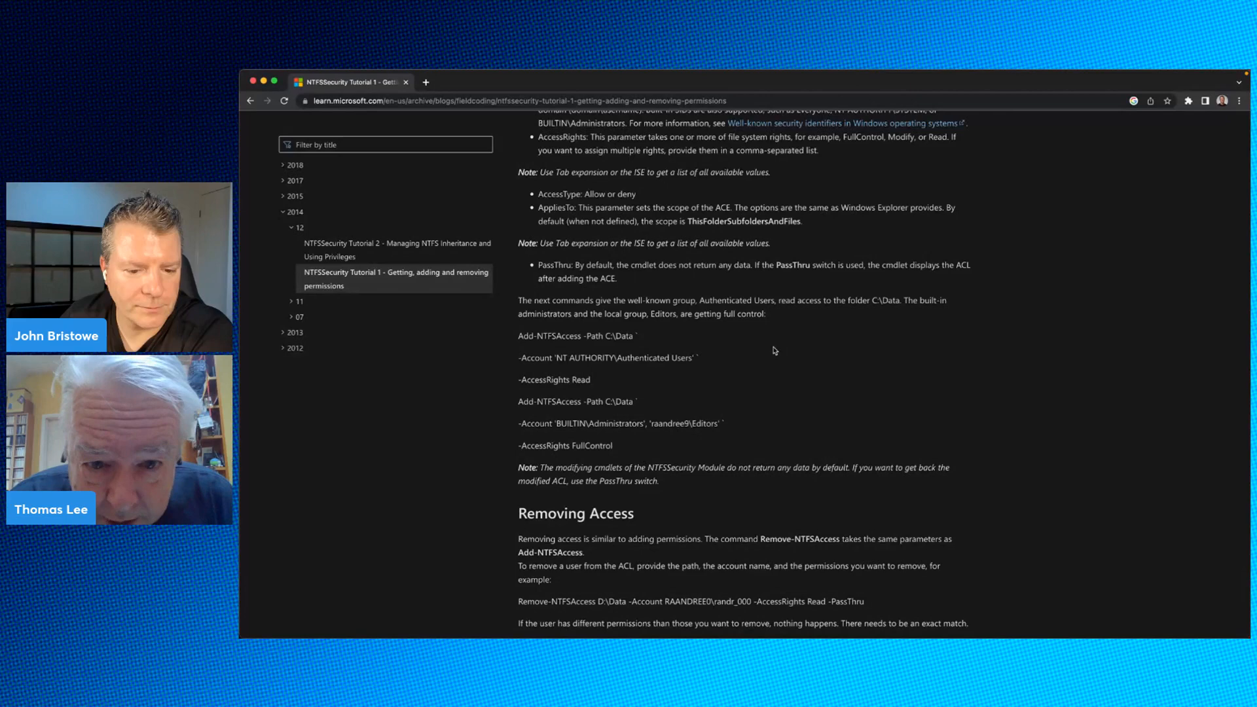
pyautogui.doubleClick(550, 335)
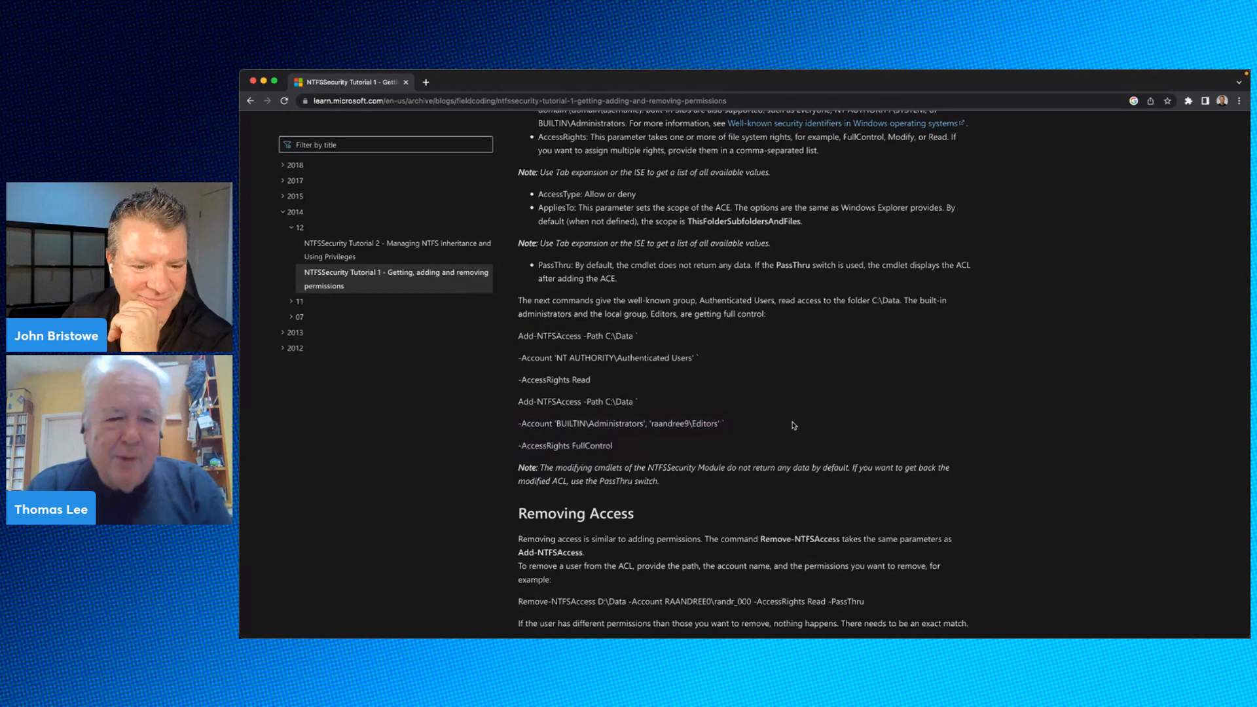
pyautogui.scroll(-3)
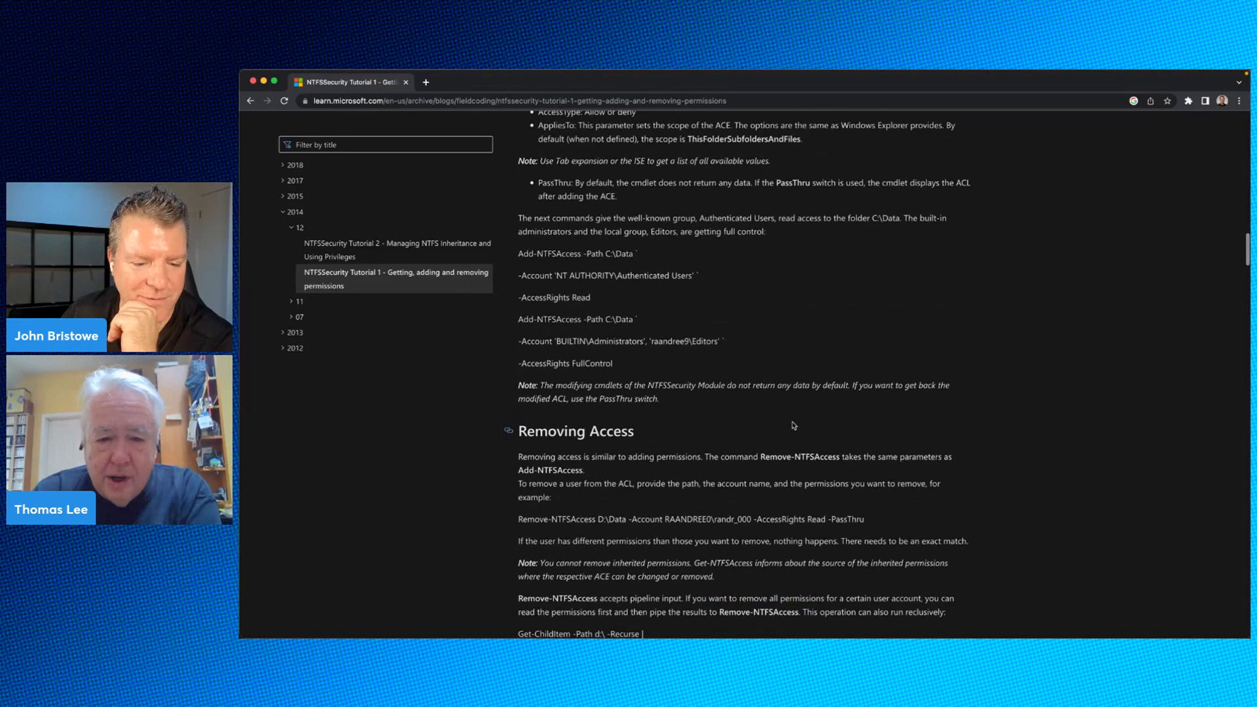
pyautogui.scroll(-3)
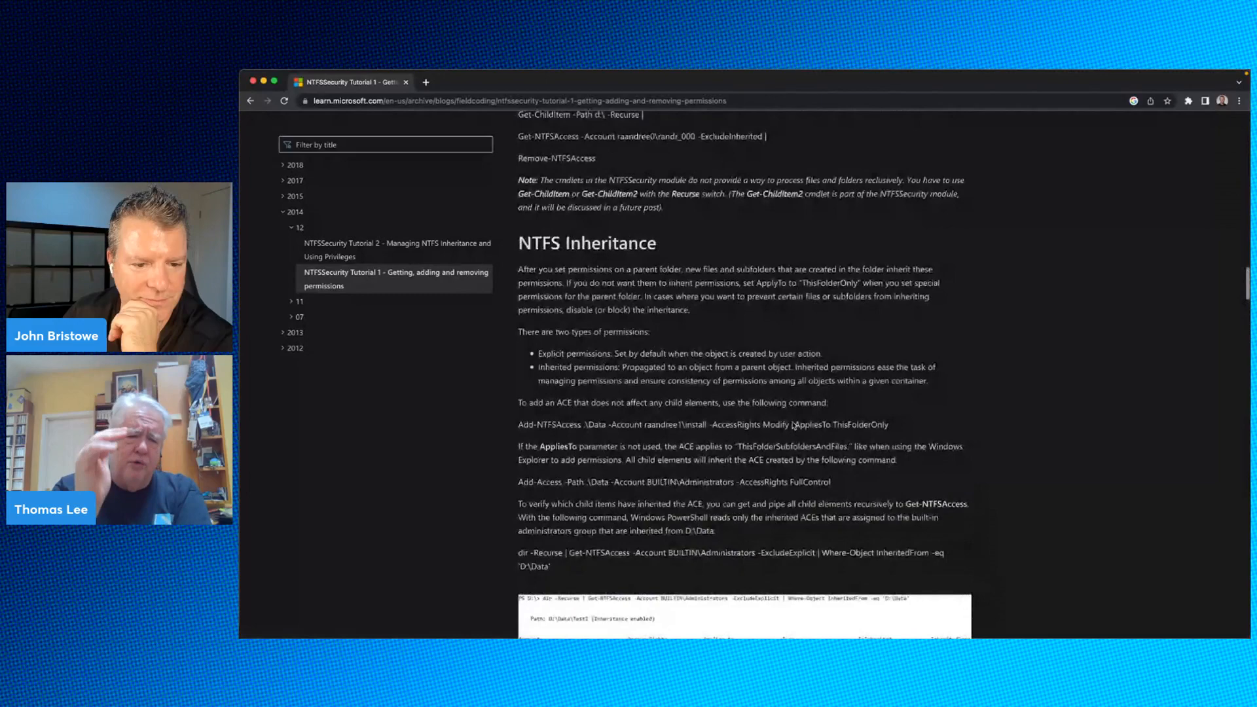
pyautogui.scroll(3)
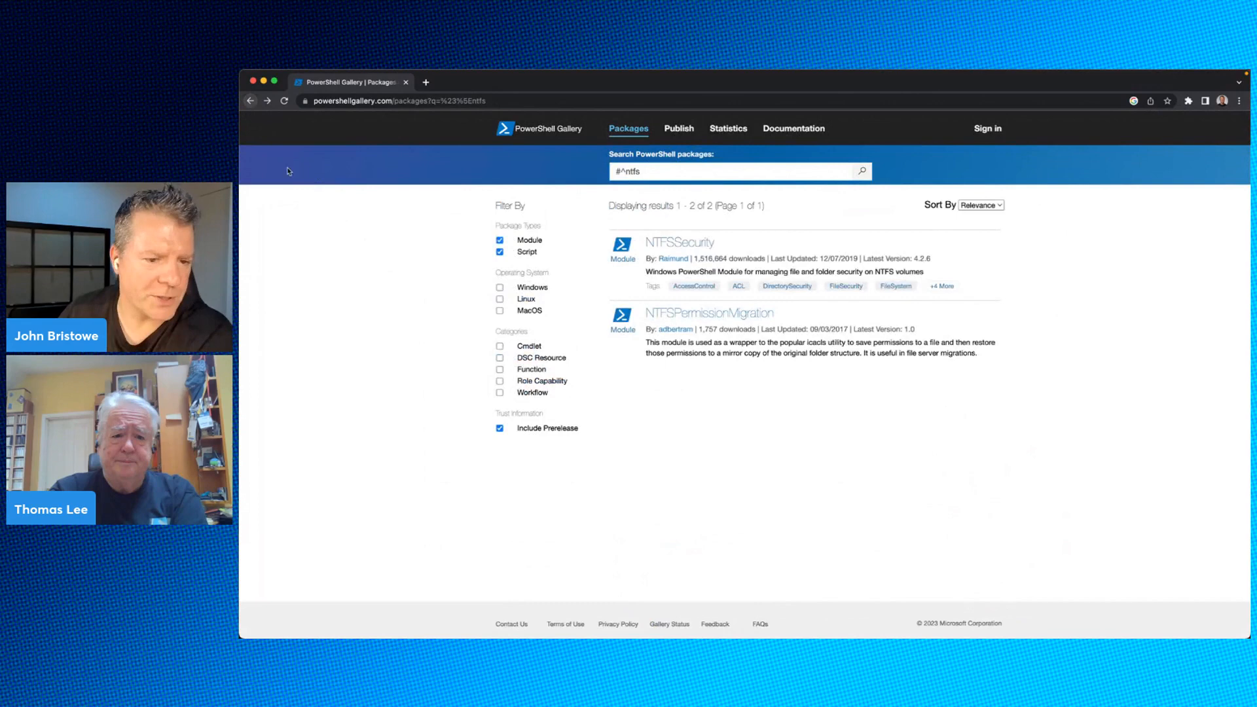
# Go from the ntfs results back to the gallery home page with an empty search box
pyautogui.click(540, 128)
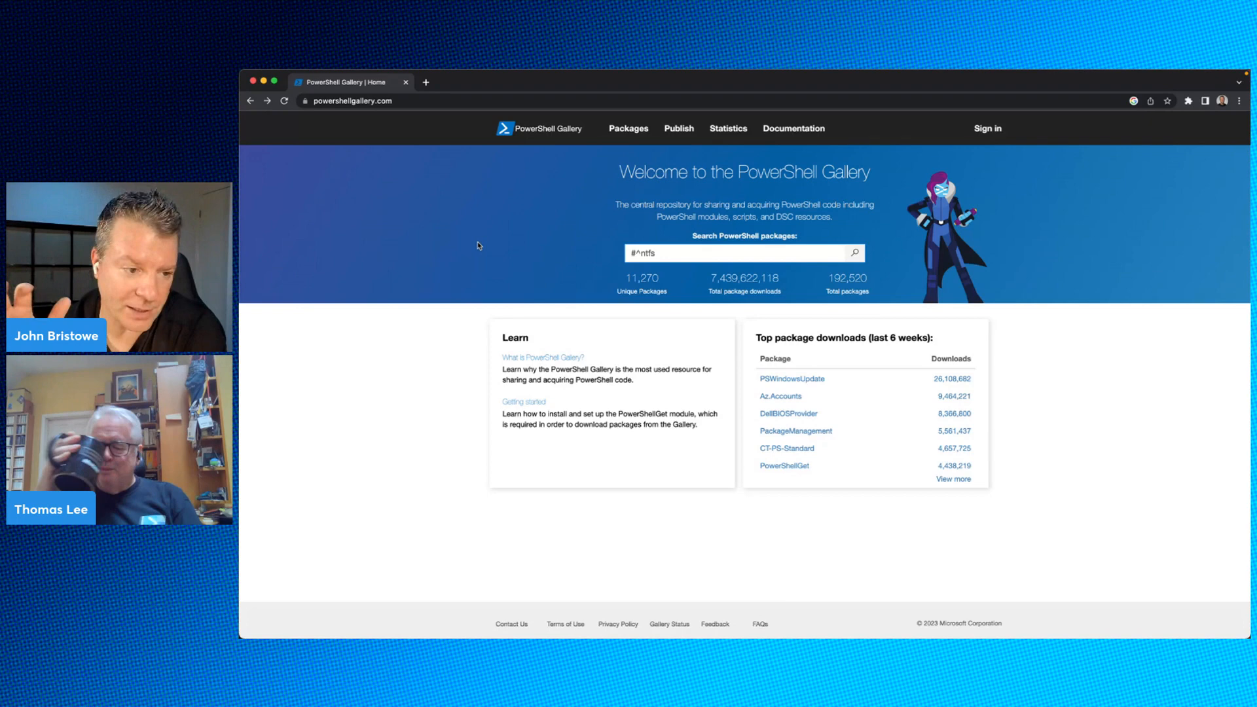
pyautogui.click(734, 253)
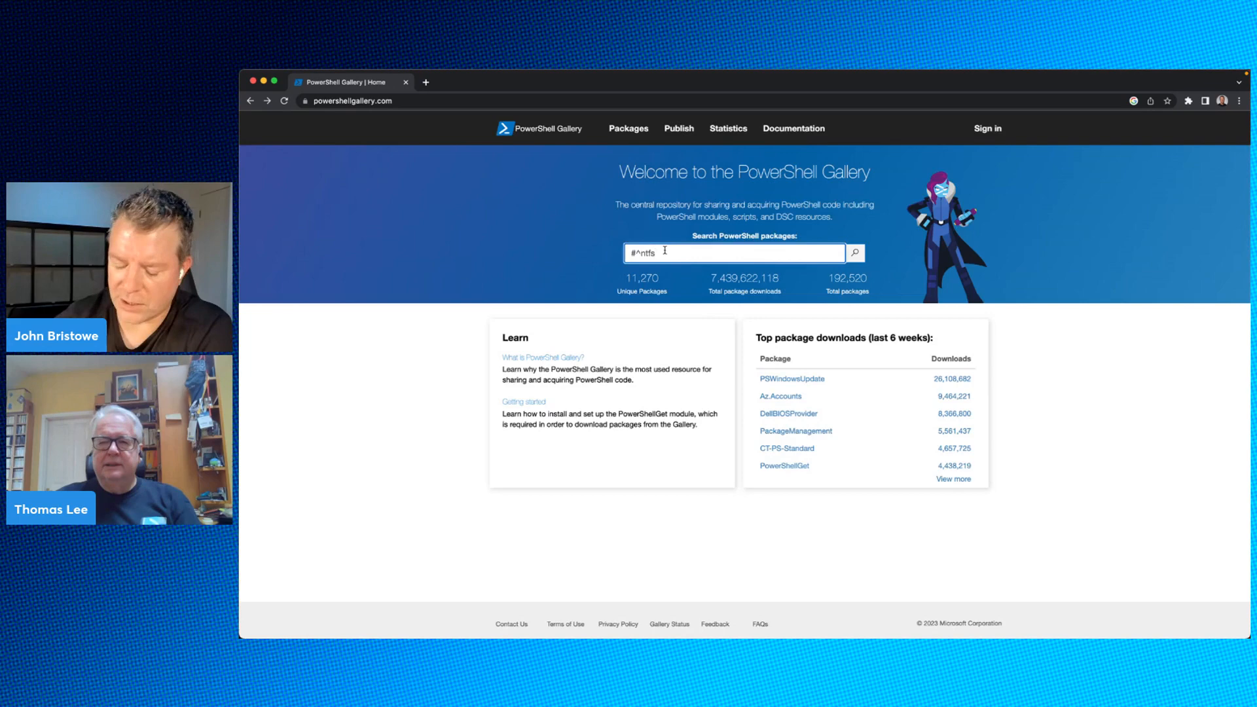
pyautogui.click(854, 254)
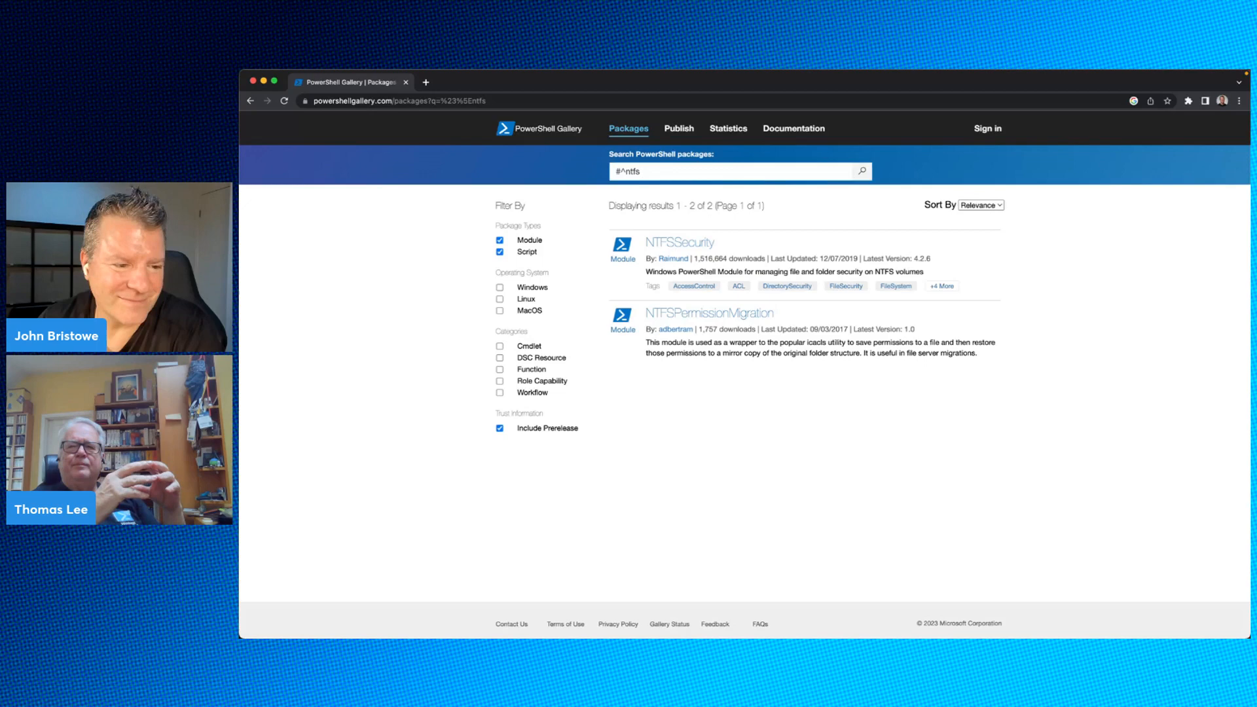
pyautogui.click(540, 129)
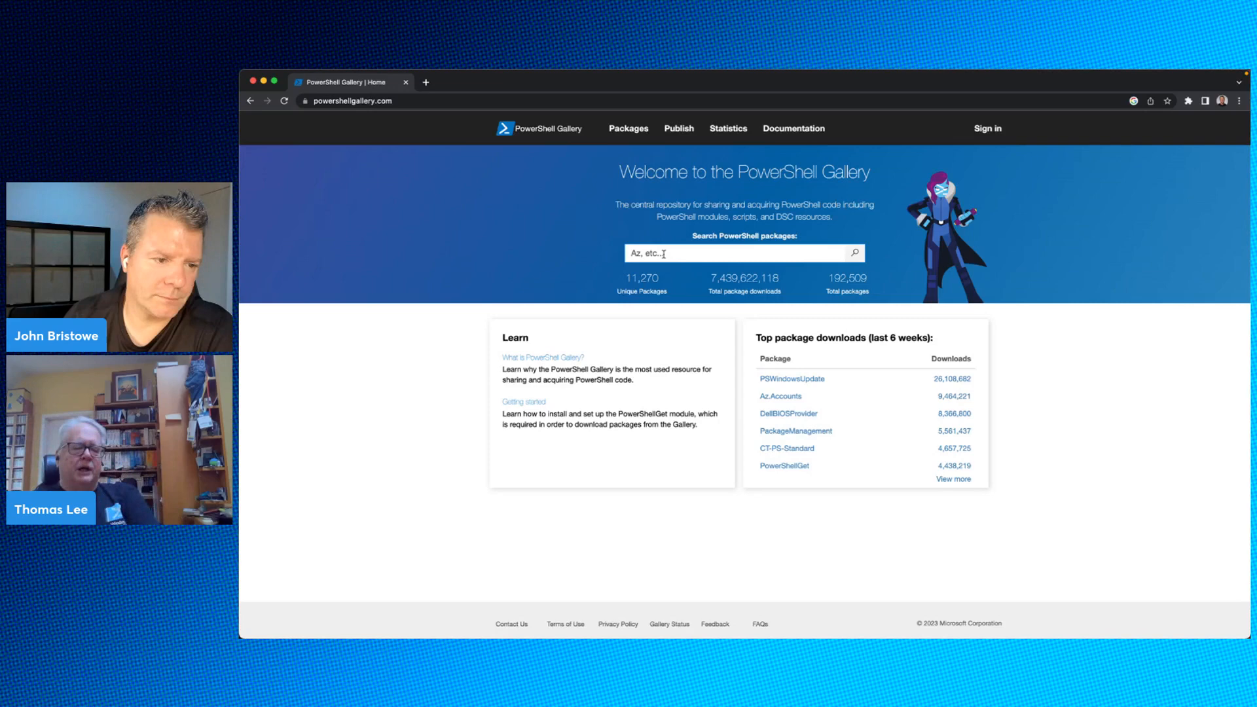
# Search the gallery for excel and open ImportExcel's GitHub project site
pyautogui.click(731, 253)
pyautogui.write('excel')
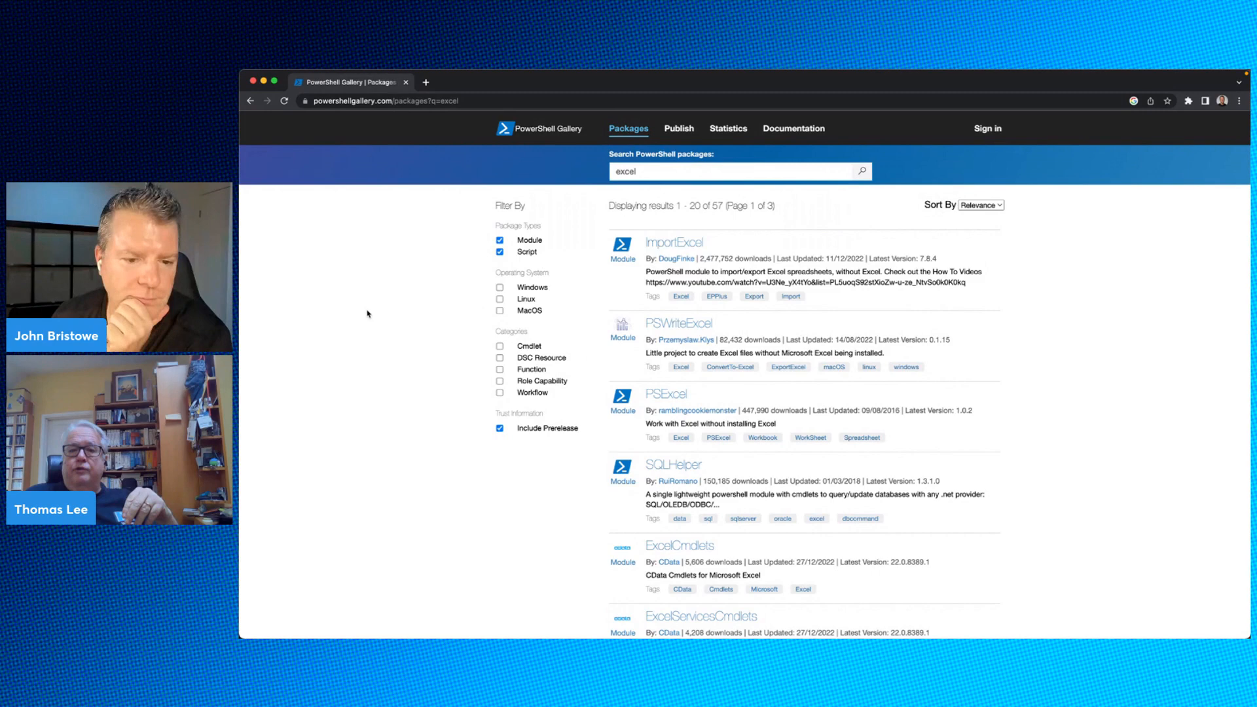
pyautogui.click(674, 243)
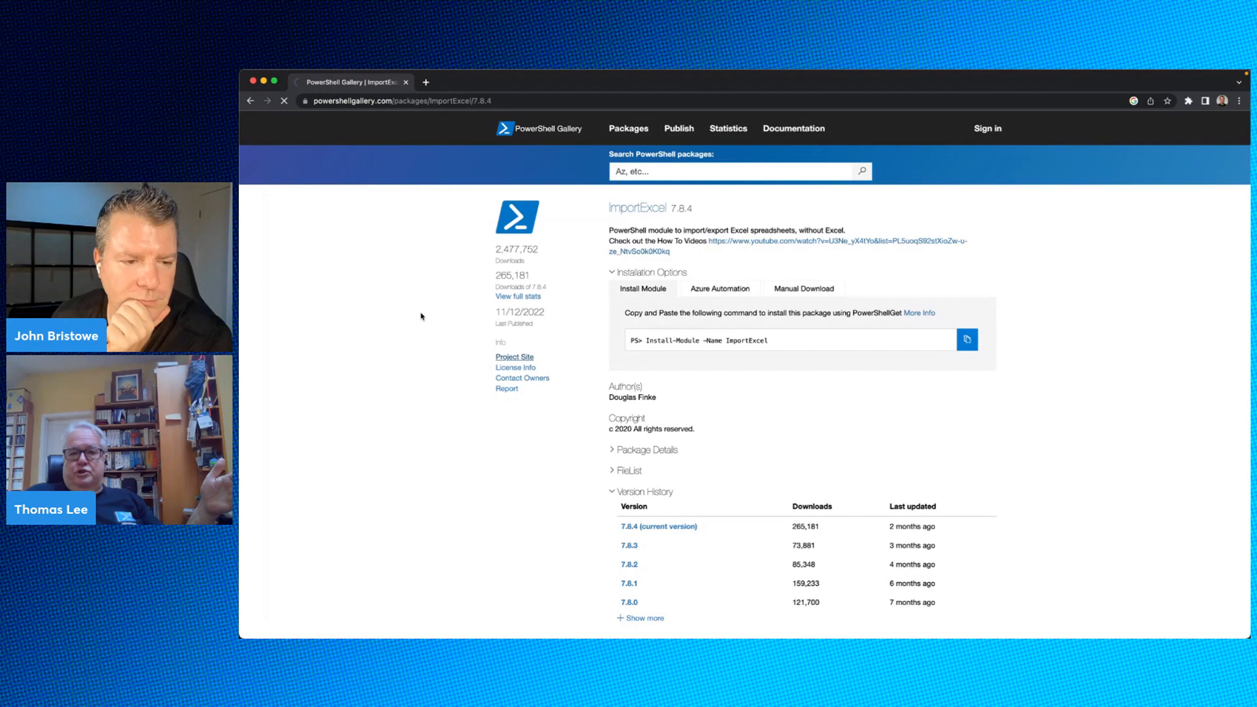
pyautogui.click(515, 357)
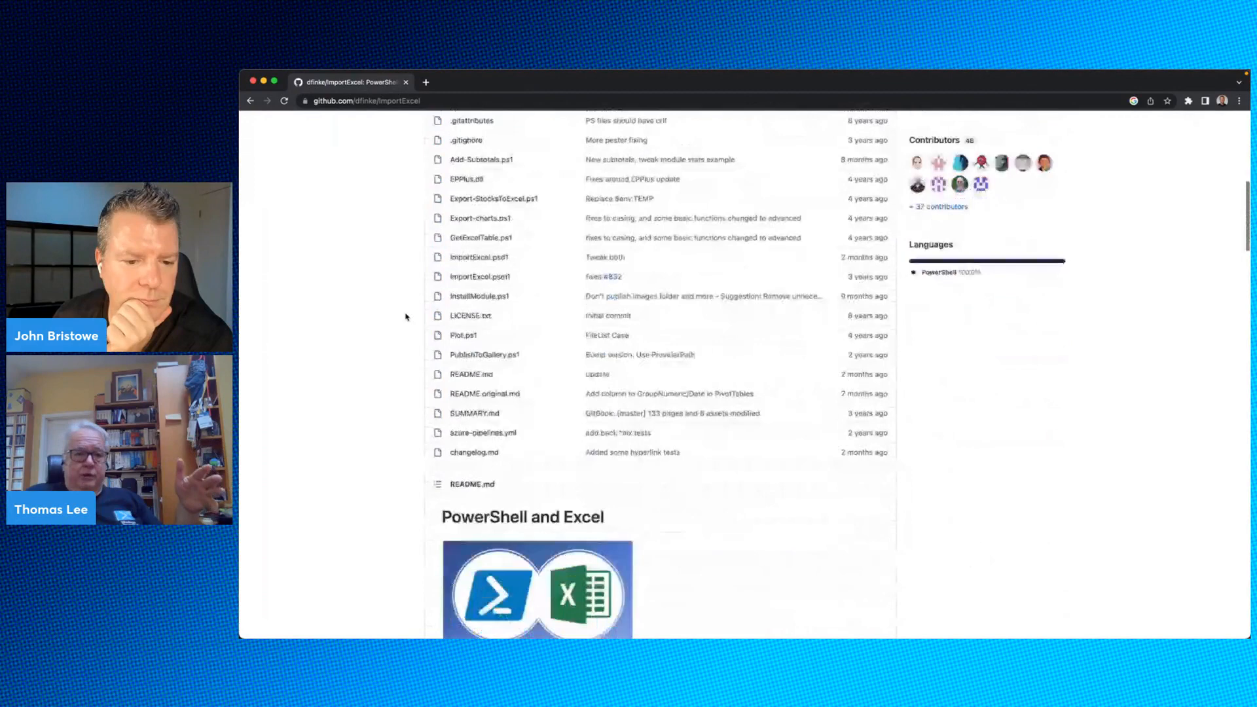
# Skim the ImportExcel README examples, then go back to the ImportExcel 7.8.4 page
pyautogui.scroll(-3)
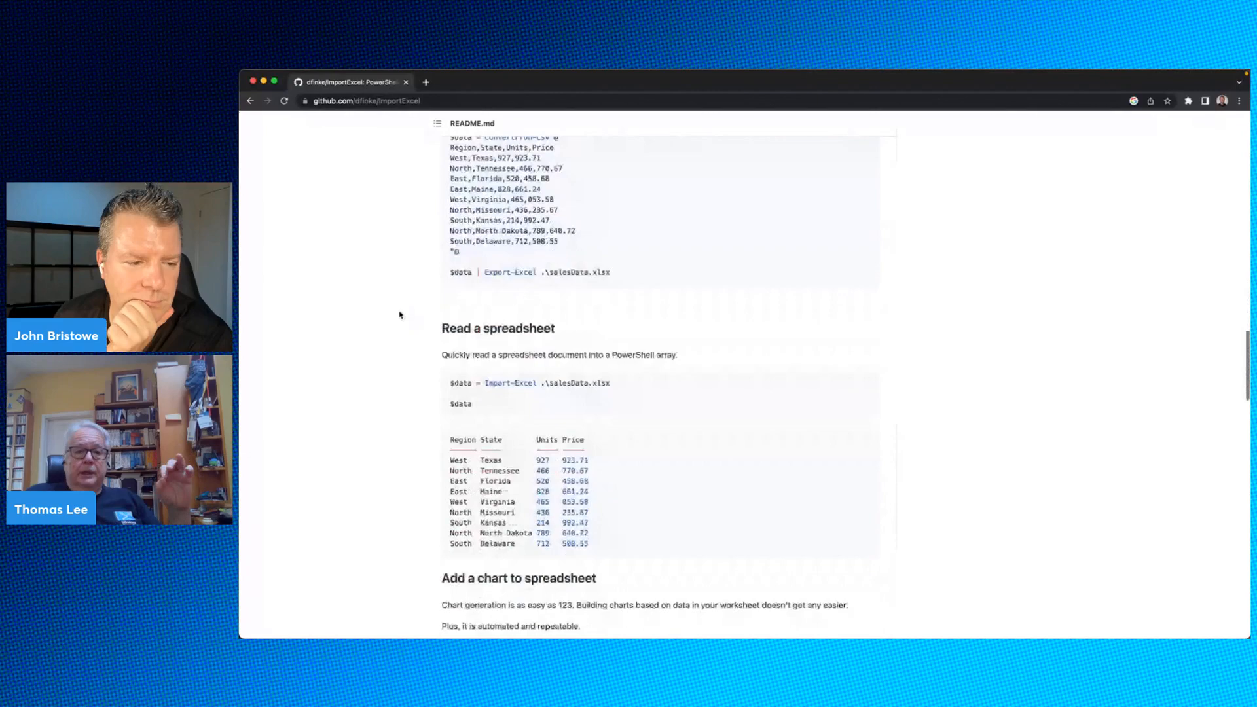
pyautogui.scroll(3)
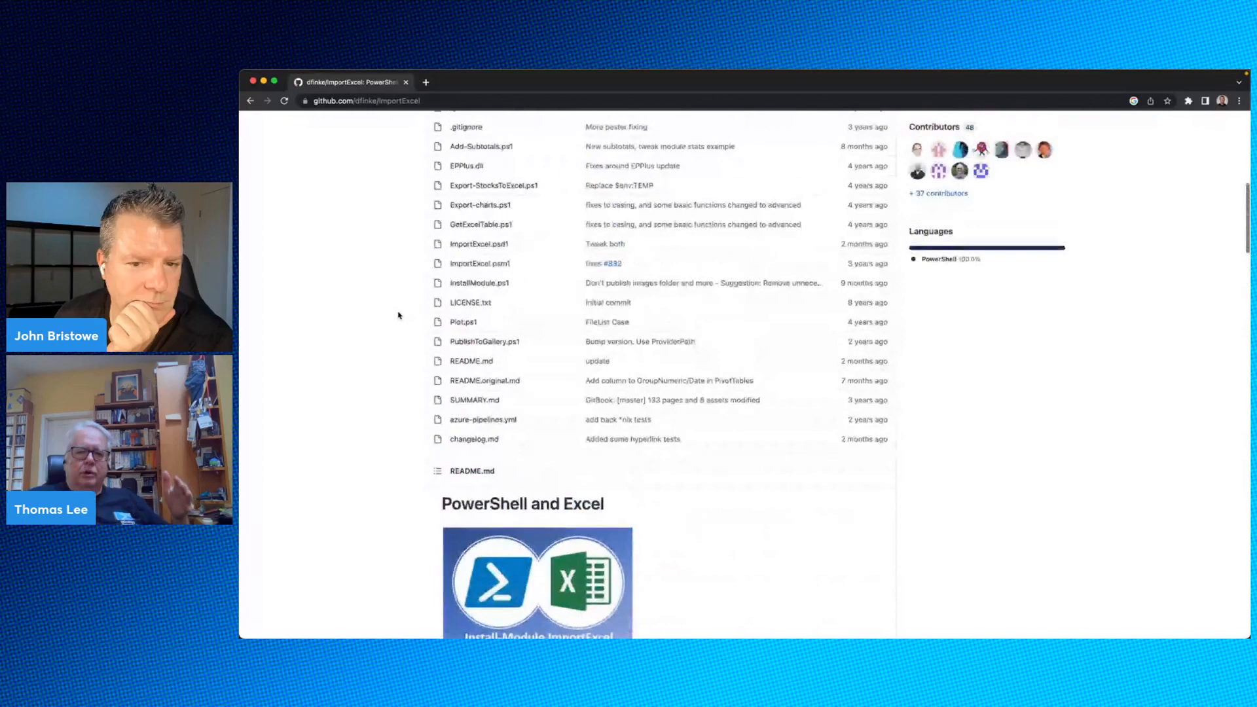
pyautogui.click(251, 100)
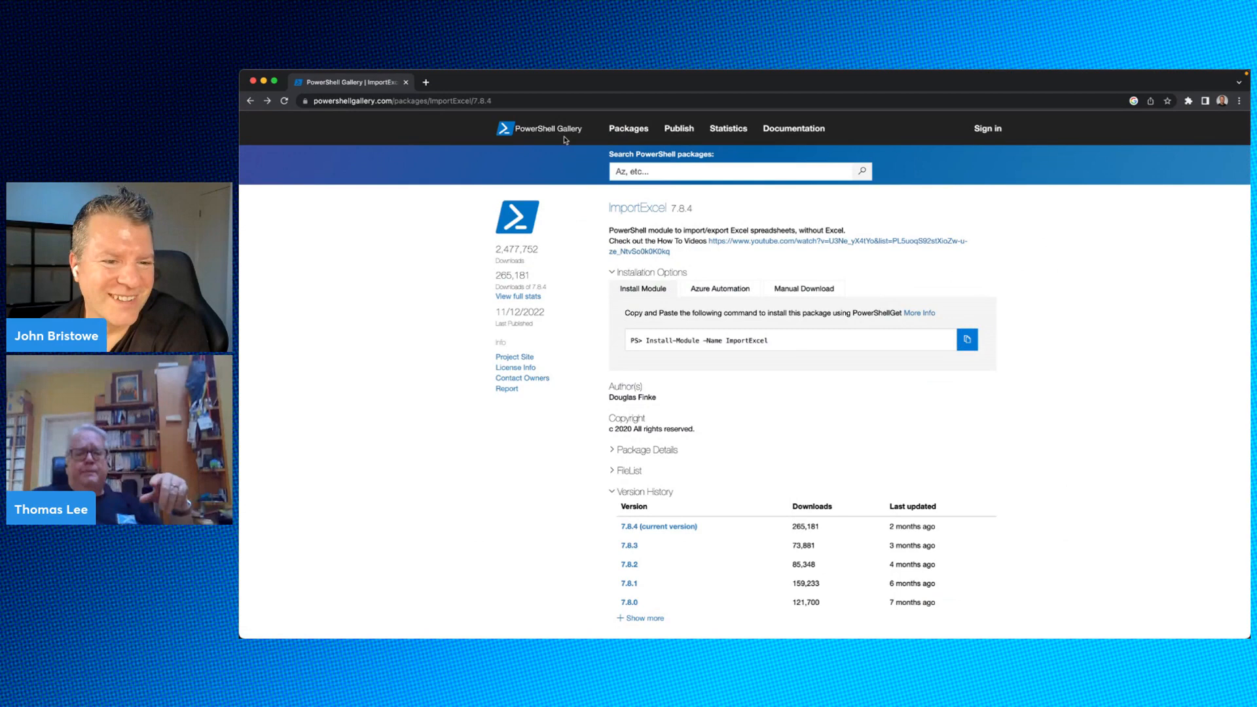
# Return to the PowerShell Gallery home page using the header logo
pyautogui.click(538, 128)
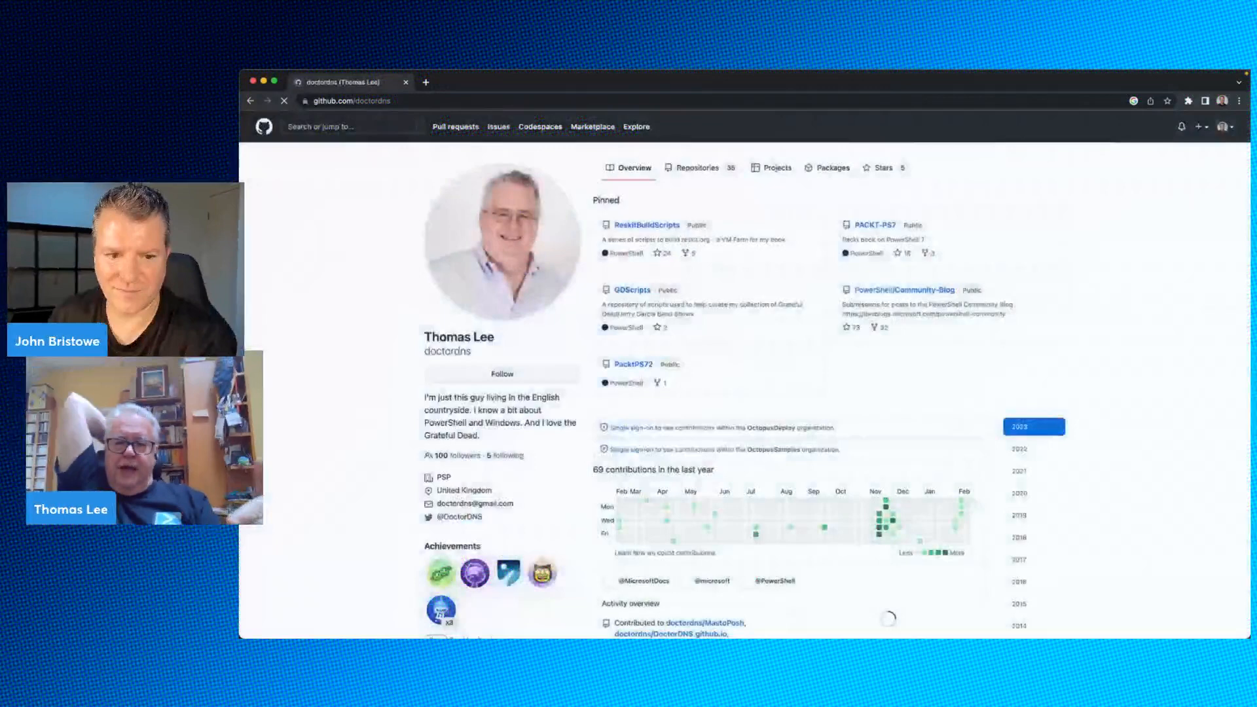
# Open PacktPS72's Chapter 1 script '1.1 Installing PowerShell 7.ps1'
pyautogui.click(632, 364)
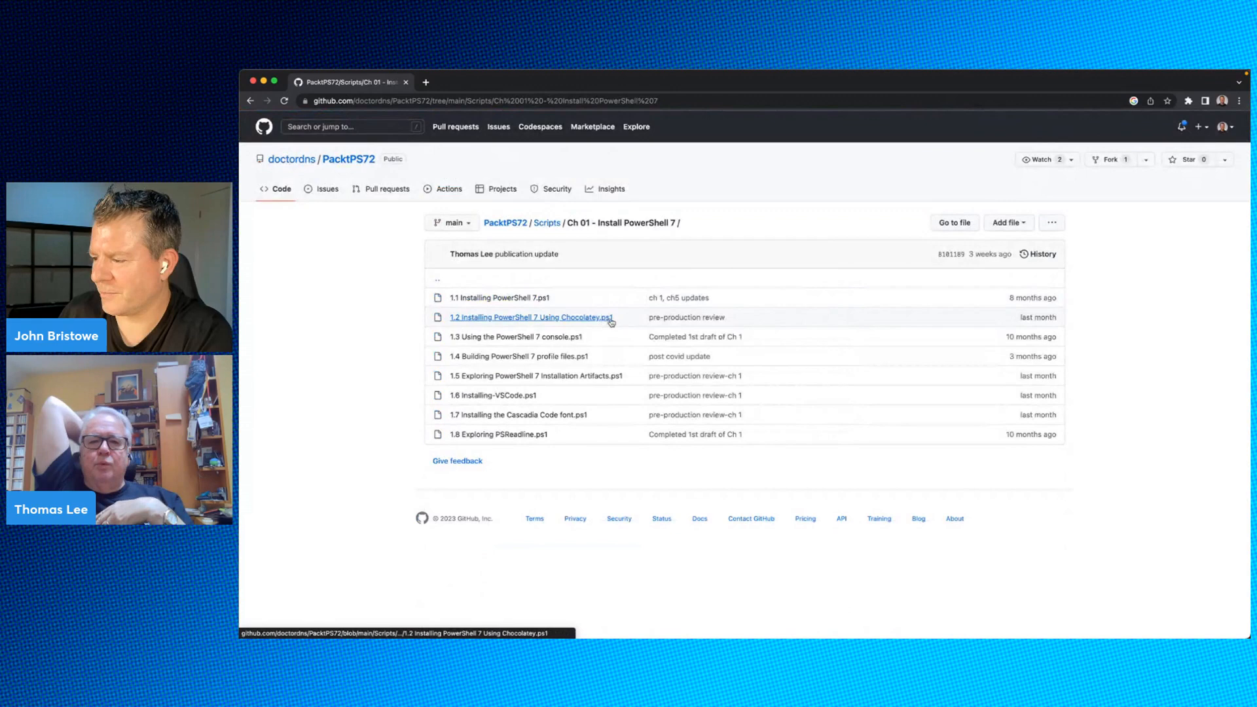
pyautogui.click(503, 297)
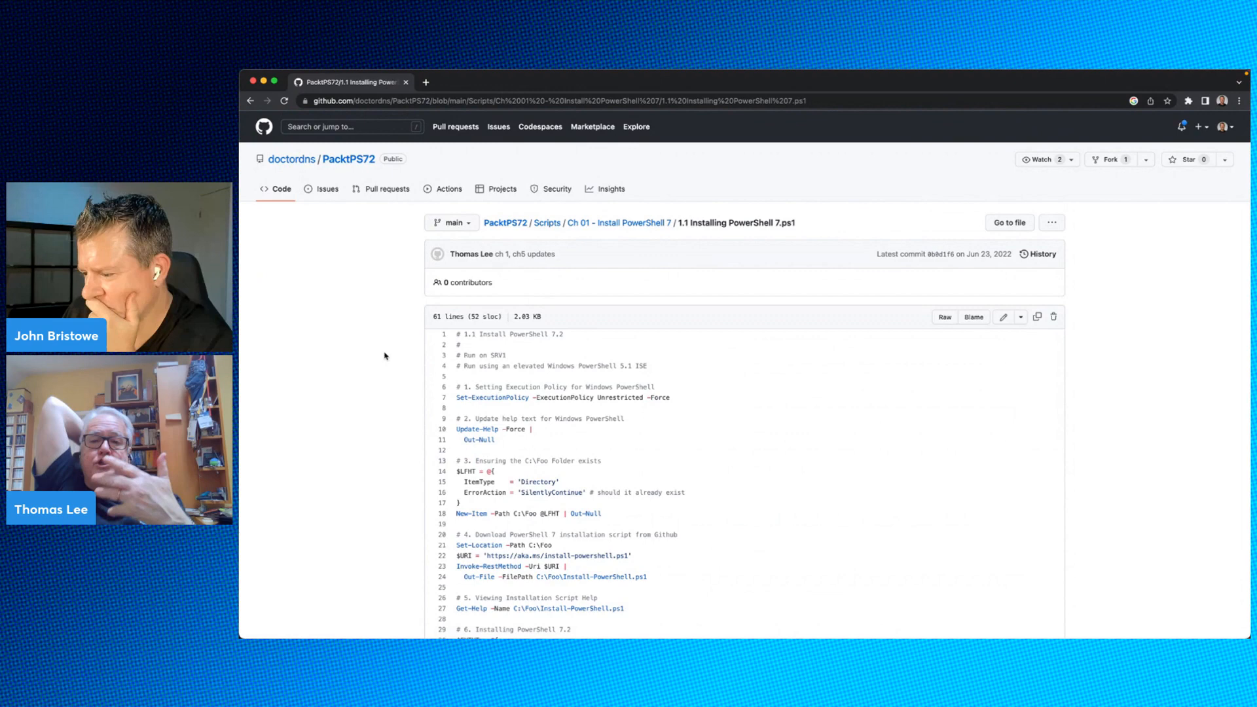
pyautogui.scroll(-3)
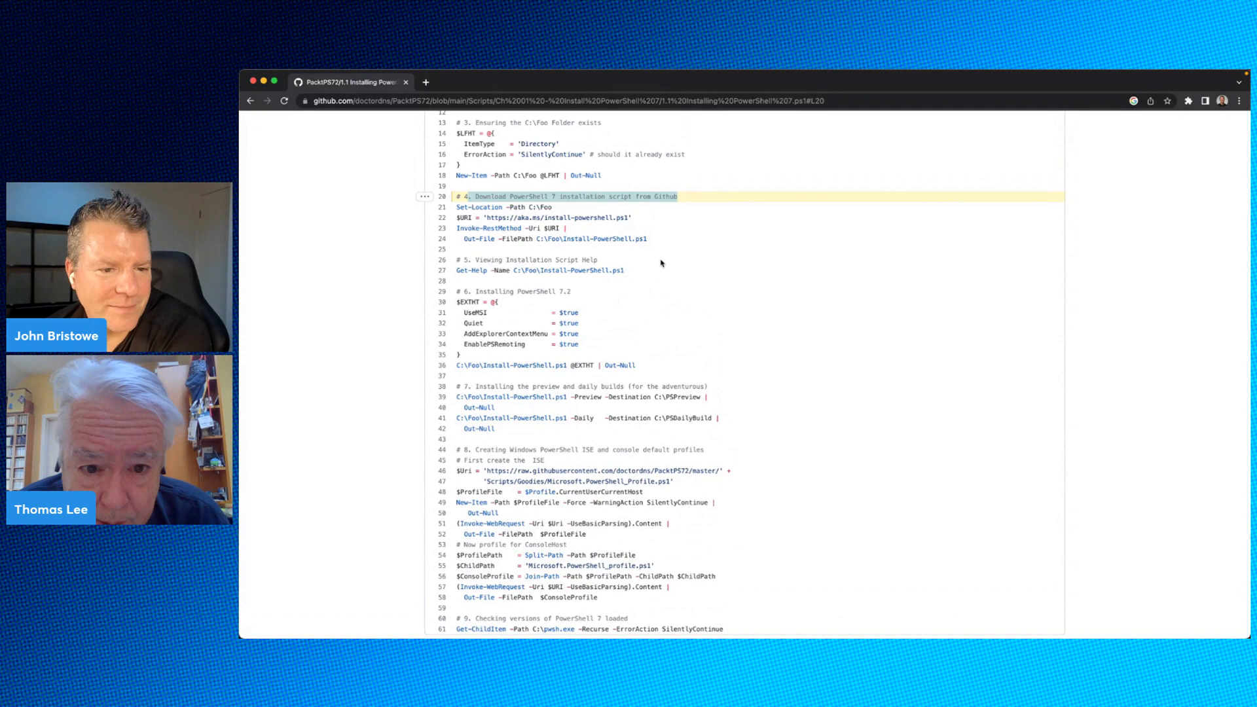
pyautogui.moveTo(443, 290)
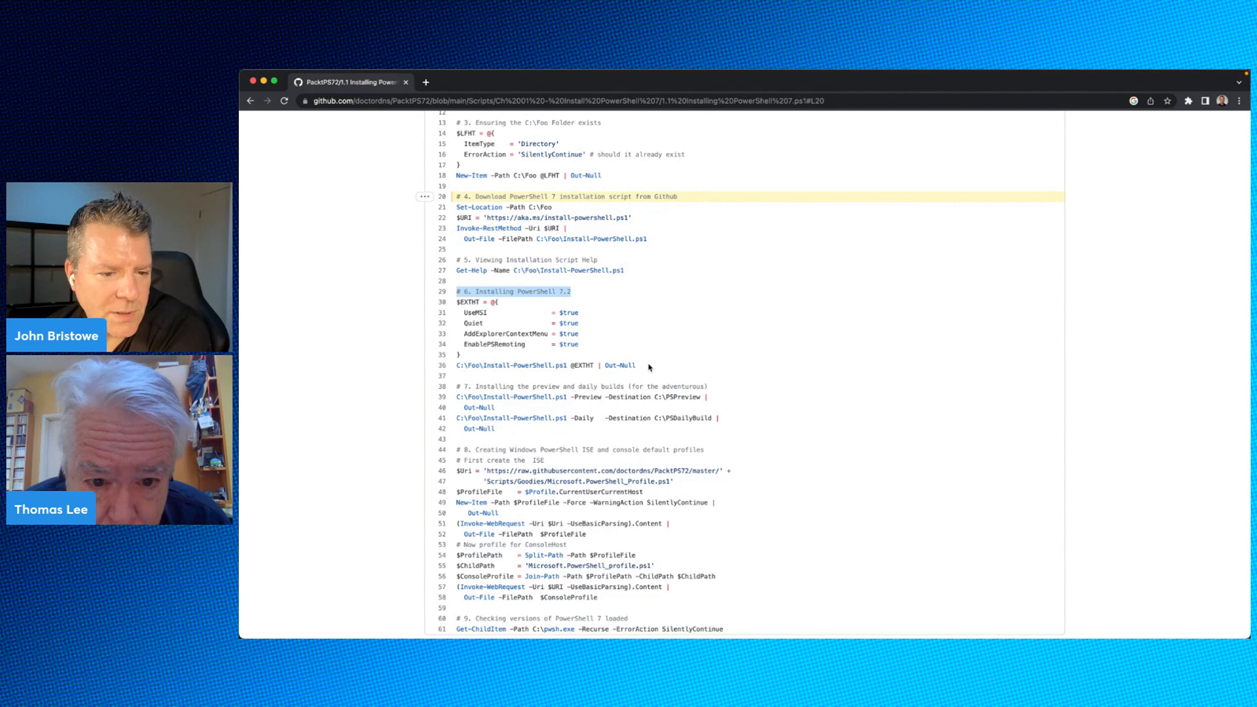
pyautogui.scroll(-3)
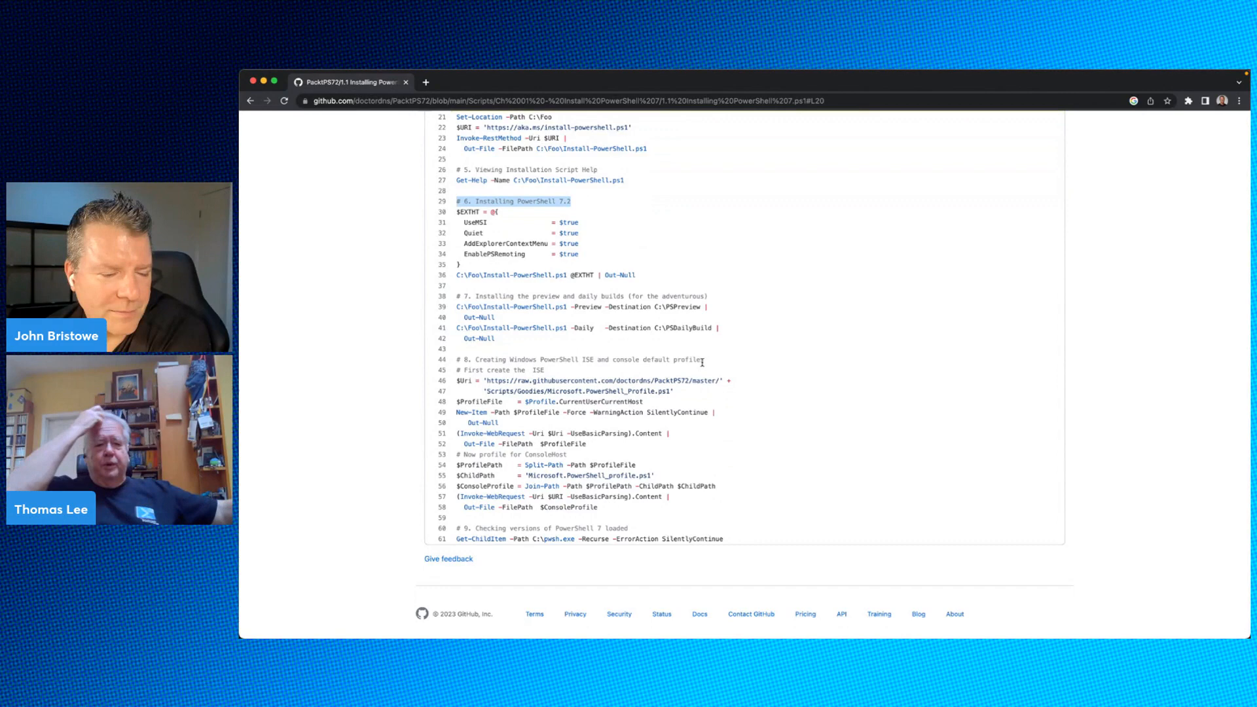
pyautogui.moveTo(746, 319)
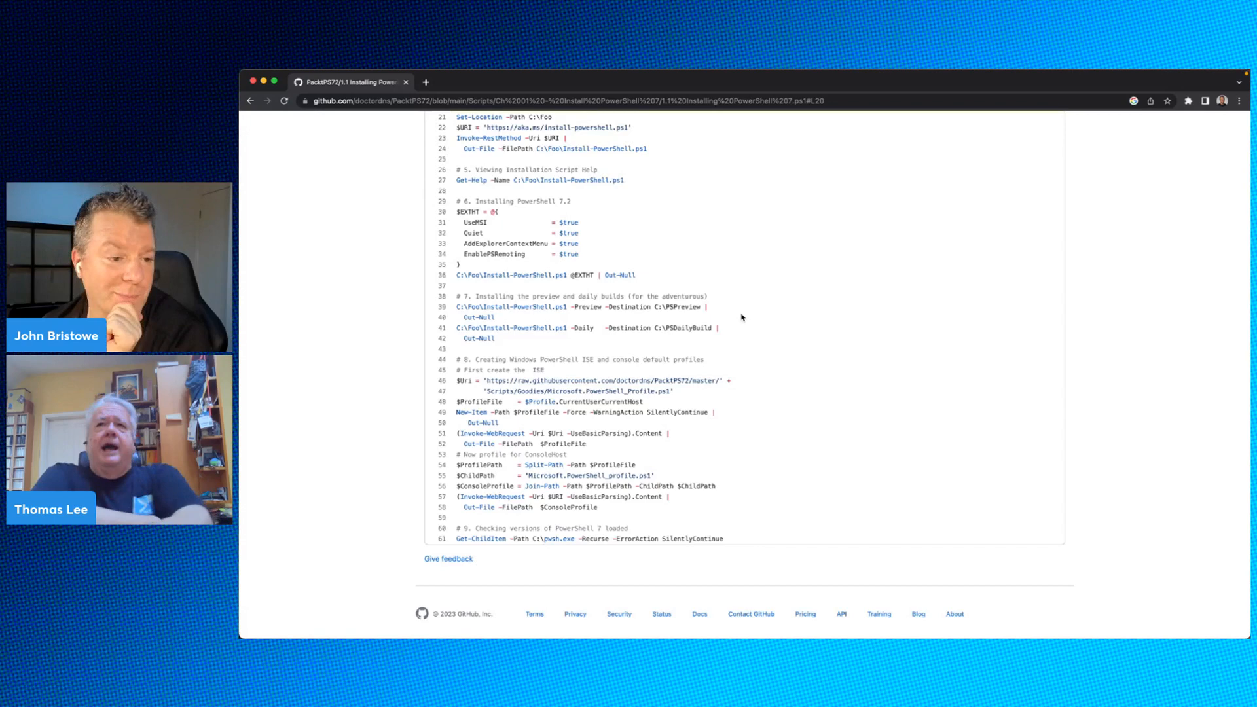
pyautogui.scroll(3)
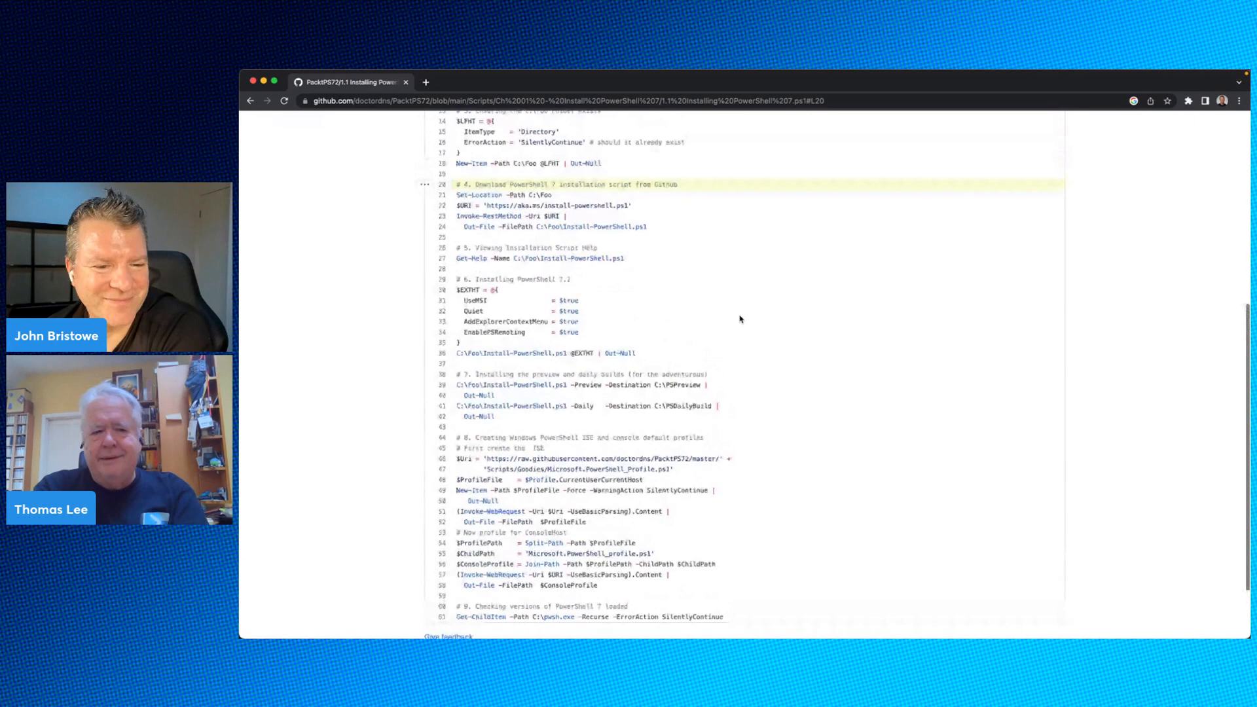
pyautogui.scroll(3)
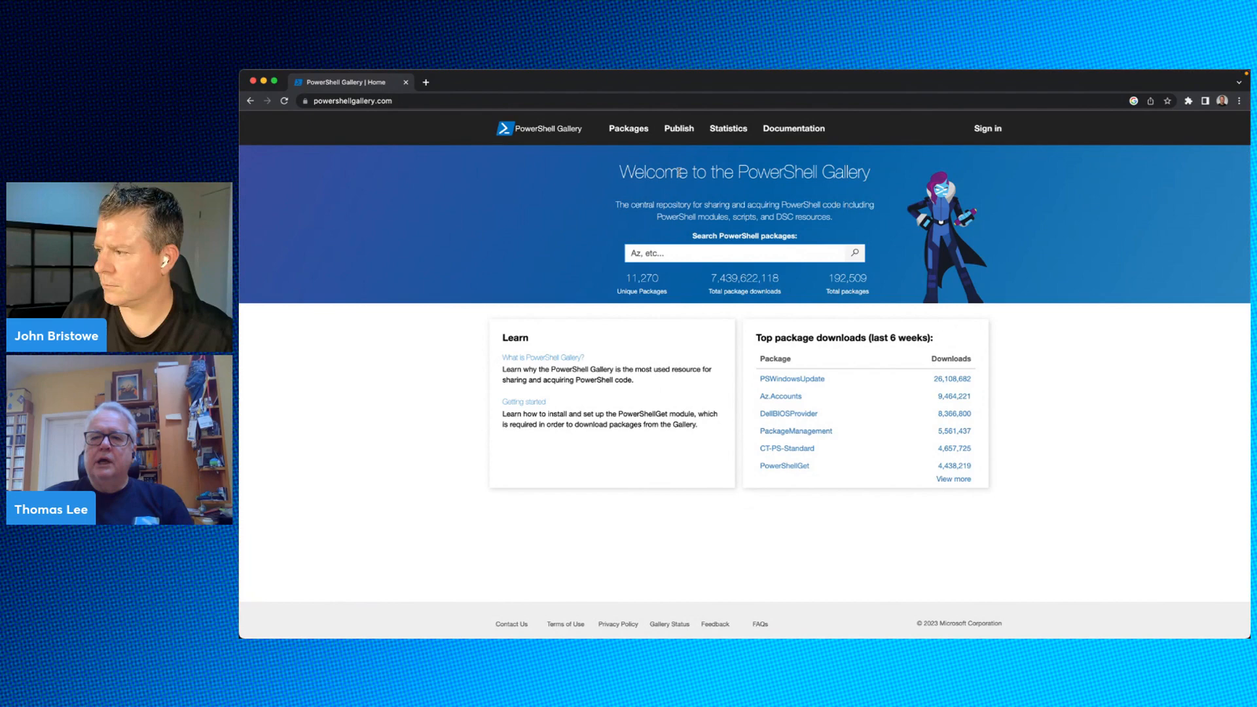
# Open the gallery's Statistics page with six-week package and version download tables
pyautogui.click(727, 128)
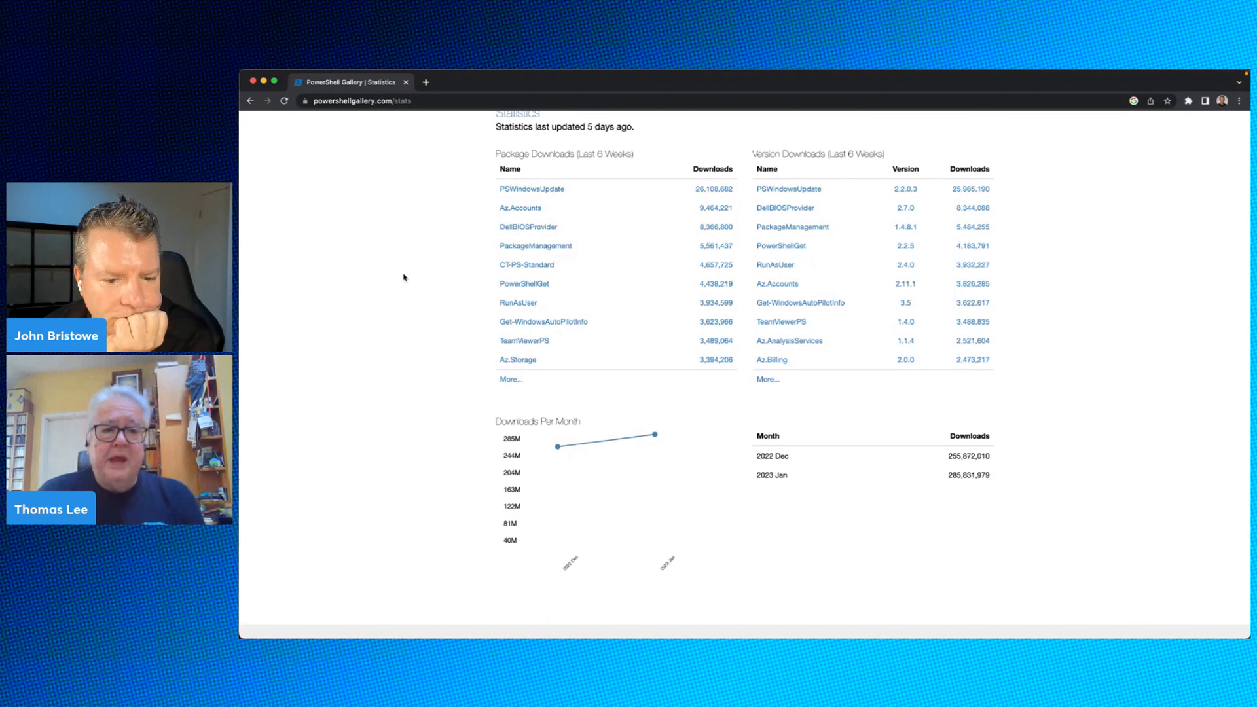
pyautogui.scroll(3)
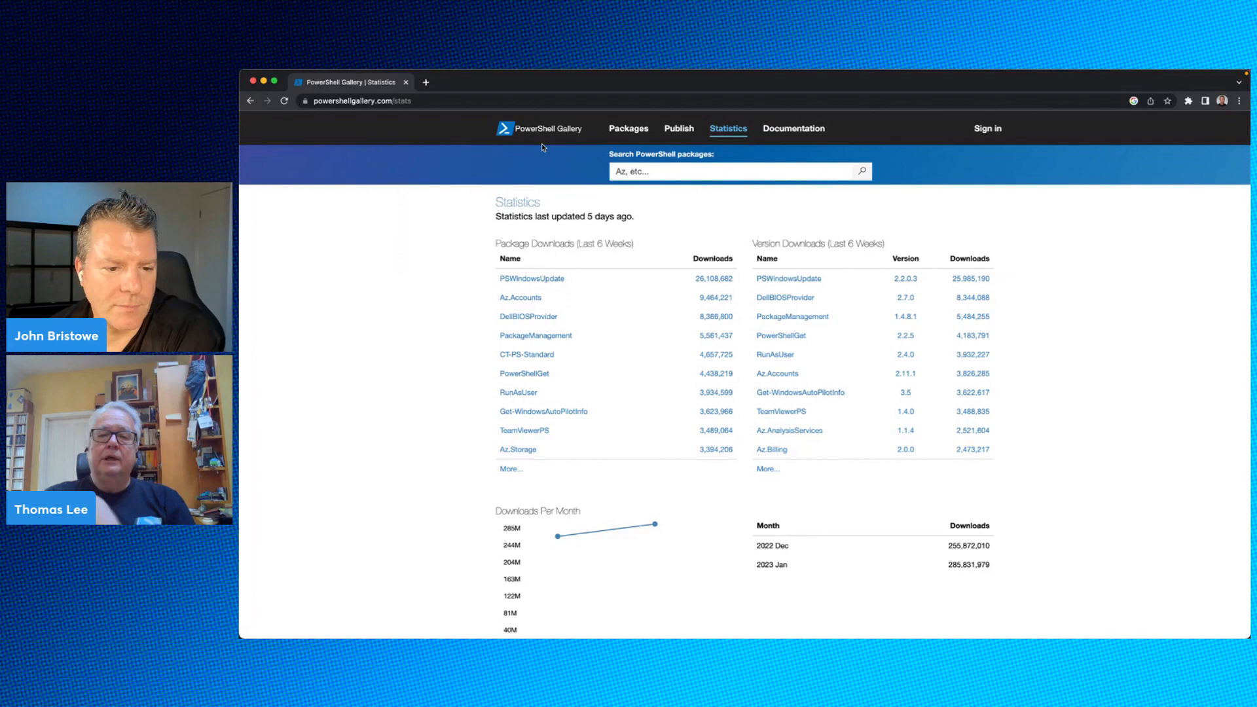
pyautogui.moveTo(539, 132)
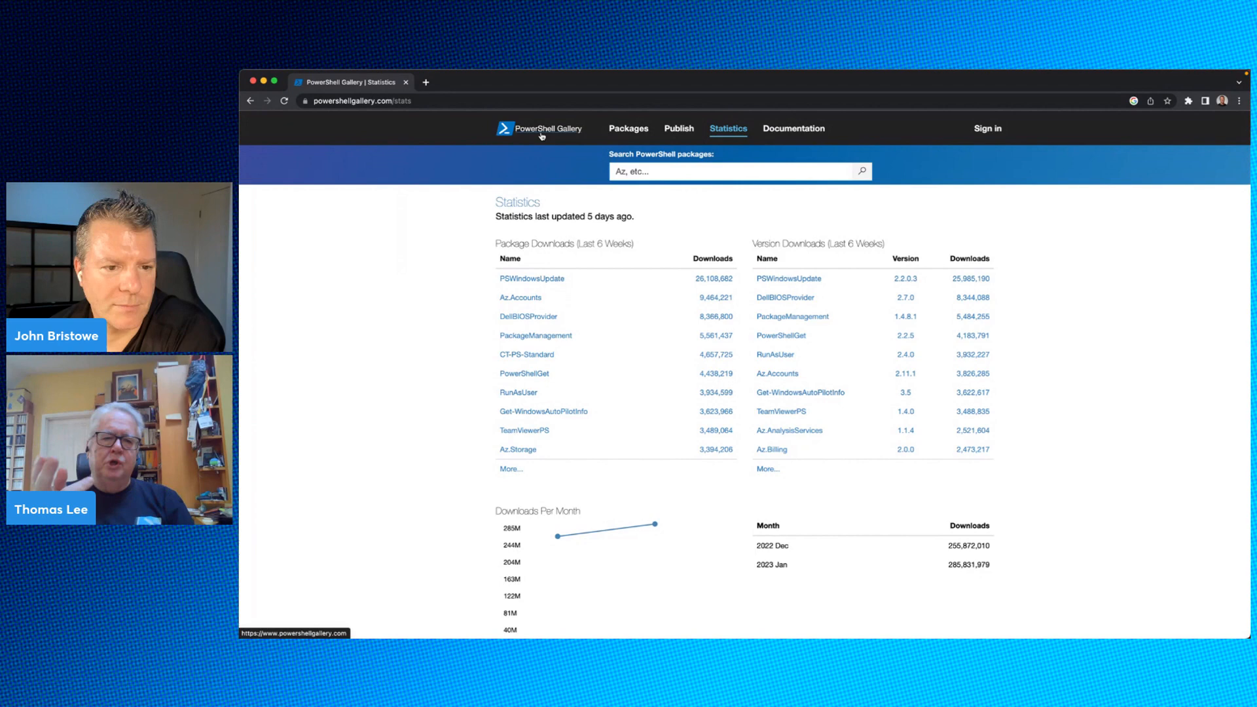
# Return to the PowerShell Gallery home page using the header logo
pyautogui.click(539, 128)
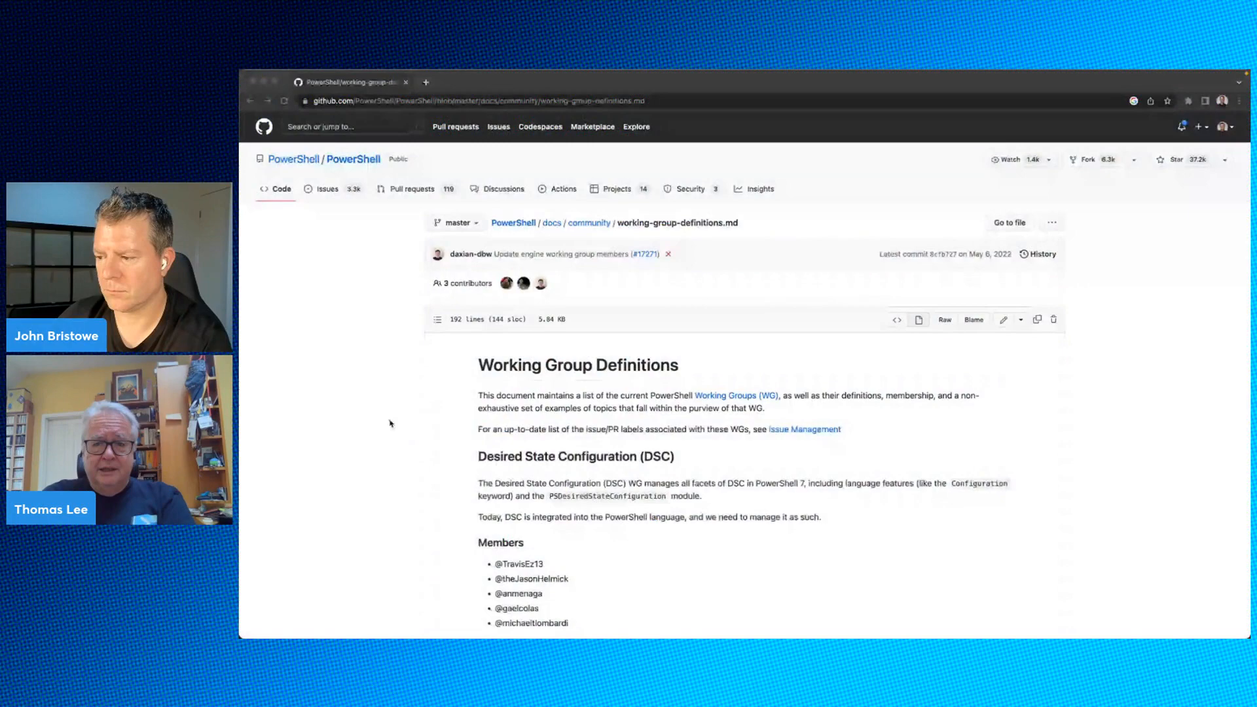
pyautogui.scroll(-3)
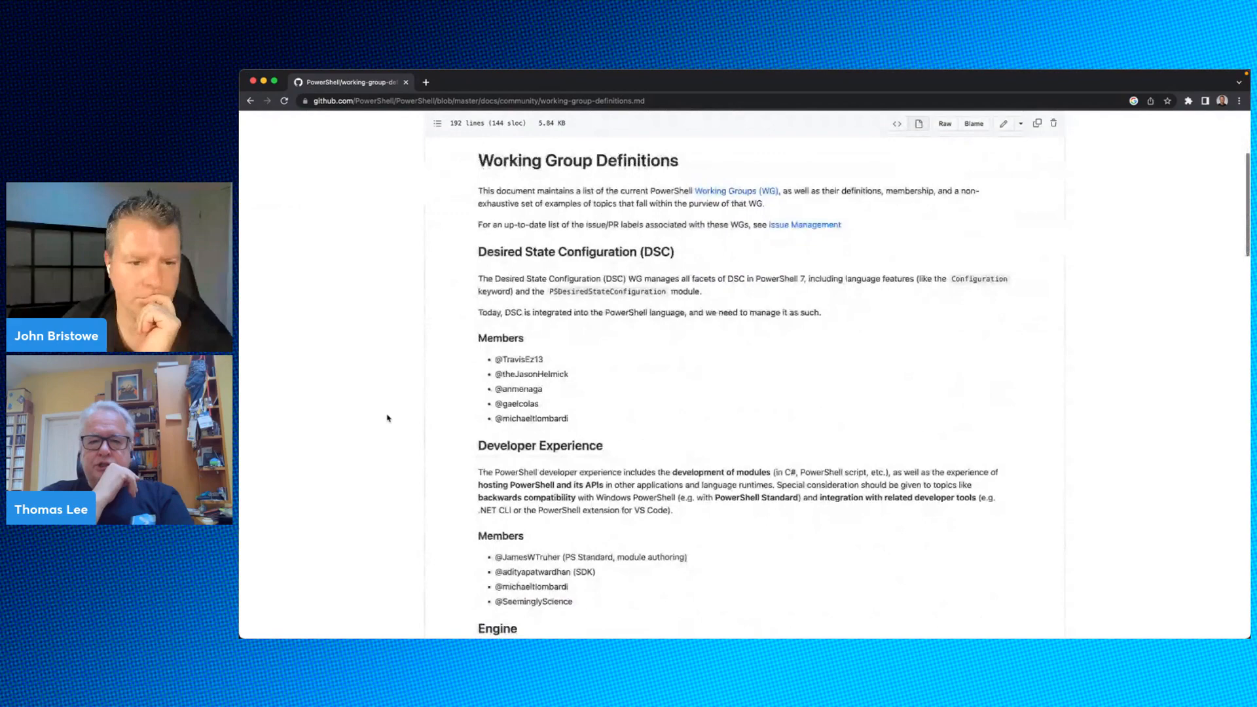
pyautogui.scroll(-3)
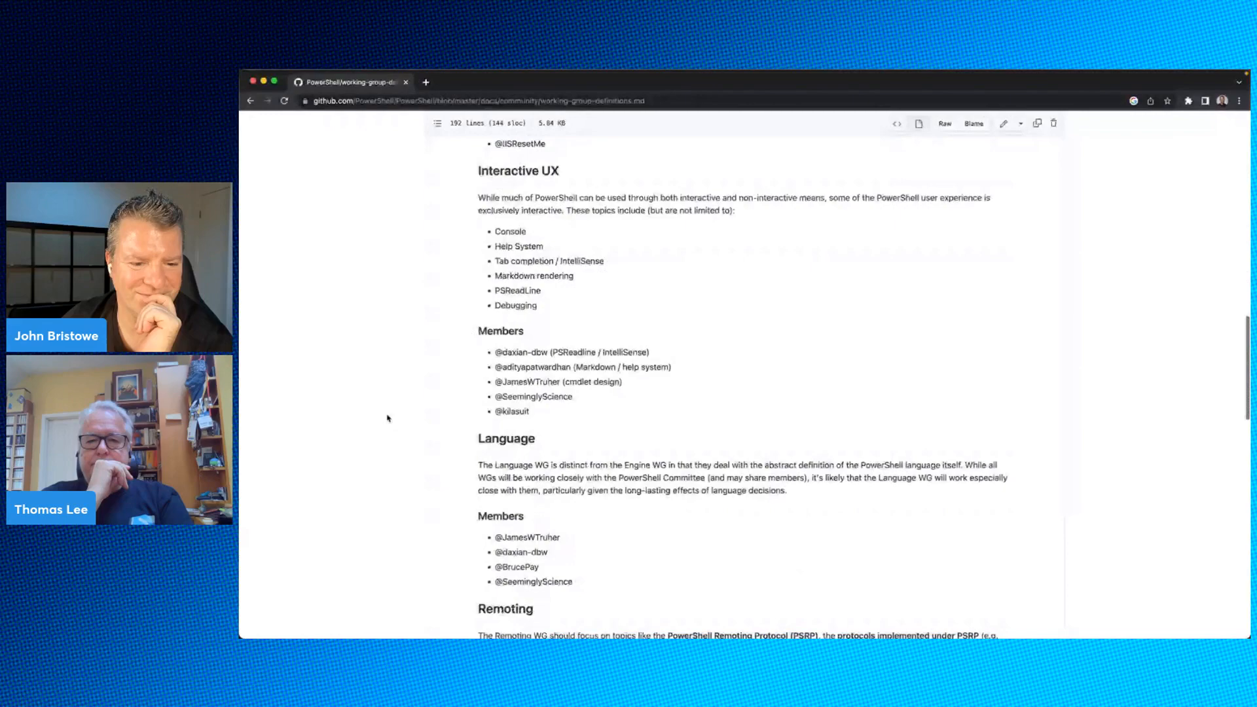
pyautogui.scroll(-3)
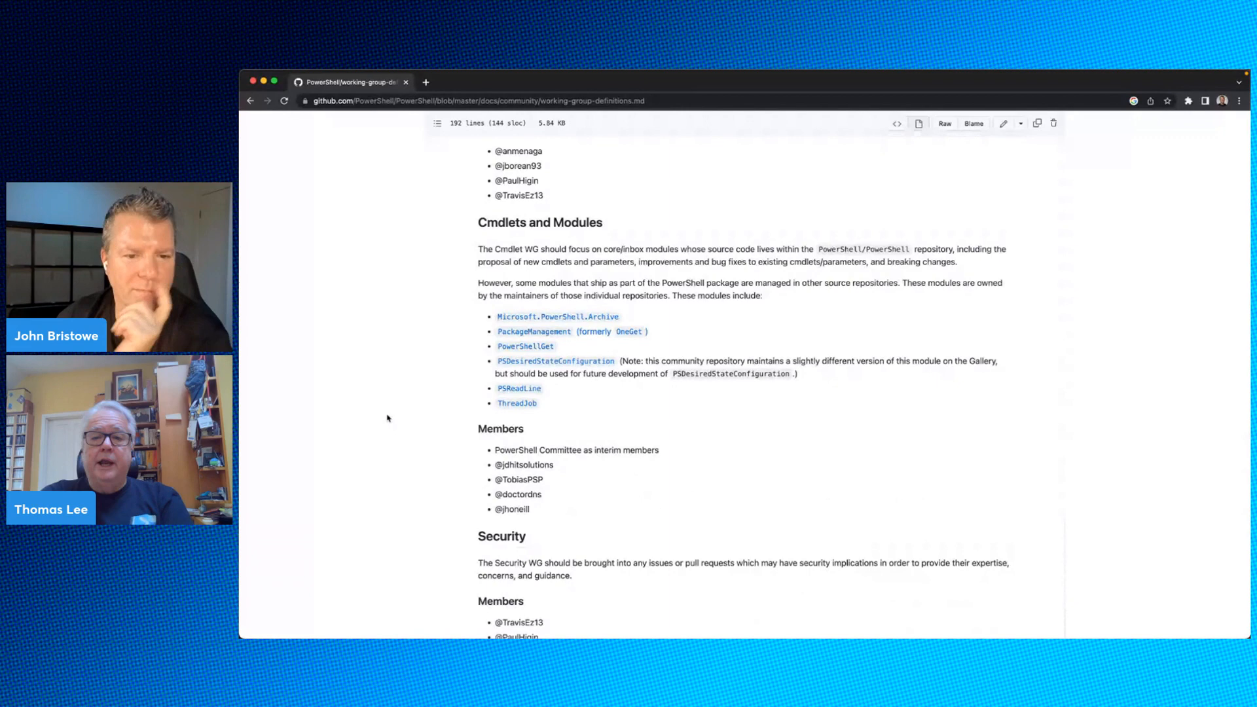